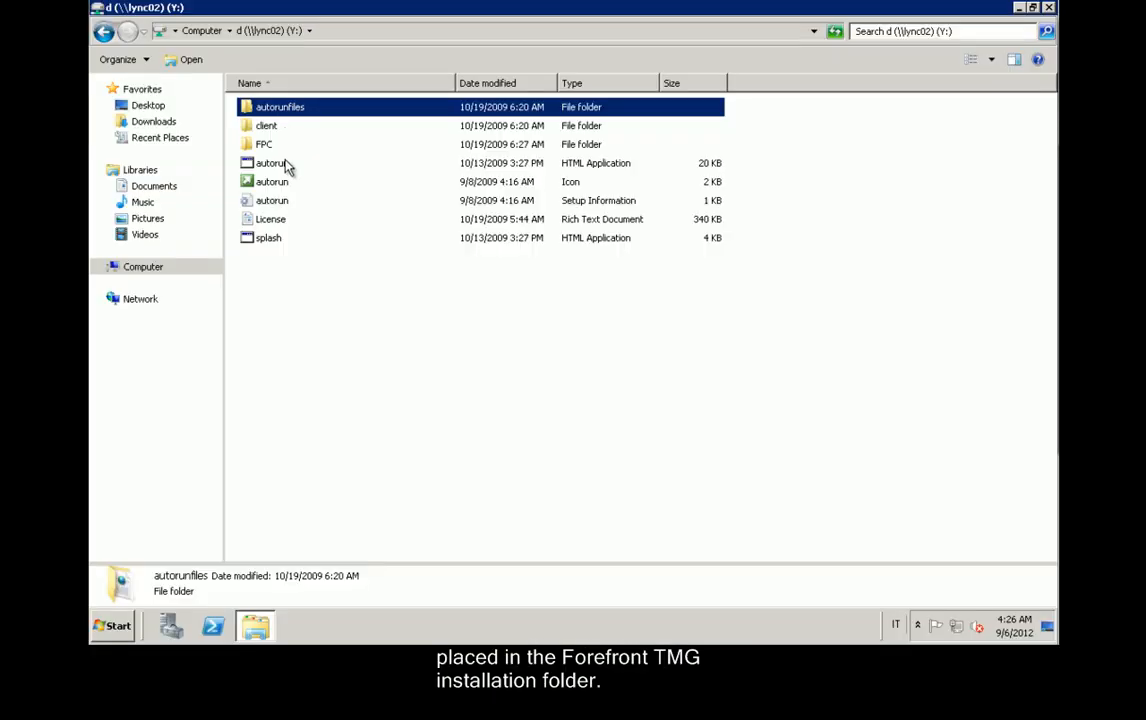
# Launch the Forefront TMG splash screen from the autorun application on the Y: drive.
pyautogui.click(271, 163)
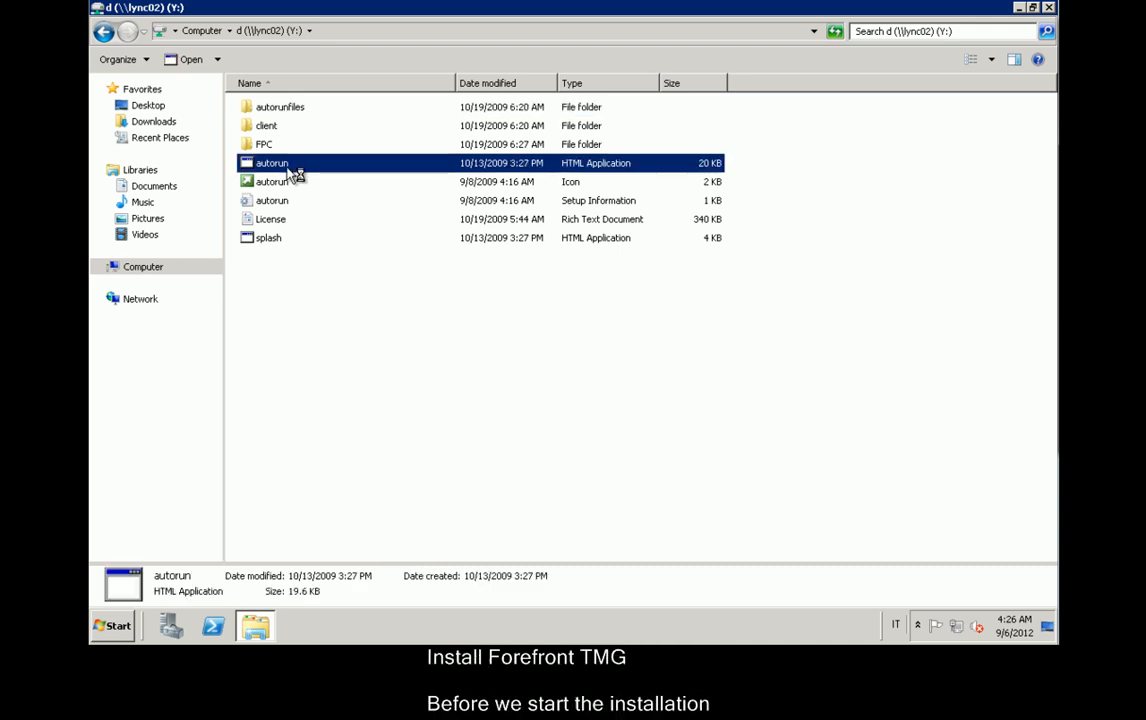
pyautogui.doubleClick(272, 162)
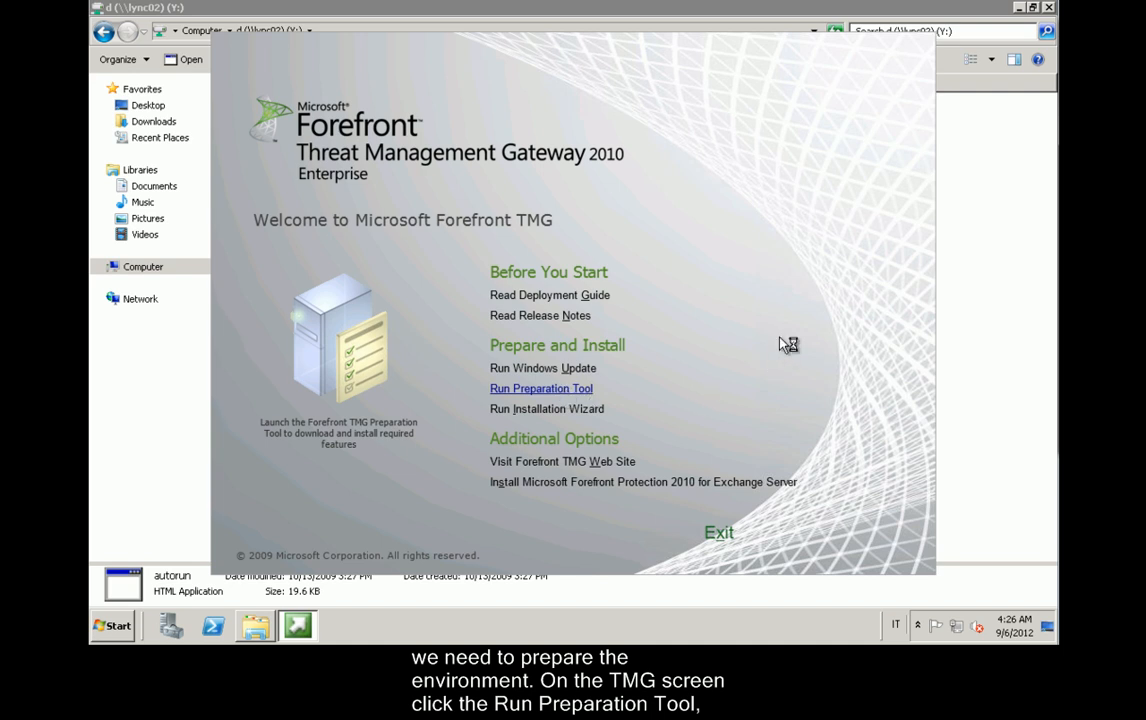
# Run the Preparation Tool, accept the licence, and install prerequisites for TMG services and Management.
pyautogui.click(540, 388)
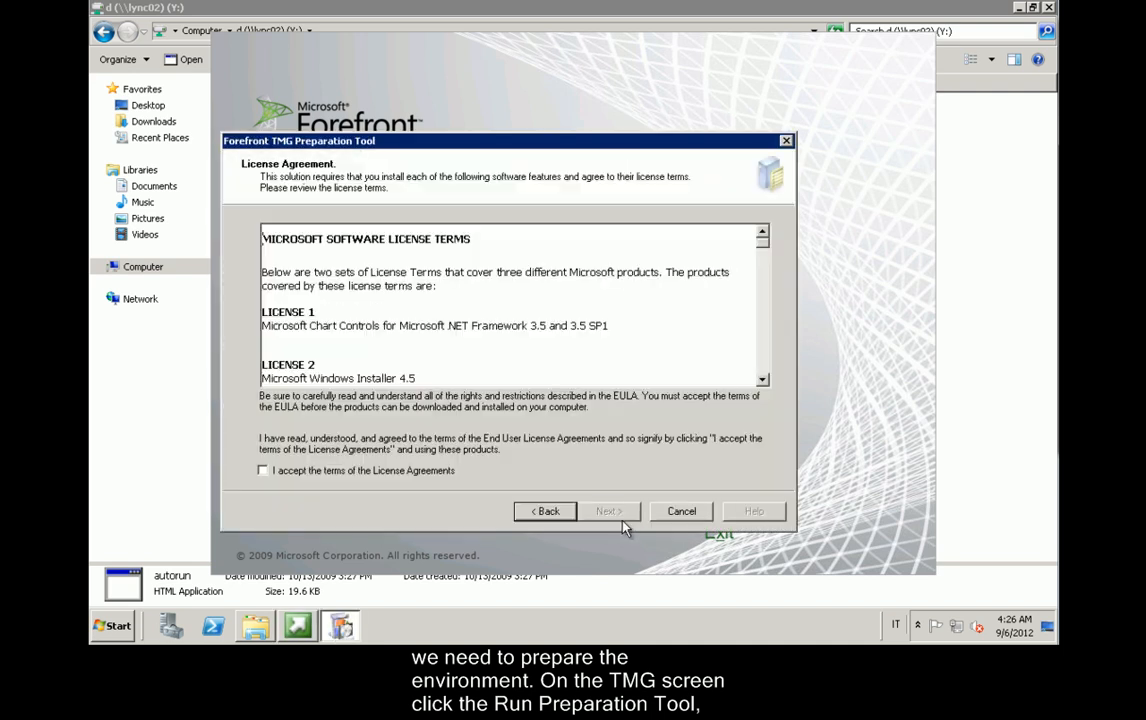
pyautogui.click(261, 470)
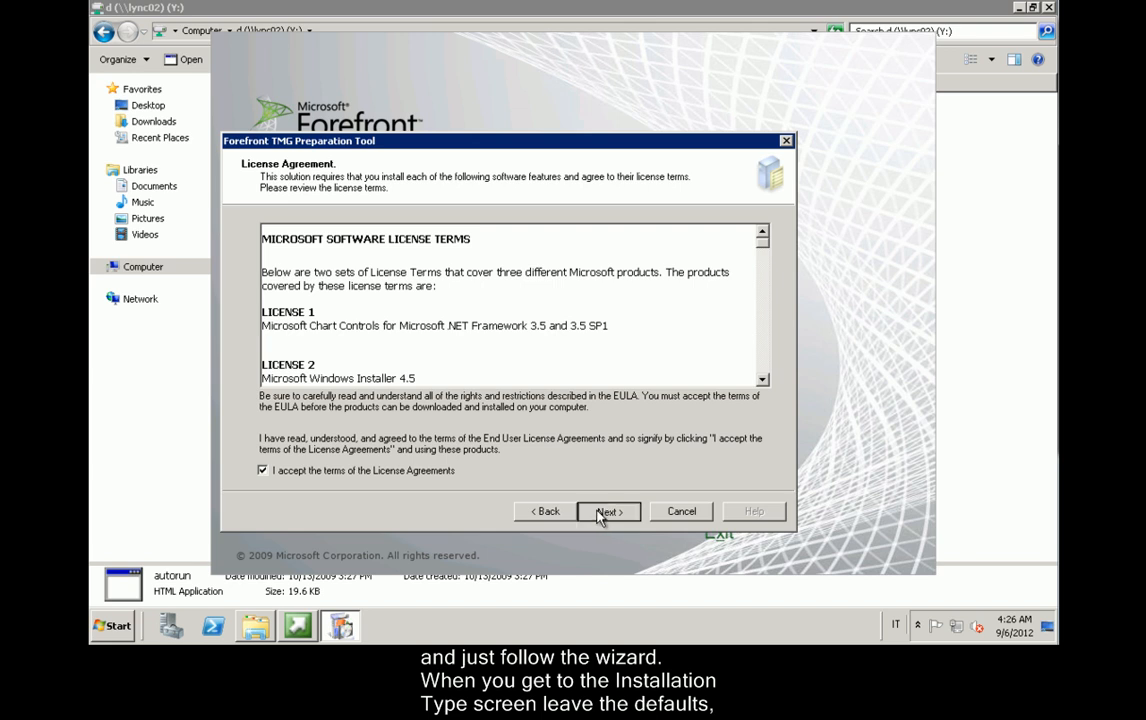
pyautogui.click(608, 511)
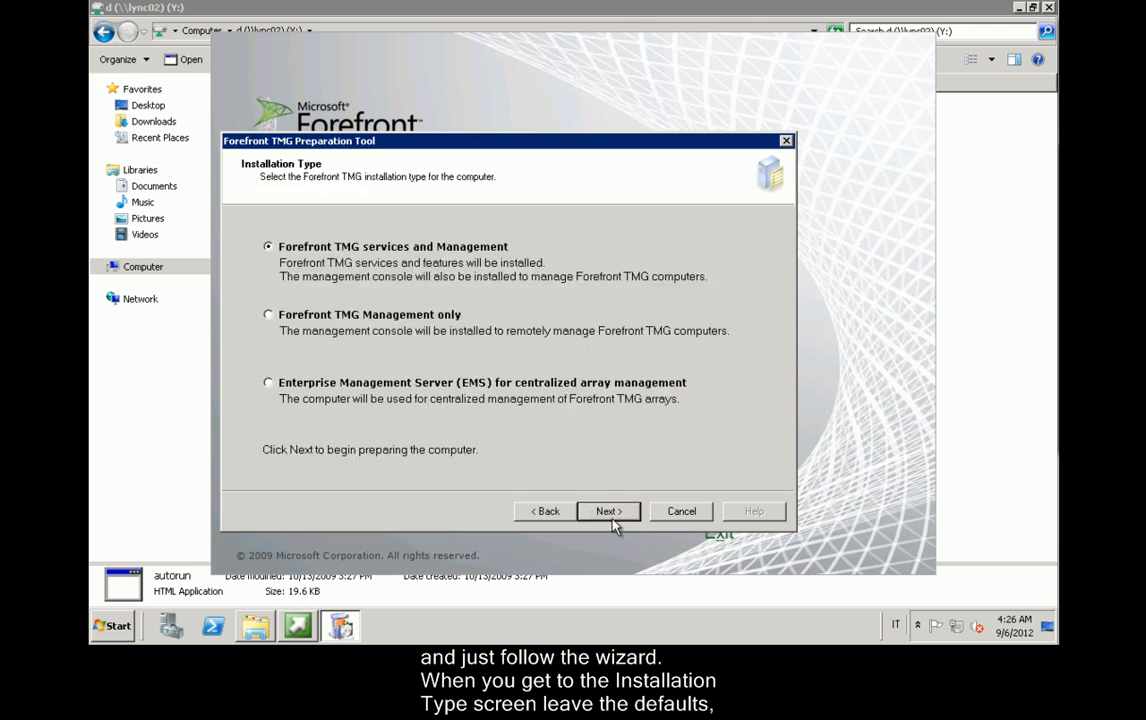
pyautogui.click(608, 511)
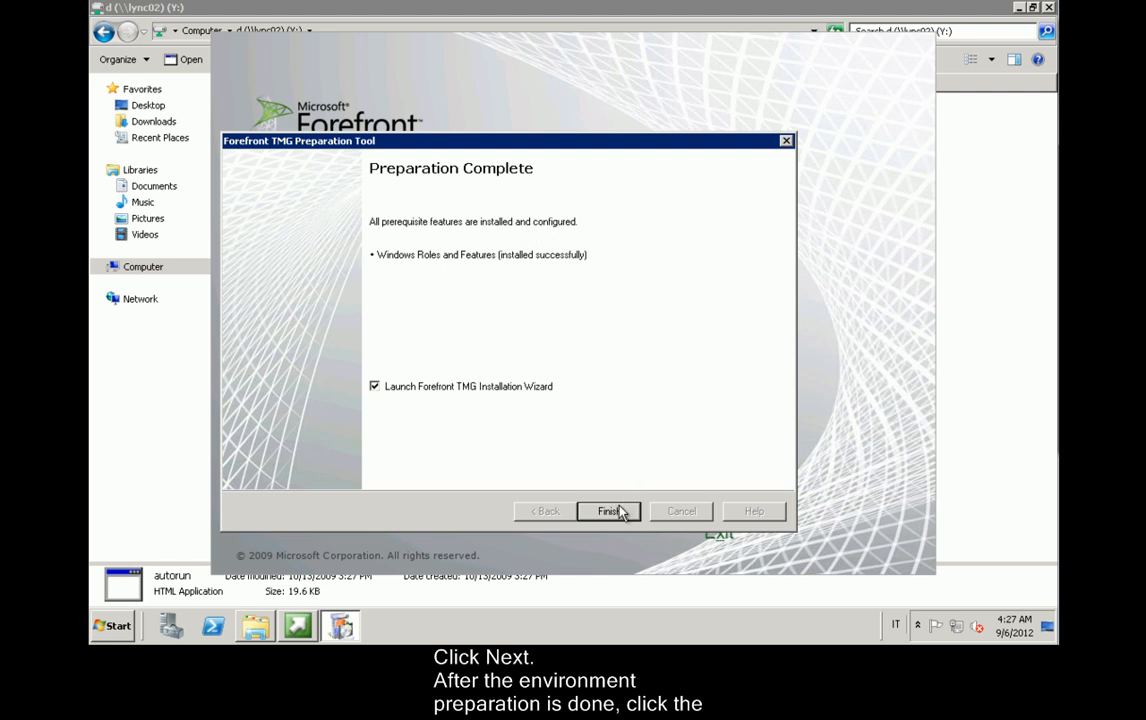
pyautogui.click(609, 511)
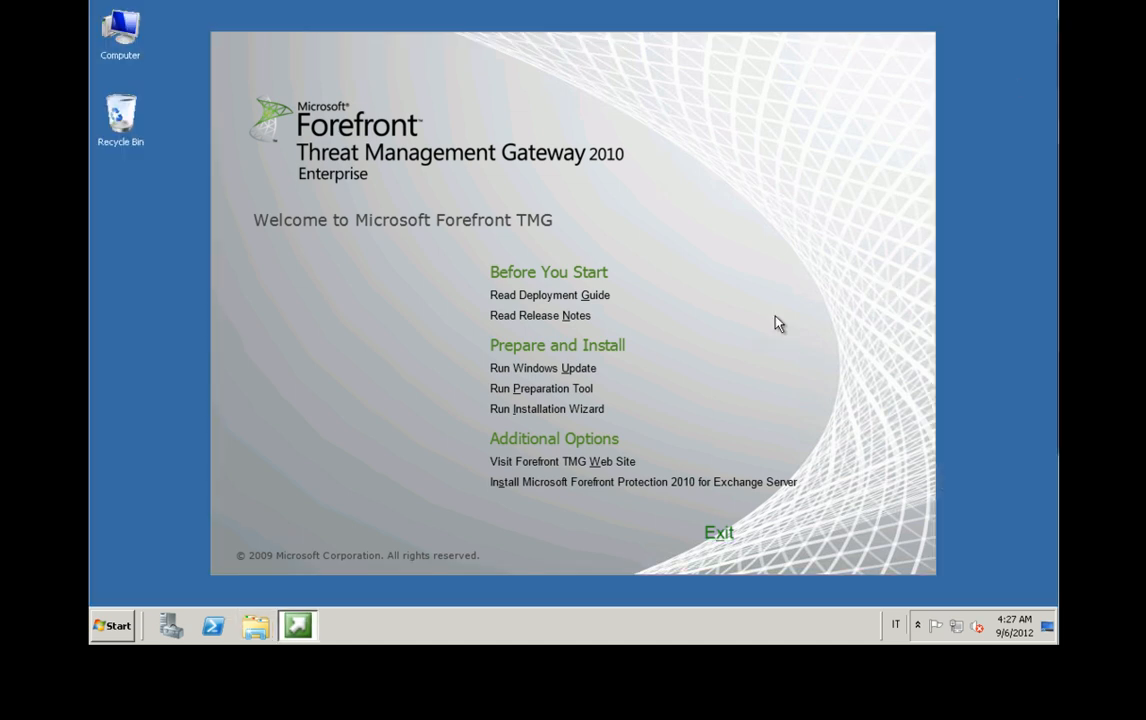
pyautogui.moveTo(798, 446)
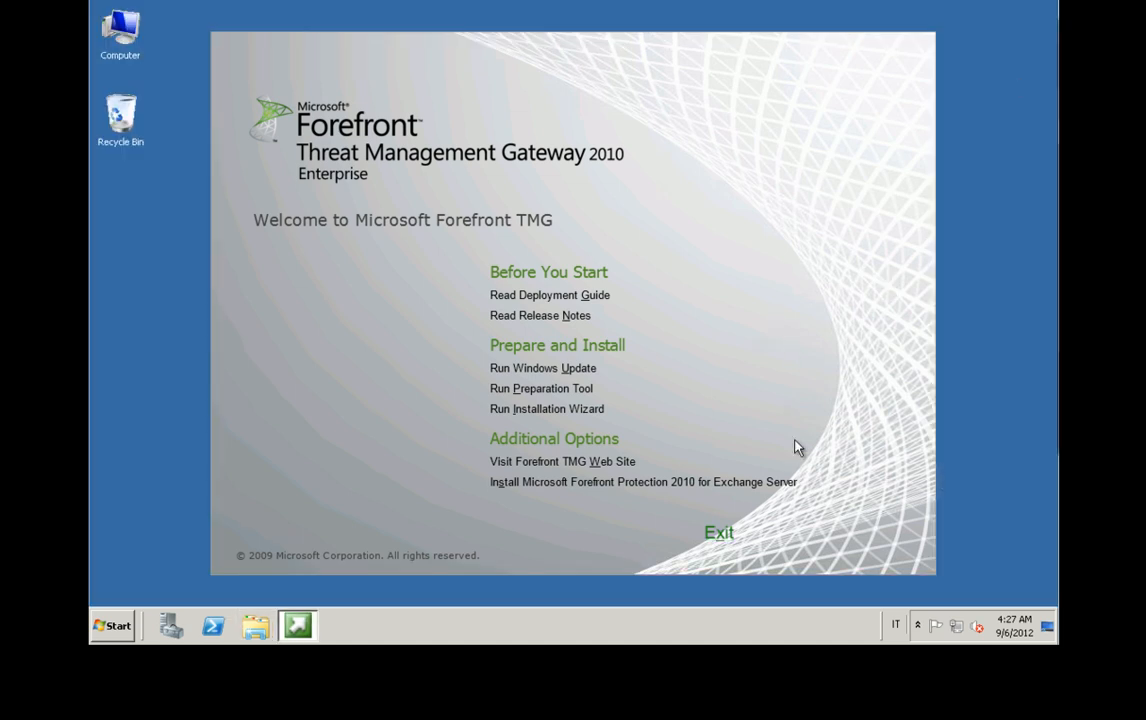
# Close the splash screen and pass the wizard welcome, licence and default installation path pages.
pyautogui.click(547, 409)
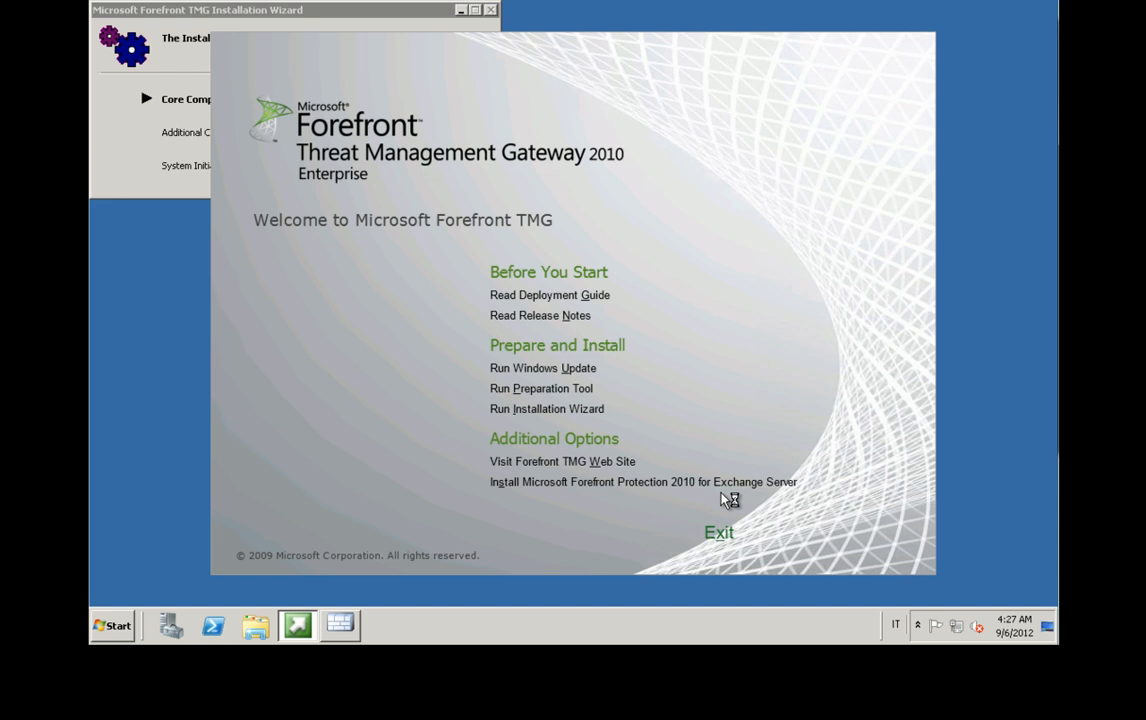
pyautogui.click(543, 409)
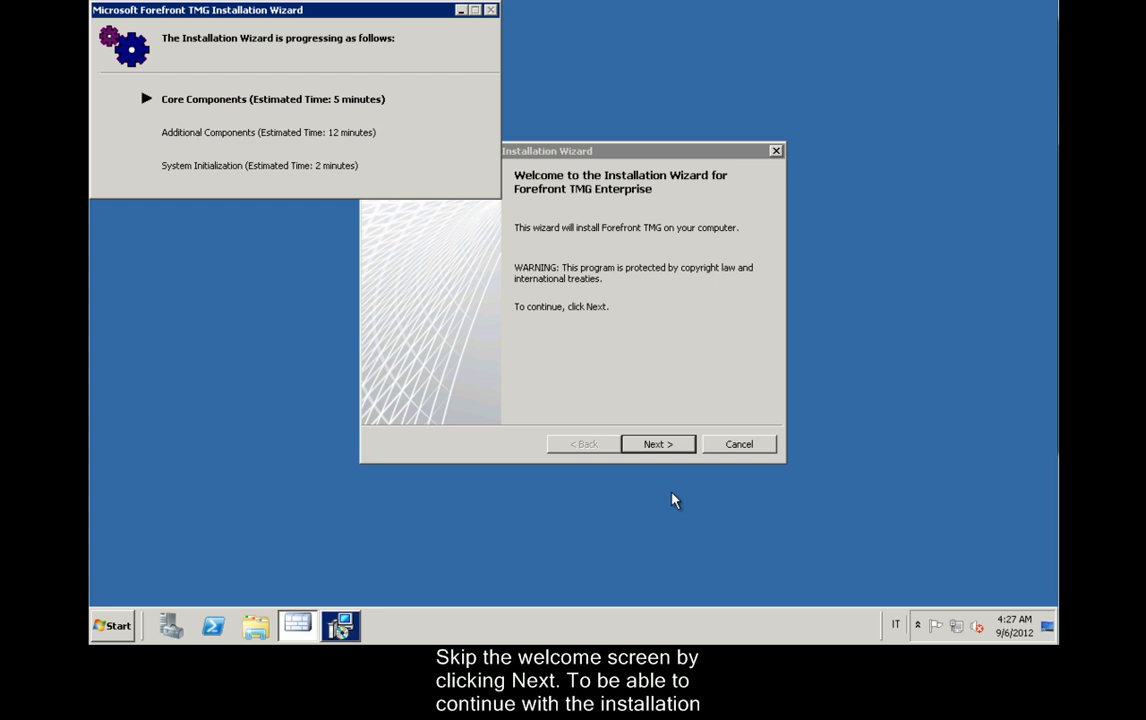
pyautogui.click(657, 444)
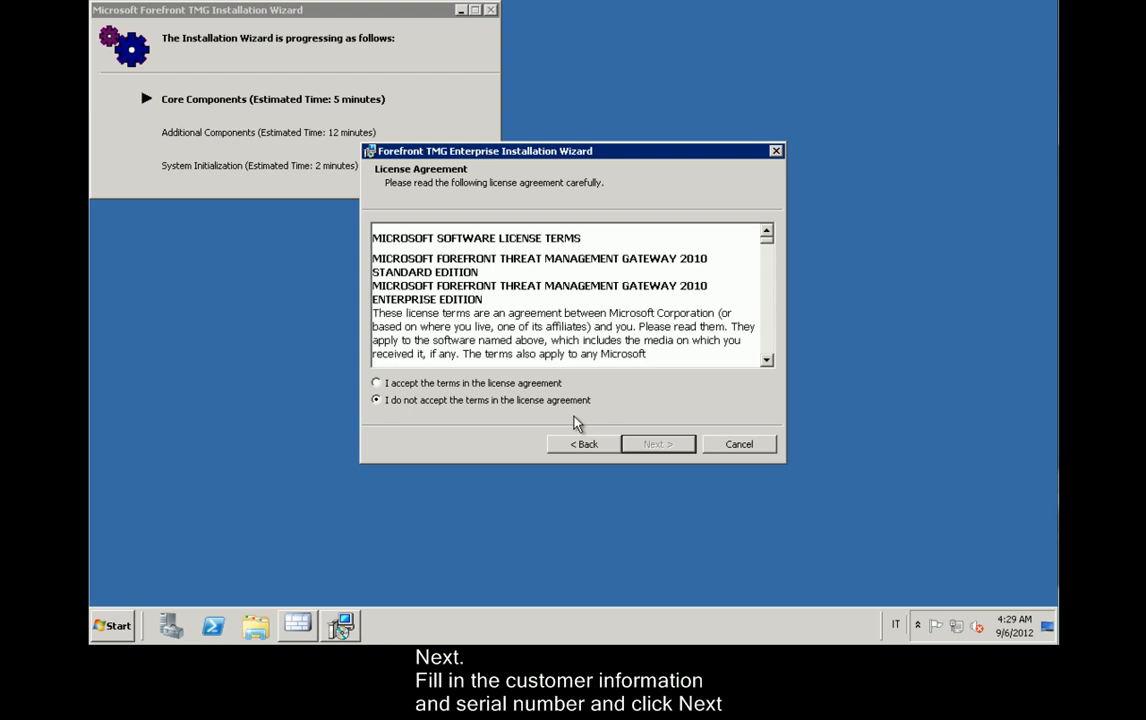
pyautogui.moveTo(548, 410)
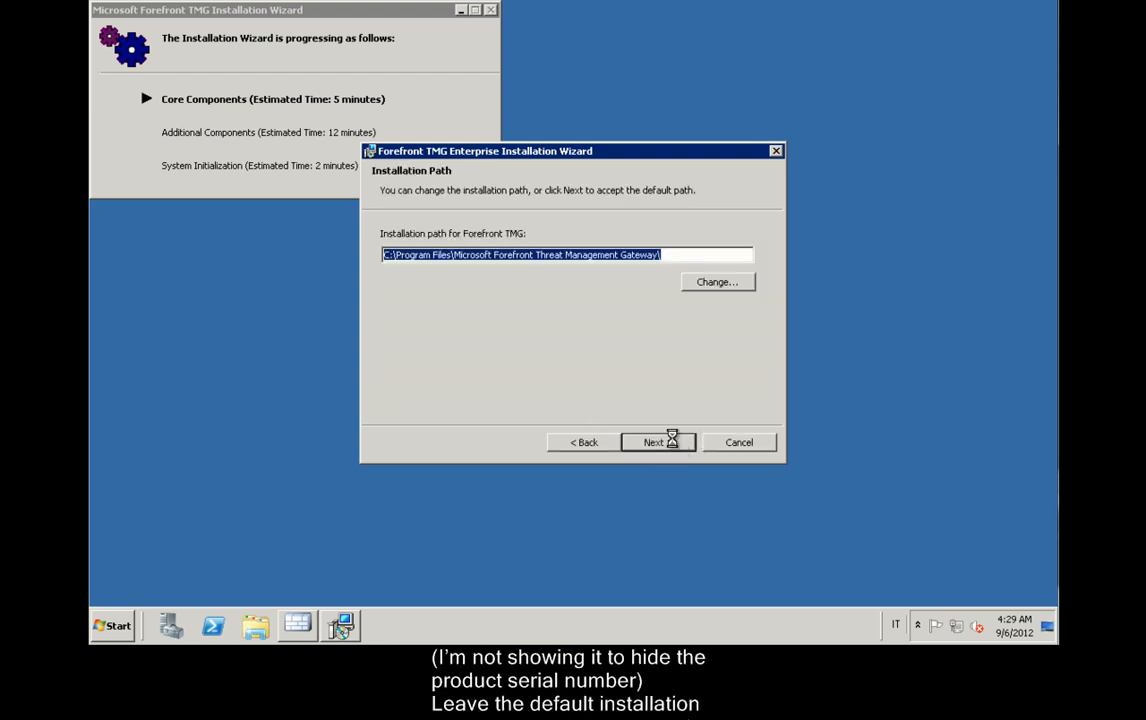
pyautogui.click(658, 442)
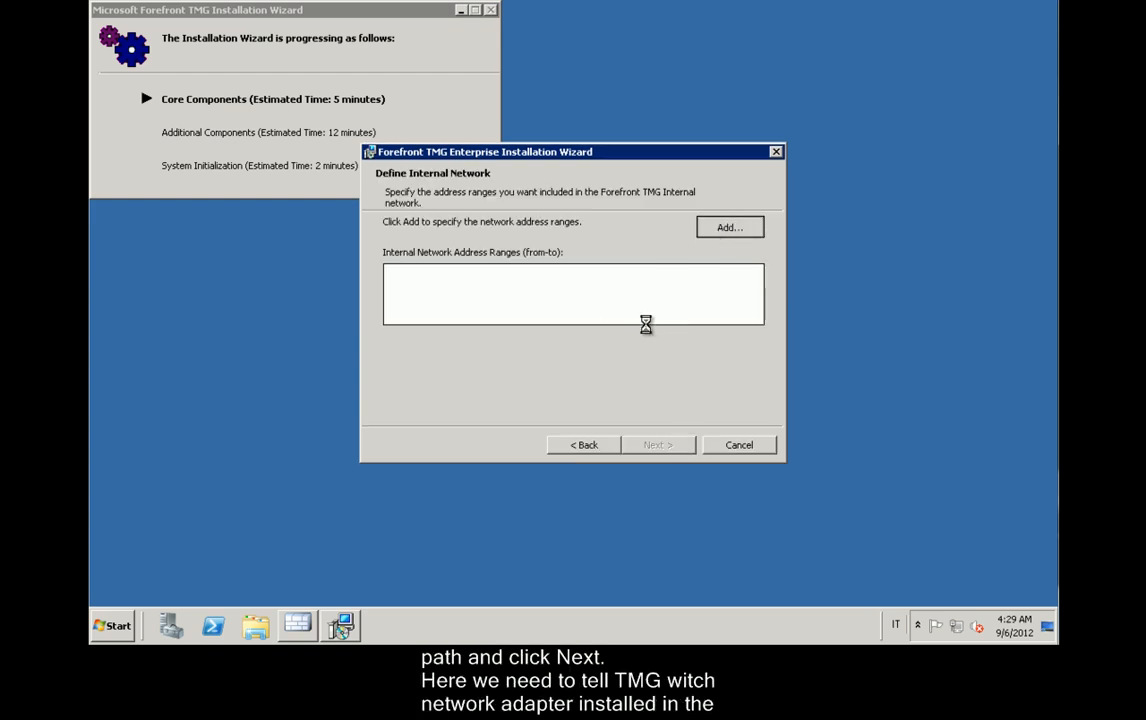
# Add the Internal adapter so the internal network spans 192.168.1.0–192.168.1.255.
pyautogui.click(729, 227)
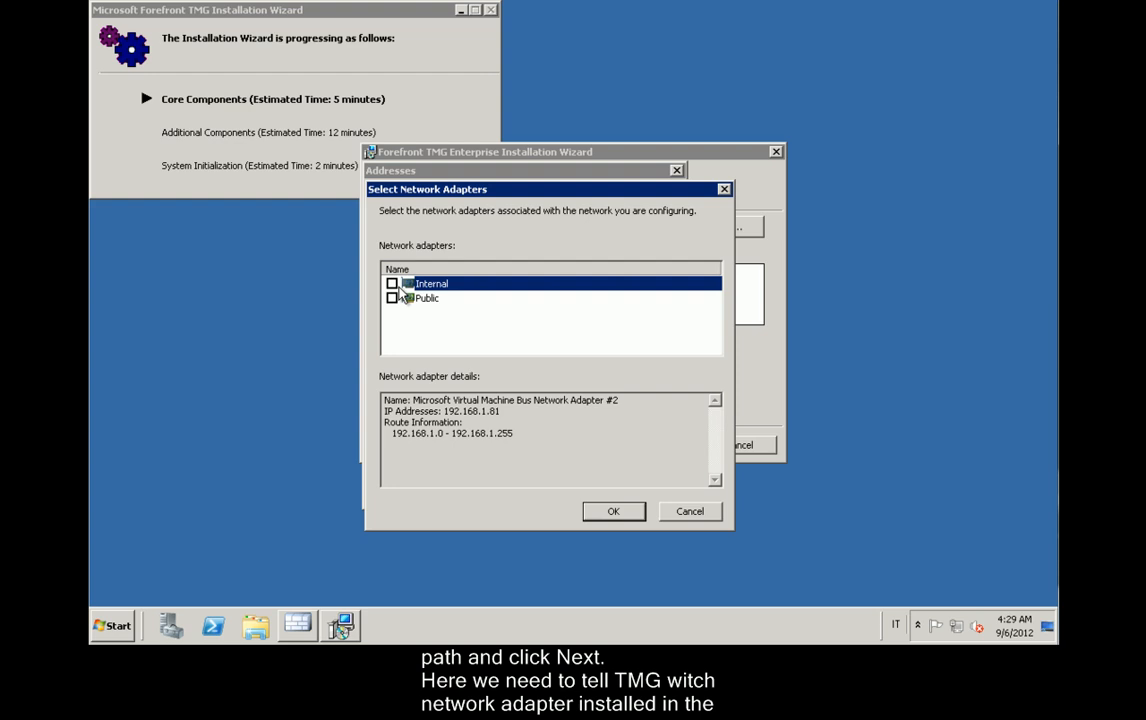
pyautogui.click(392, 283)
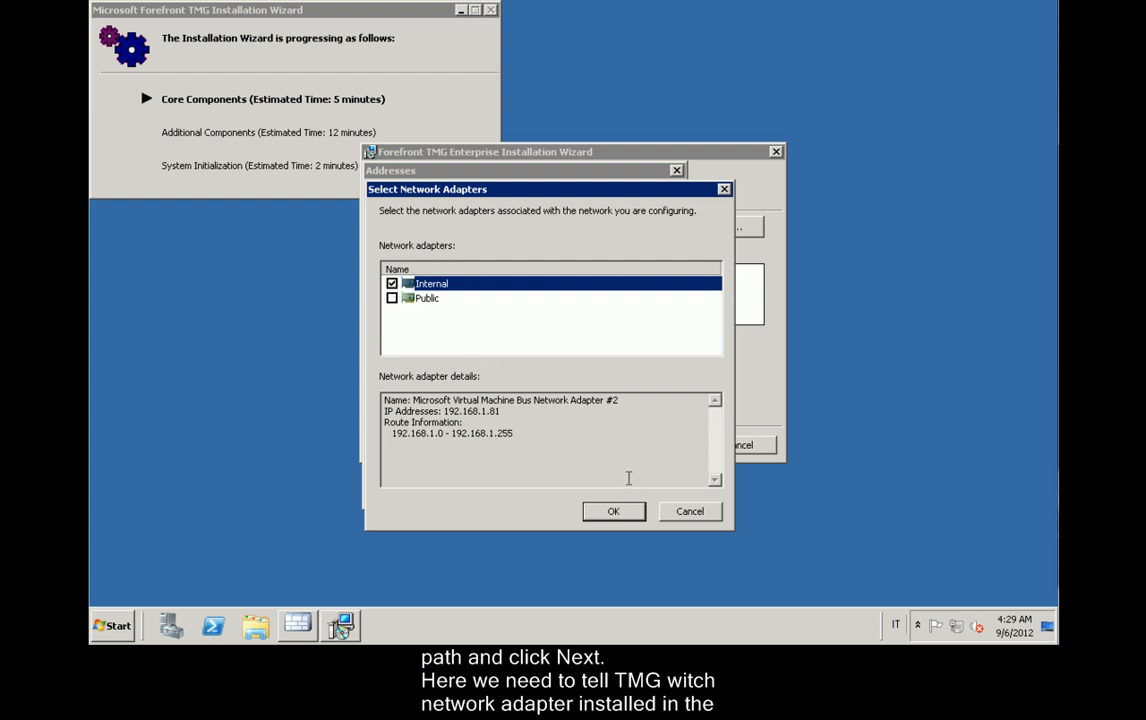
pyautogui.click(614, 511)
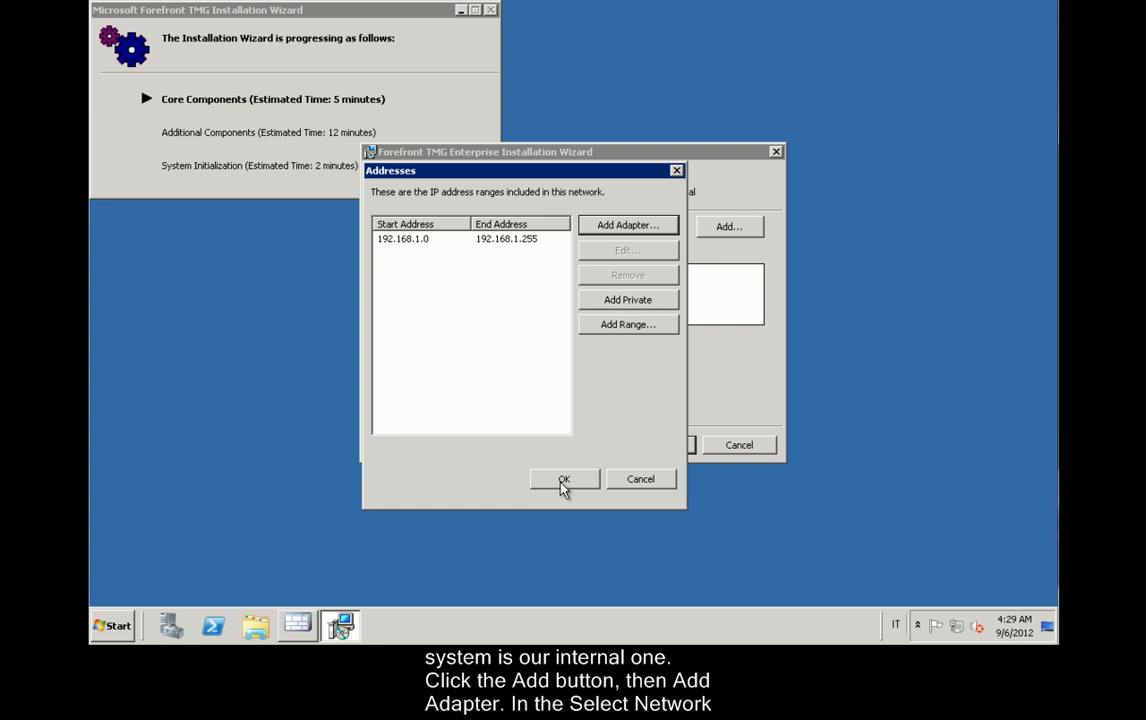
pyautogui.moveTo(509, 322)
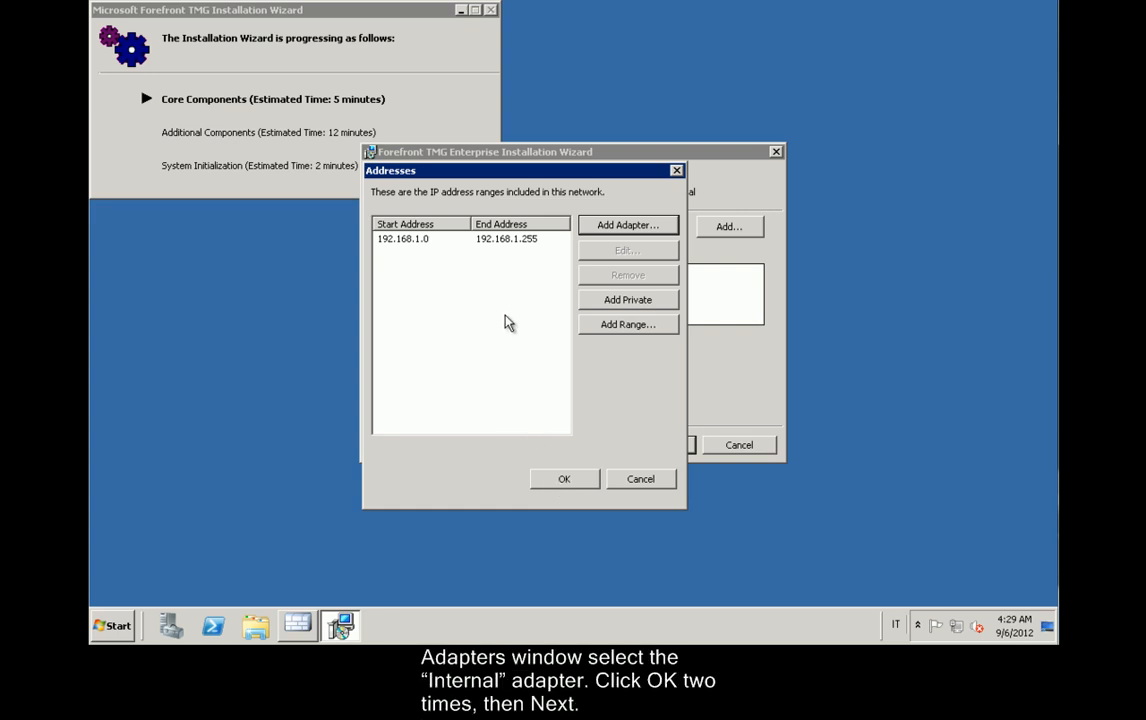
pyautogui.click(565, 479)
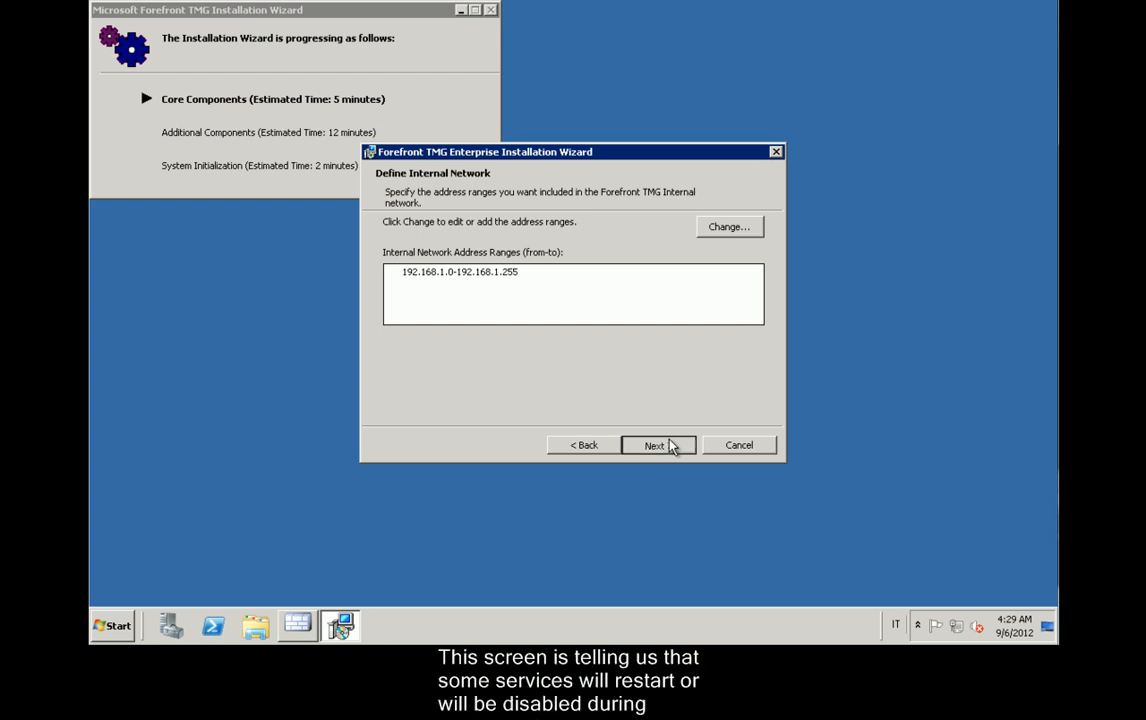
pyautogui.click(657, 444)
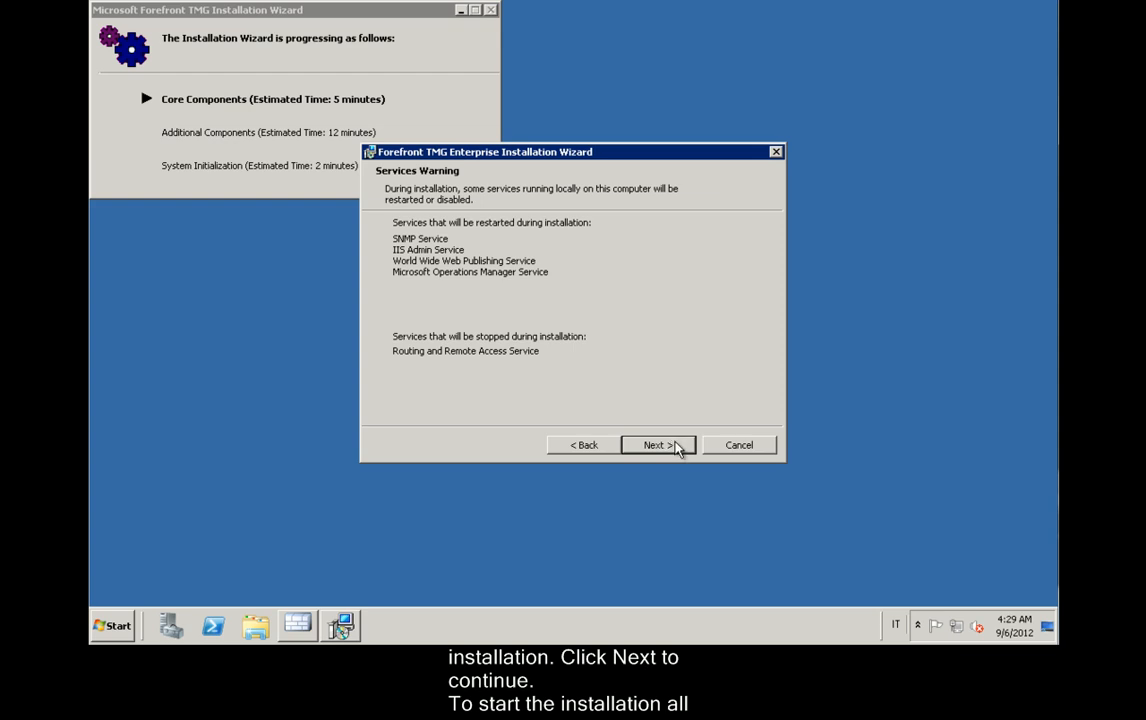
# Accept the services restart warning and begin the install from the Ready to Install page.
pyautogui.click(658, 444)
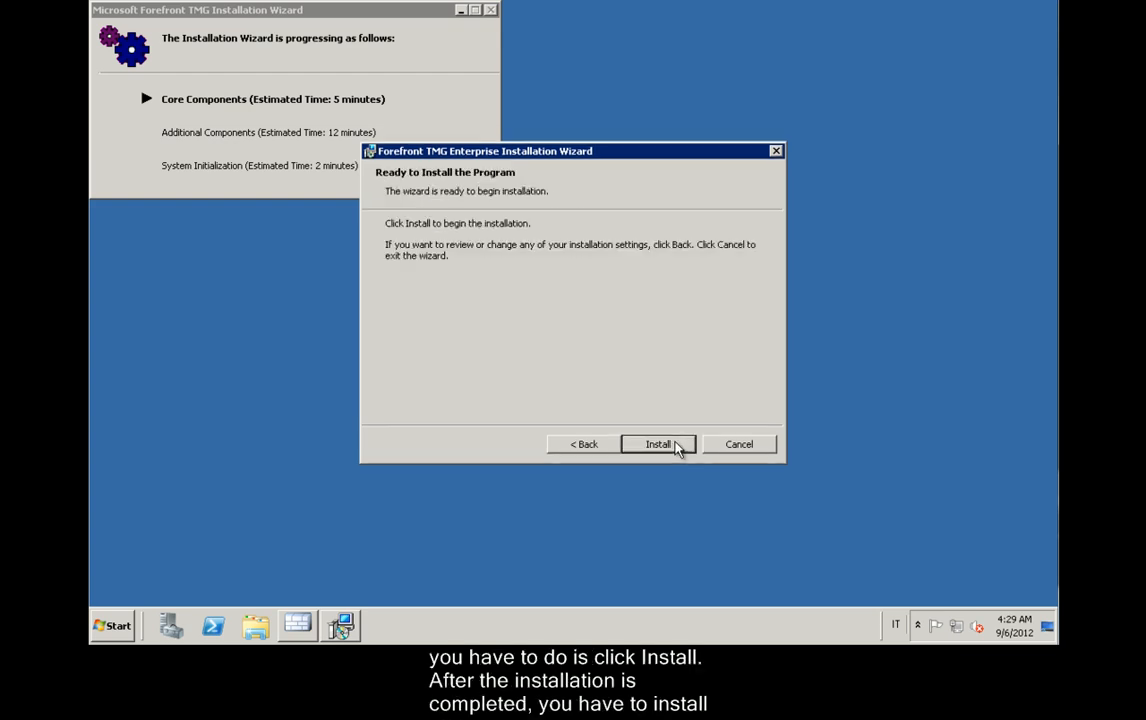
pyautogui.click(657, 444)
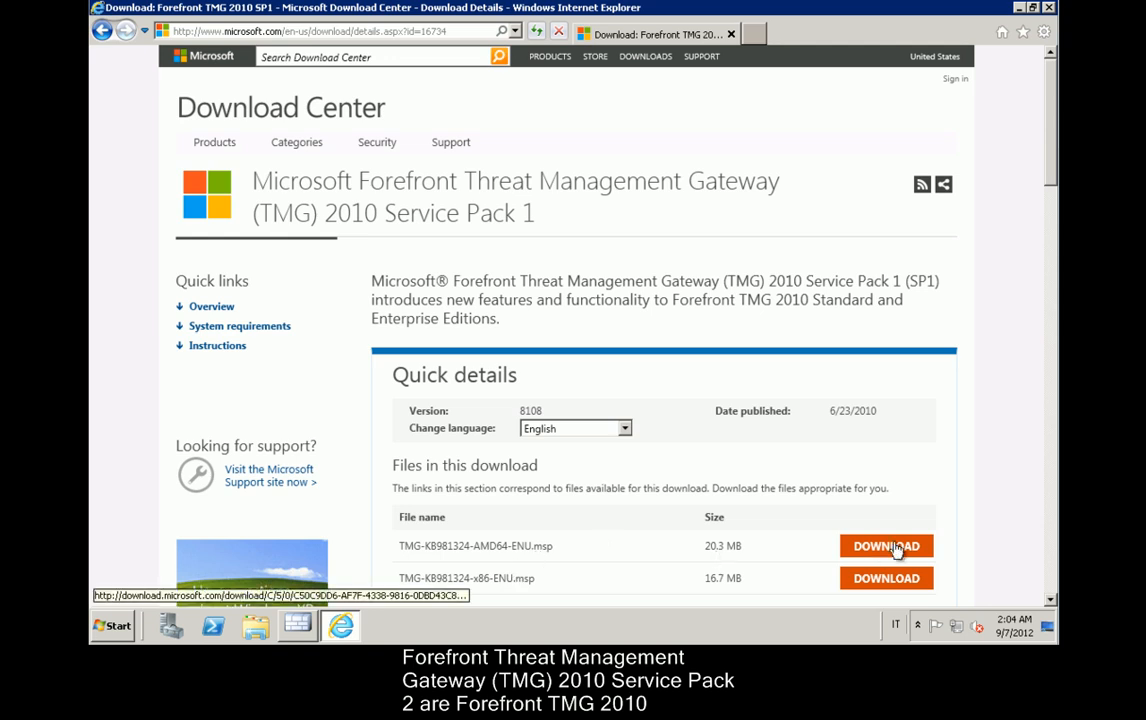
# Download and open the AMD64 SP1 .msp, then run the amd64 SP2 .exe.
pyautogui.click(886, 545)
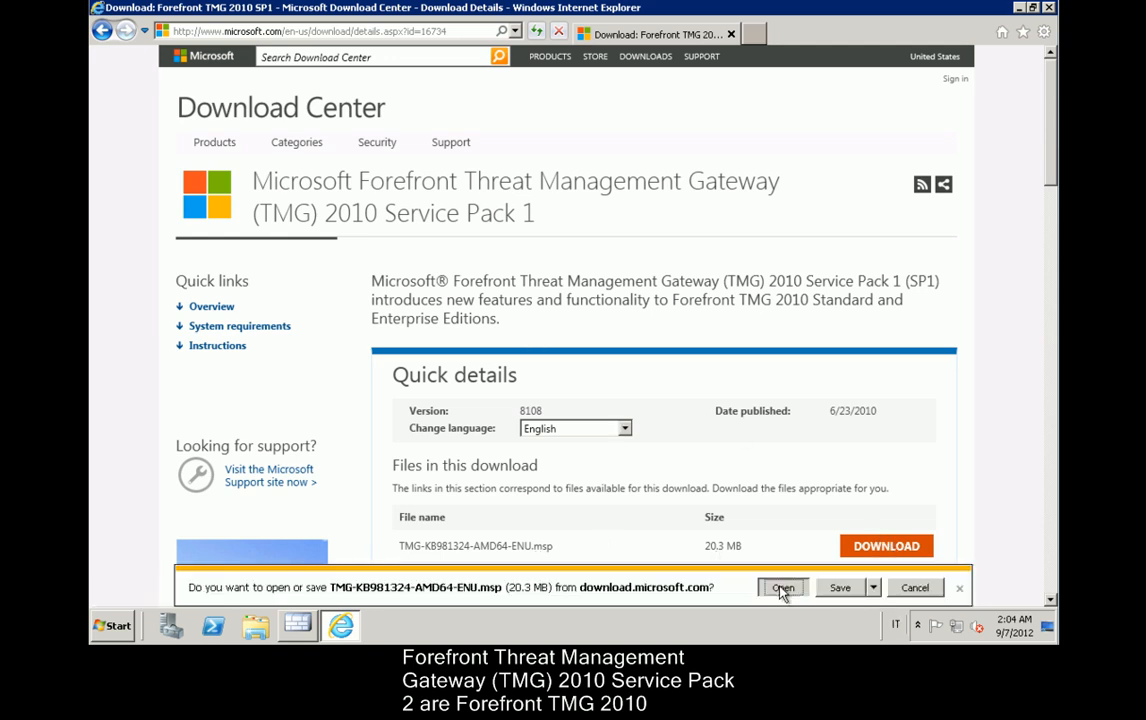
pyautogui.click(782, 587)
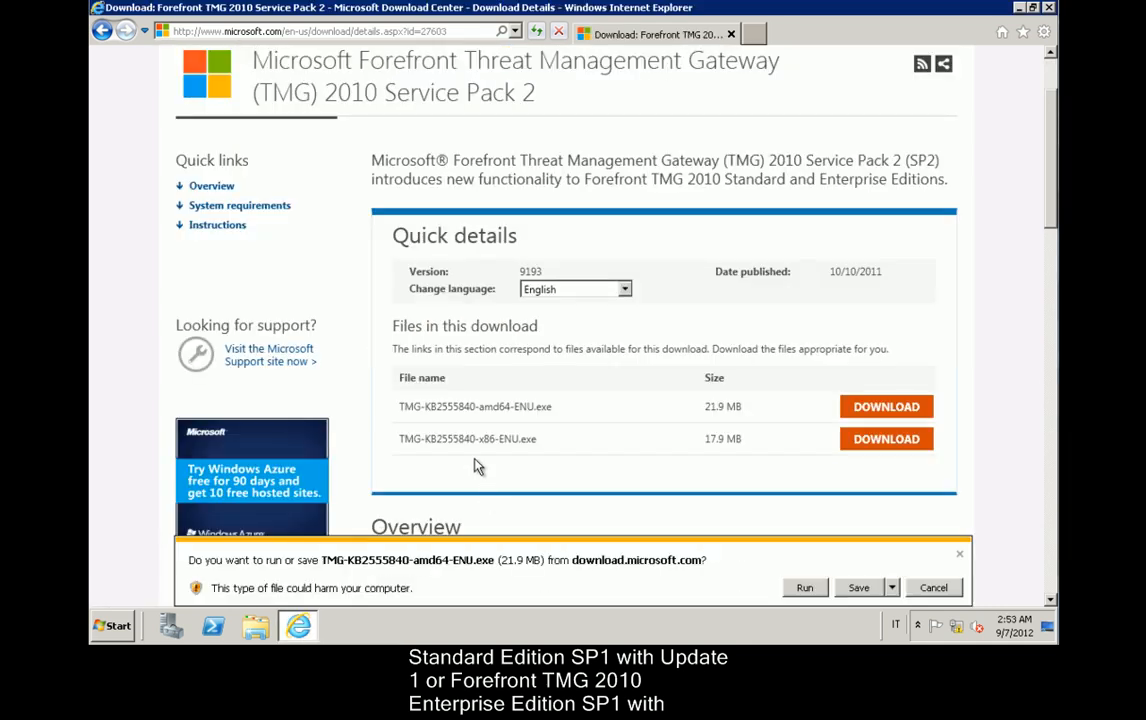
pyautogui.click(804, 587)
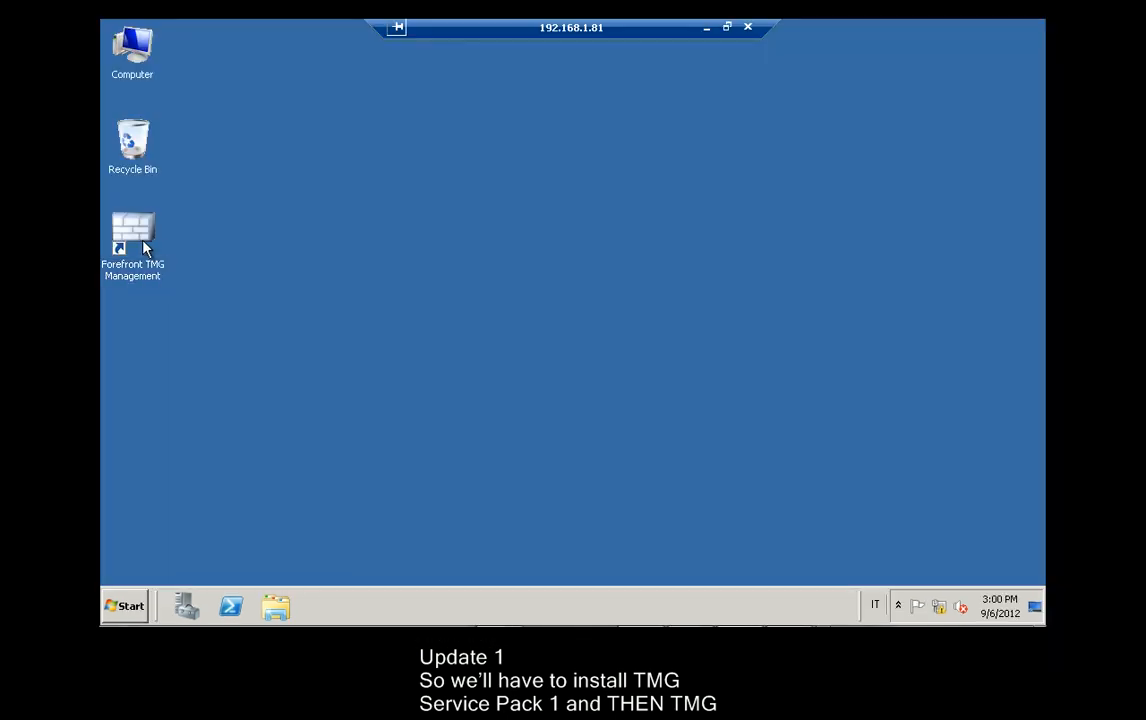
# Open TMG Management, start the Network Setup Wizard, and keep the Edge firewall template.
pyautogui.doubleClick(133, 228)
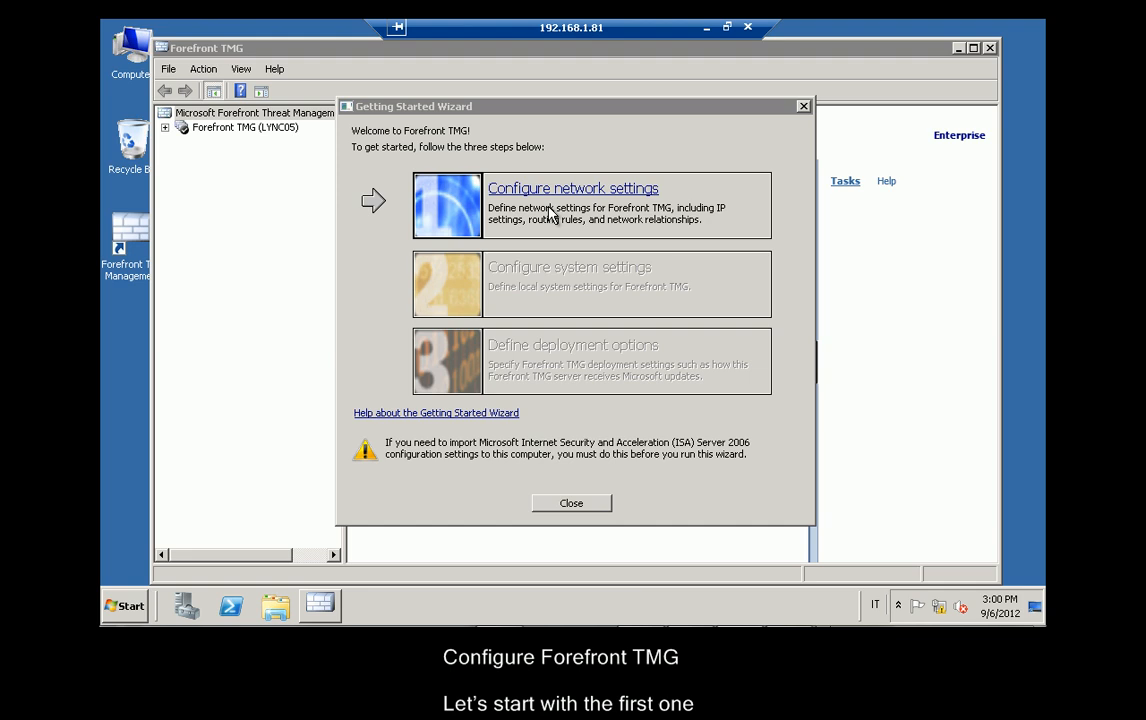
pyautogui.moveTo(500, 200)
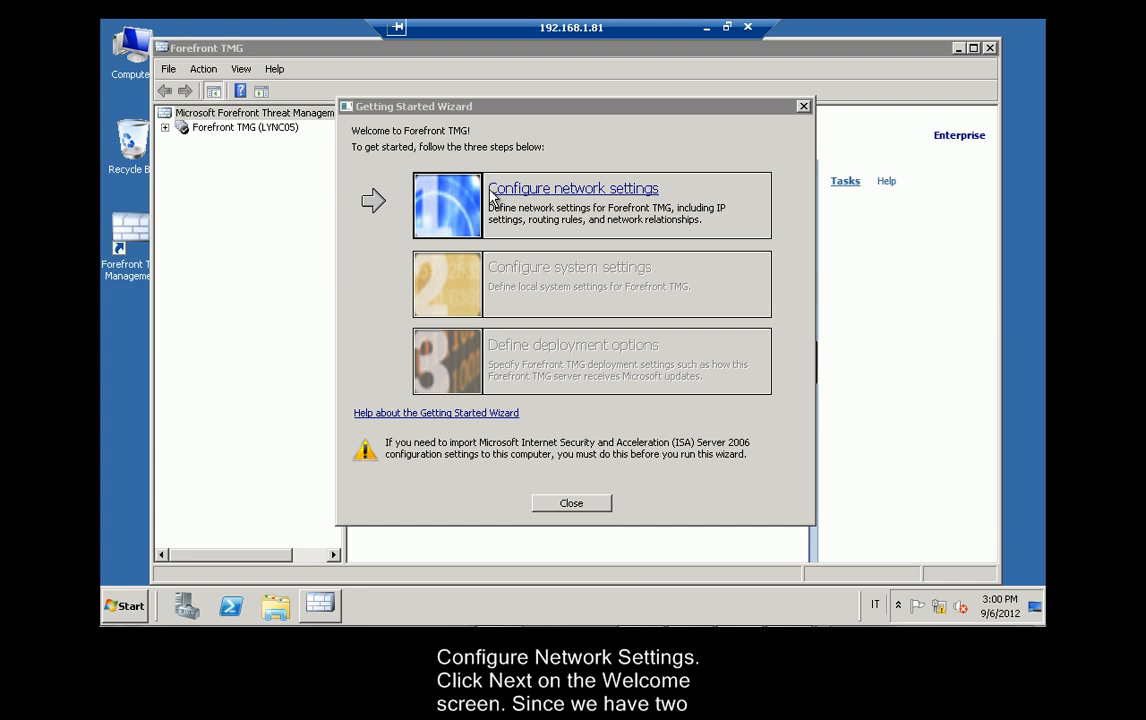
pyautogui.click(570, 188)
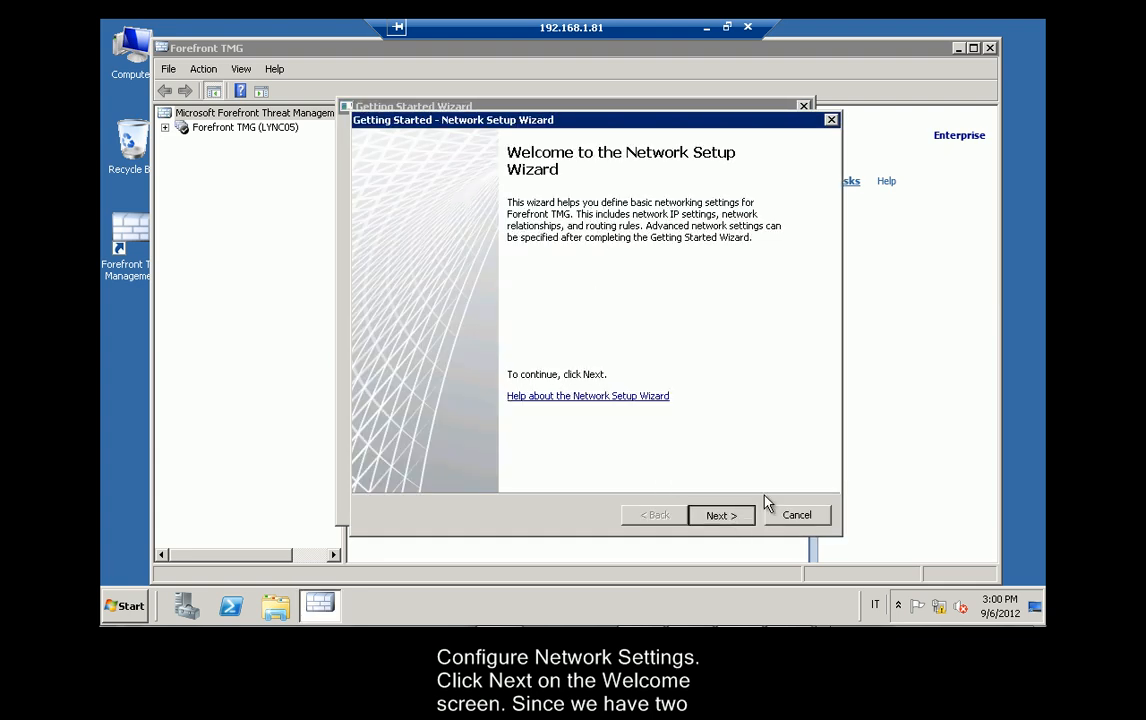
pyautogui.click(721, 514)
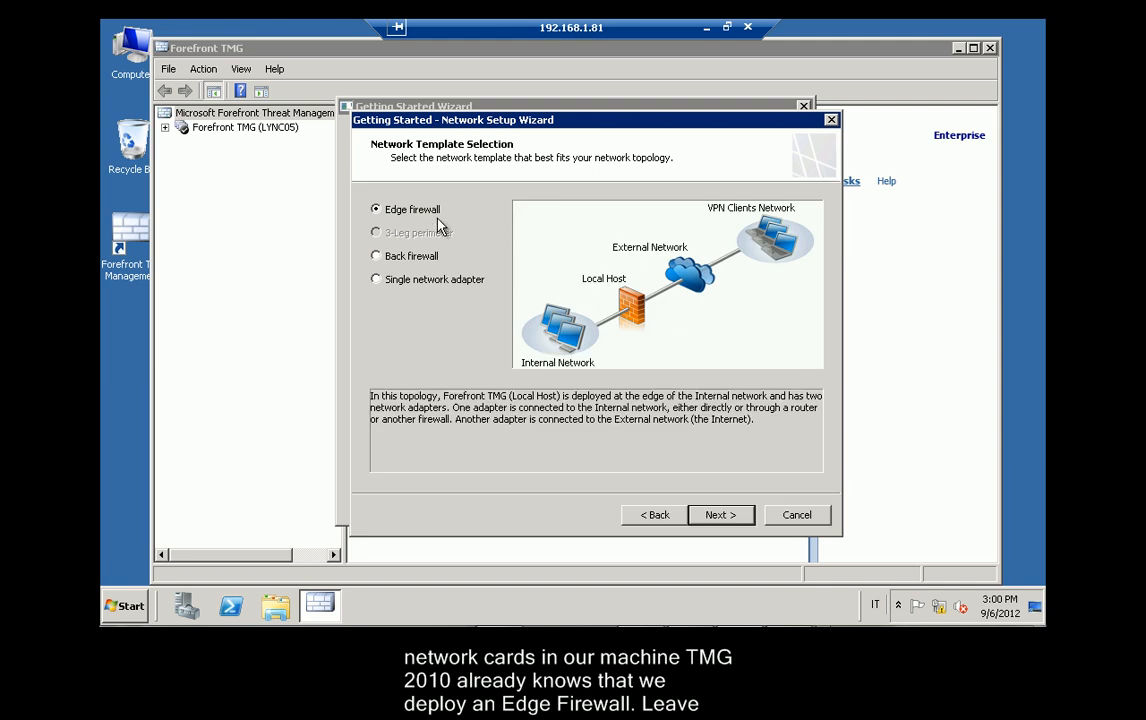
pyautogui.moveTo(430, 259)
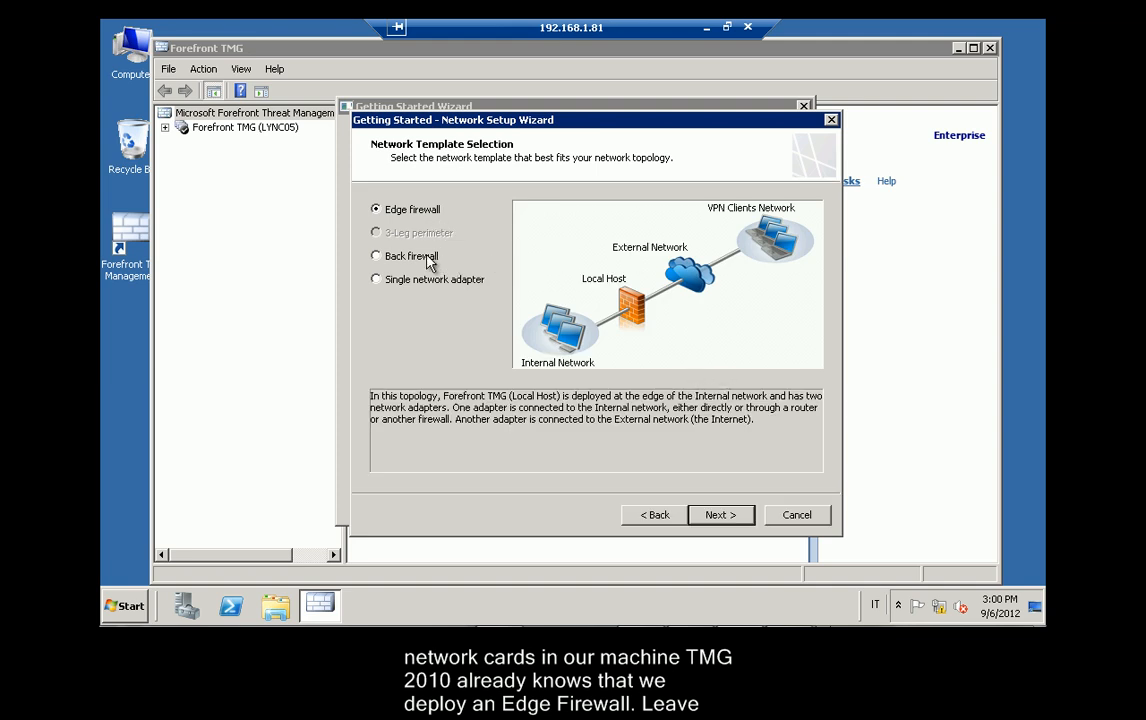
pyautogui.click(374, 279)
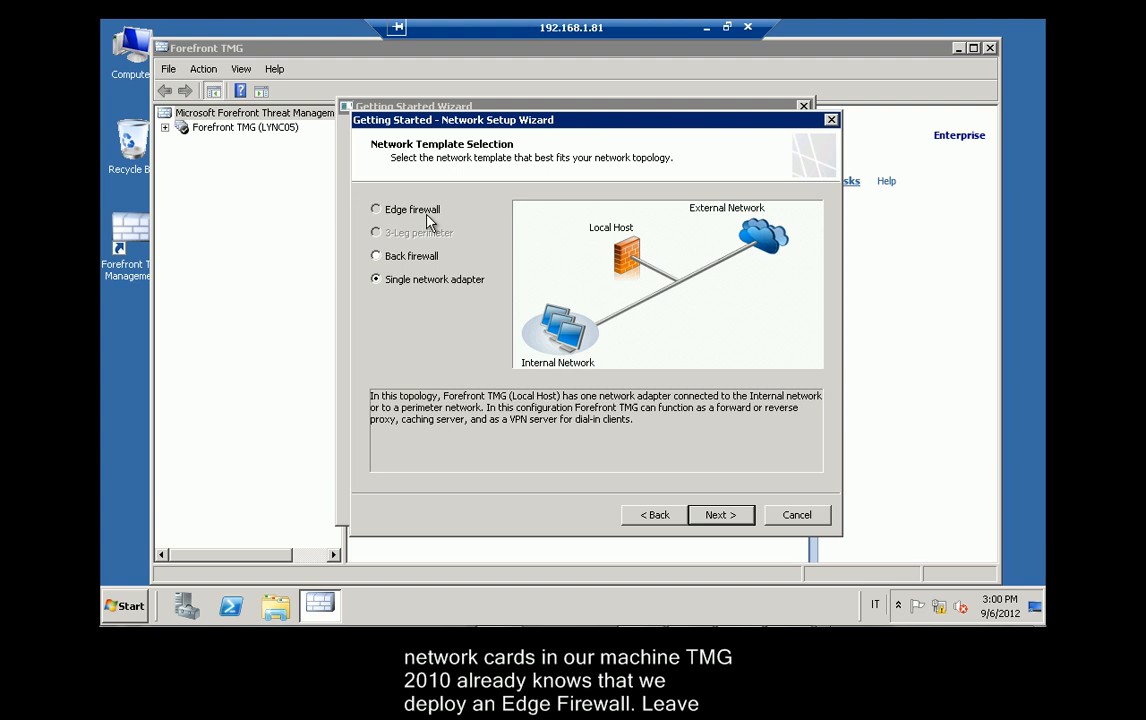
pyautogui.click(375, 209)
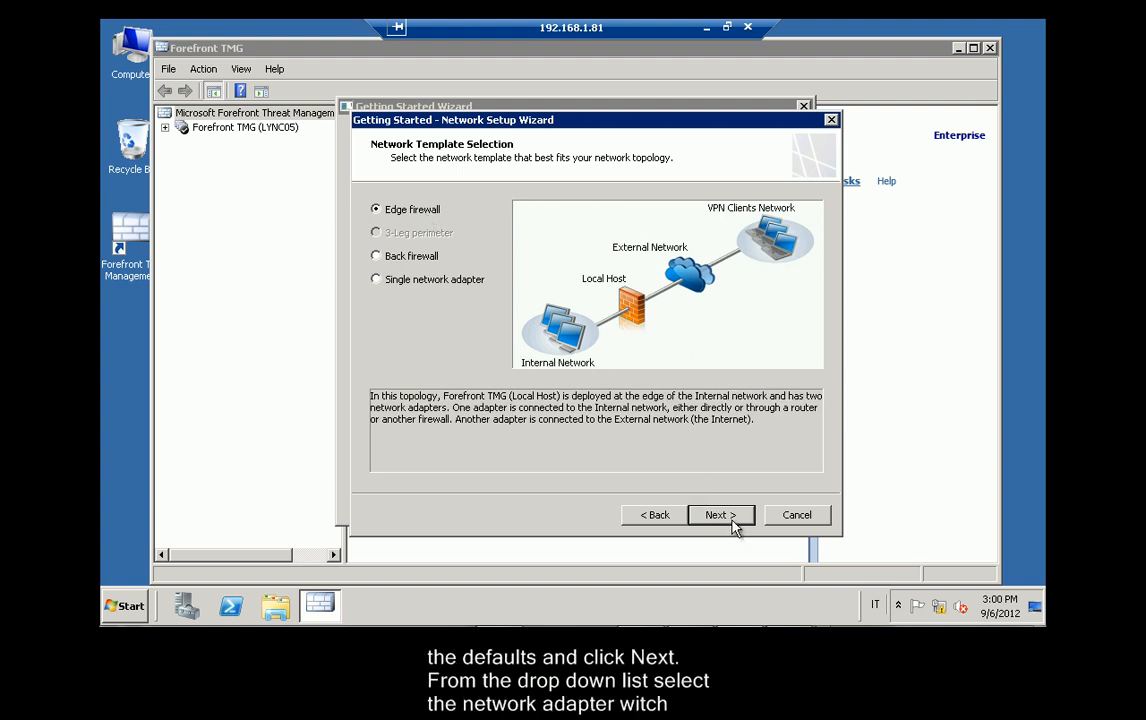
pyautogui.click(721, 514)
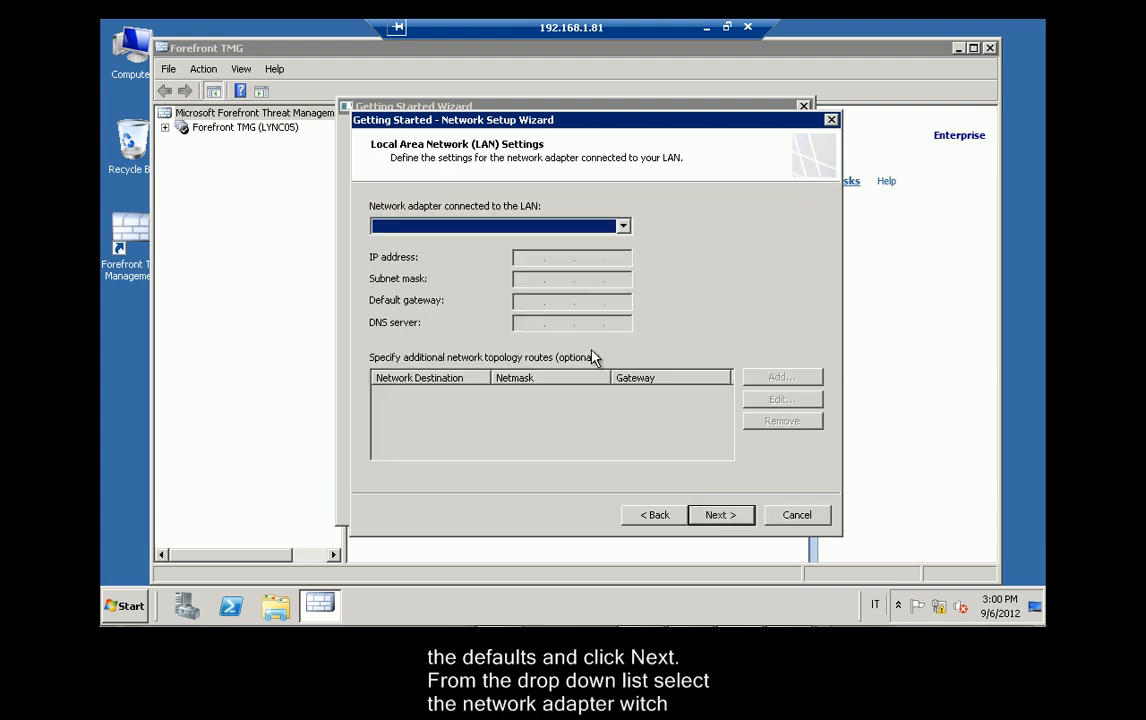
# Set the LAN adapter to Internal and the Internet adapter to Public, and accept the disconnect warning.
pyautogui.click(623, 225)
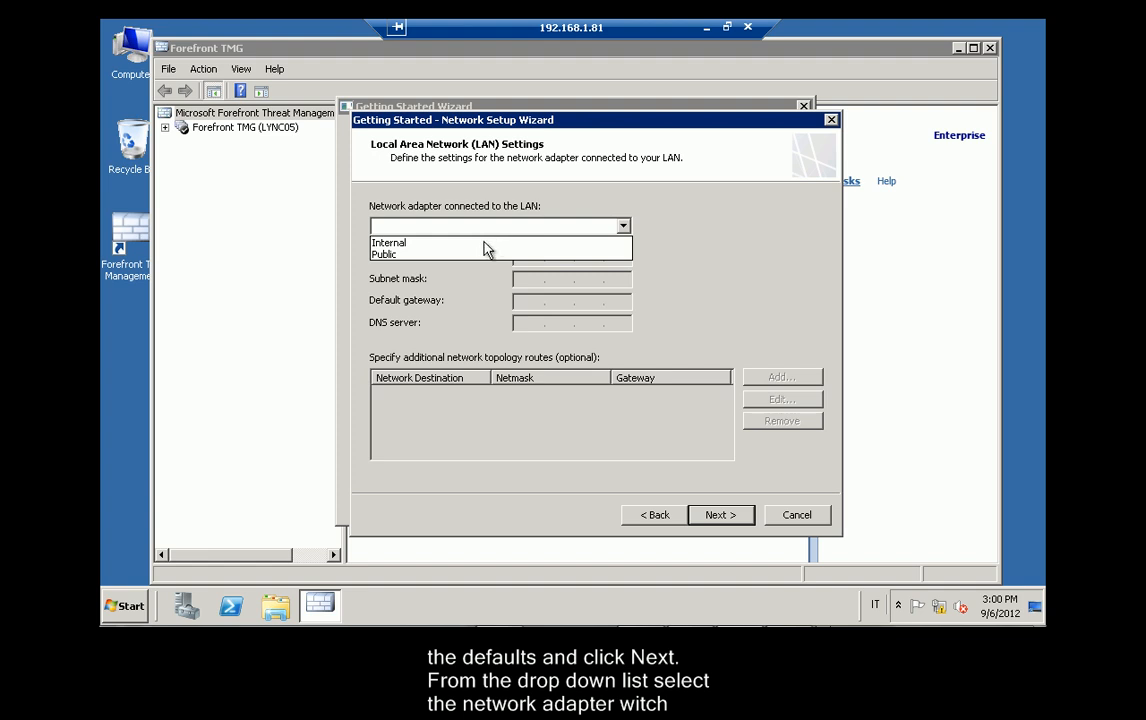
pyautogui.click(388, 242)
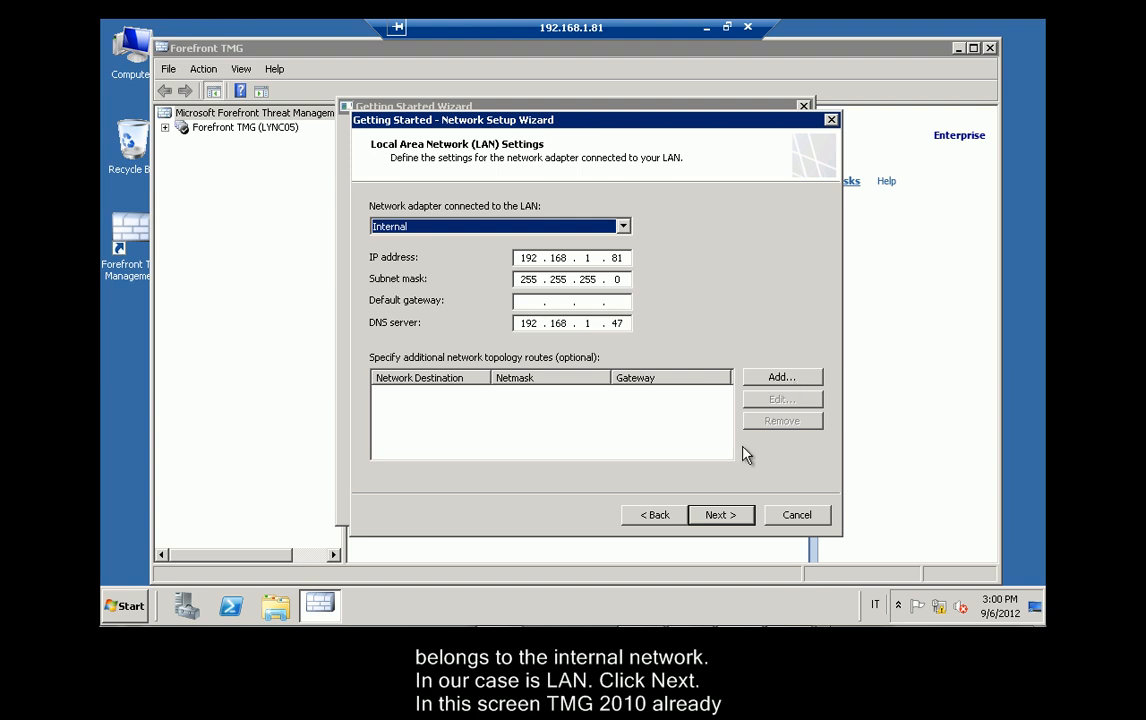
pyautogui.click(721, 514)
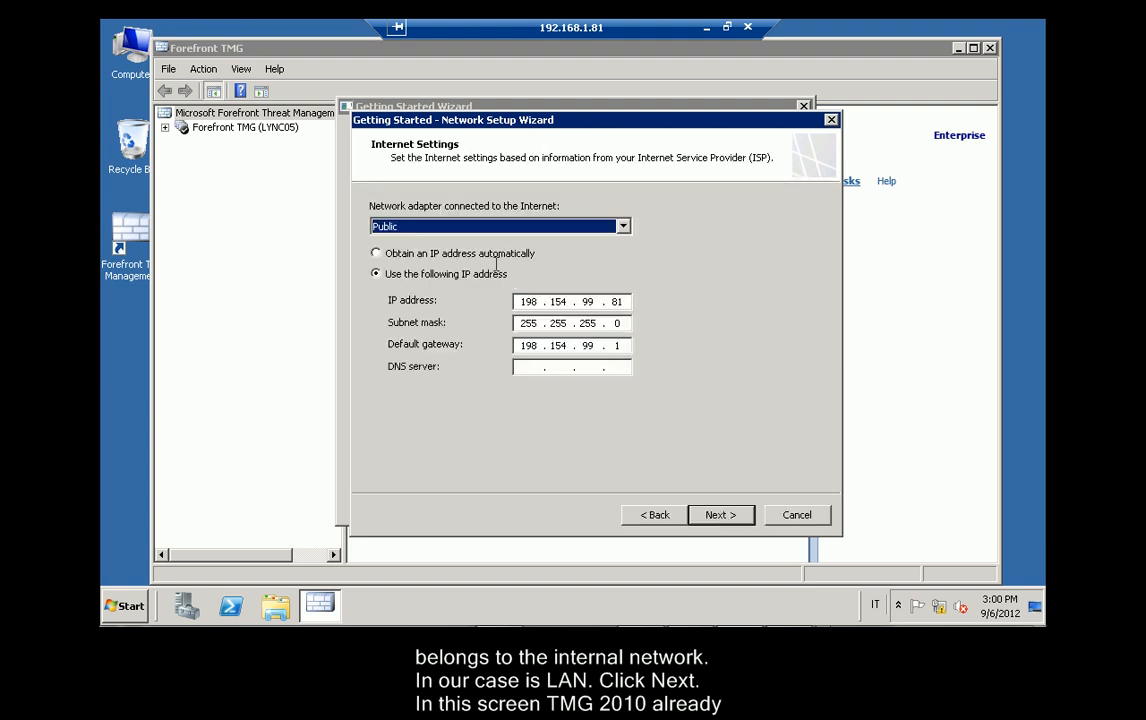
pyautogui.moveTo(773, 483)
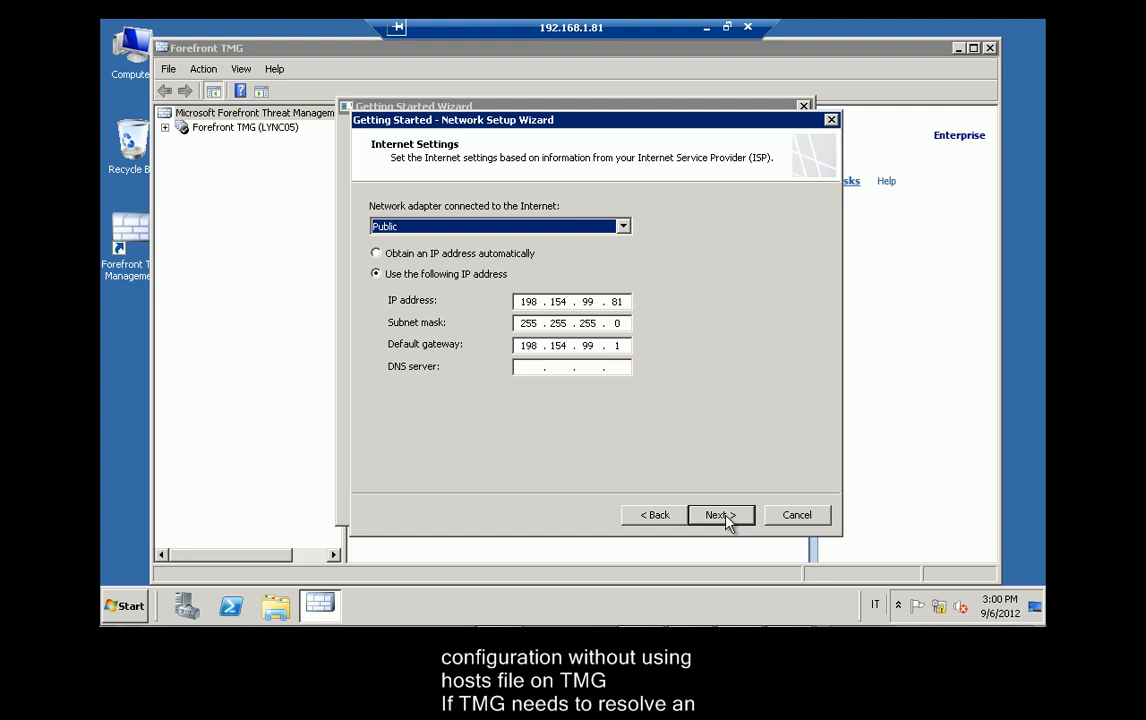
pyautogui.click(720, 514)
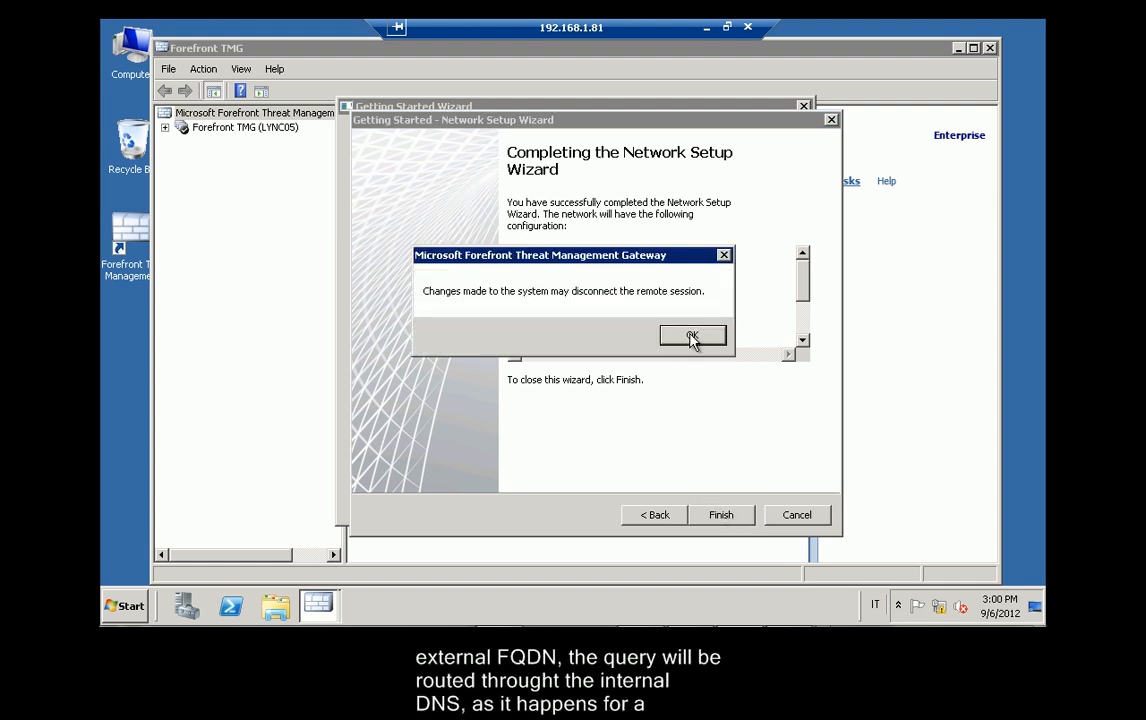
pyautogui.click(693, 335)
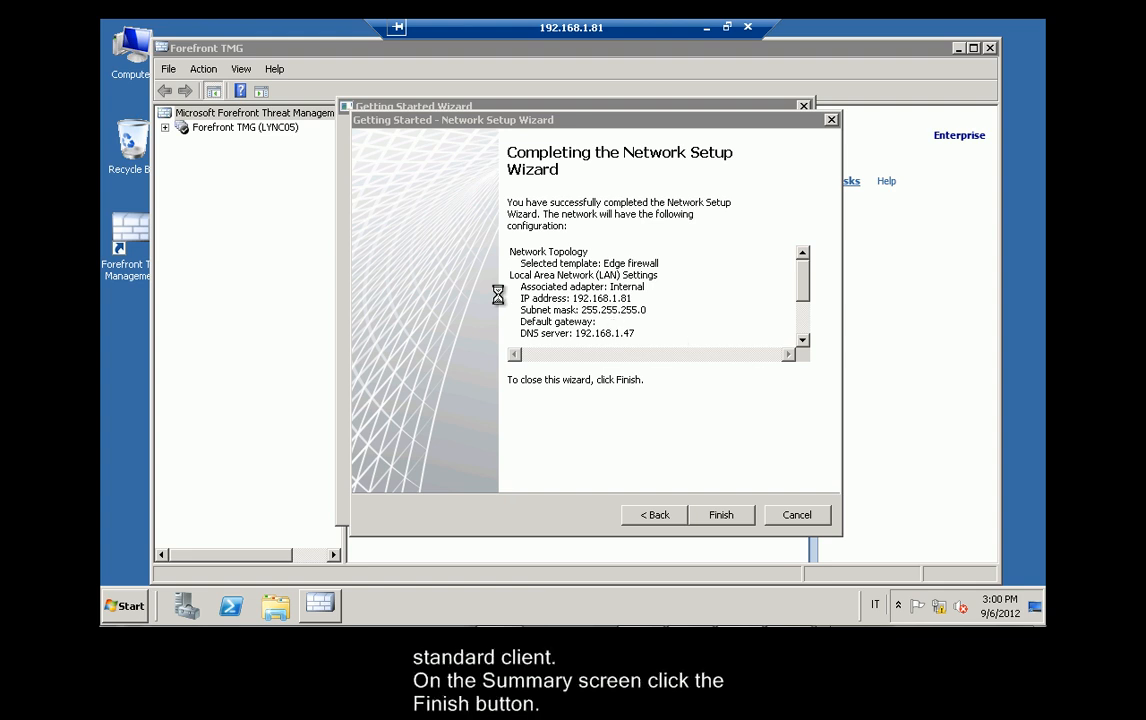
# Finish network setup and complete system settings for the lync2013.corp domain.
pyautogui.click(721, 515)
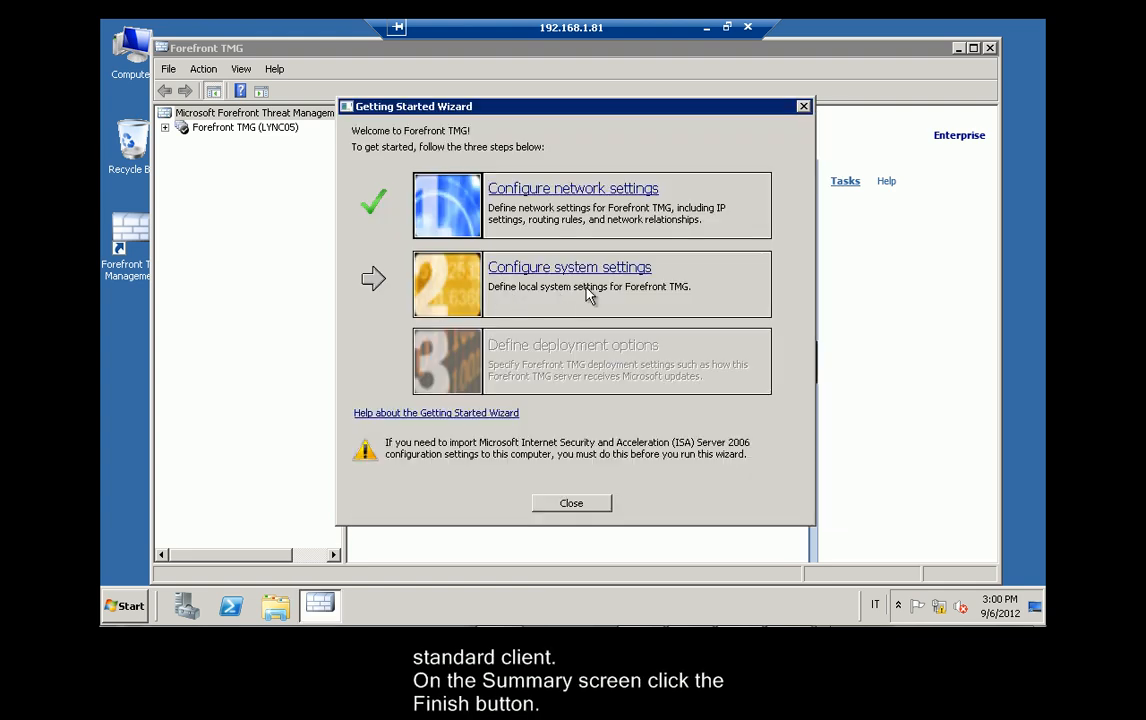
pyautogui.moveTo(425, 282)
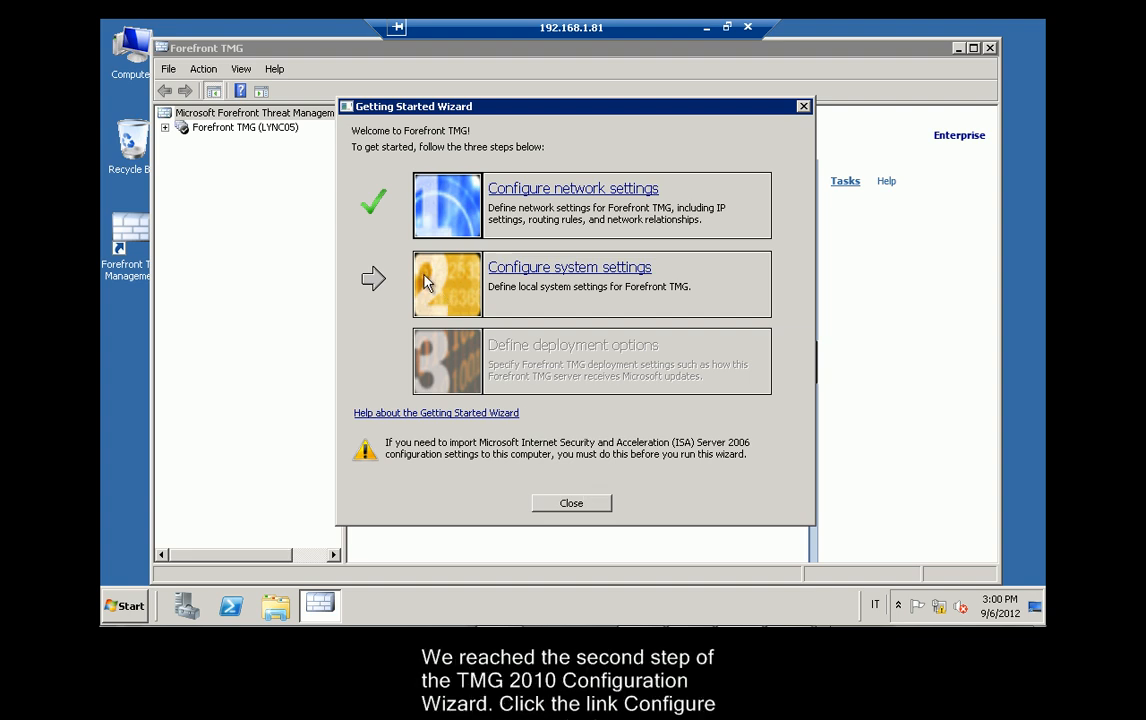
pyautogui.click(569, 267)
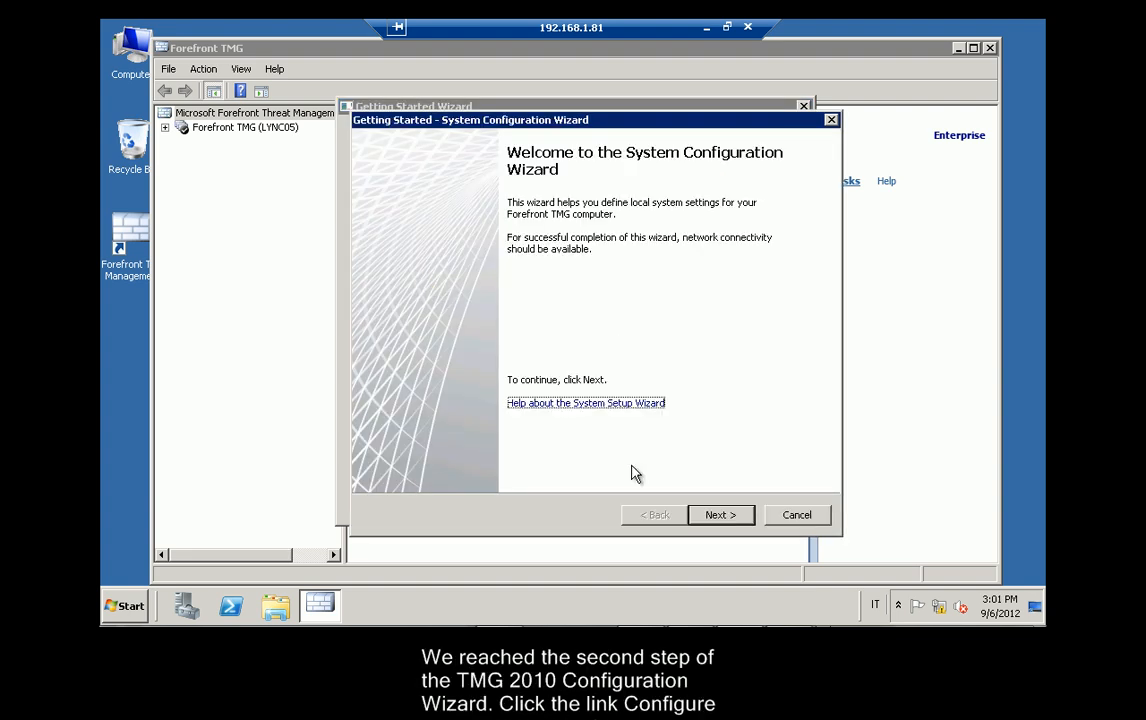
pyautogui.click(720, 514)
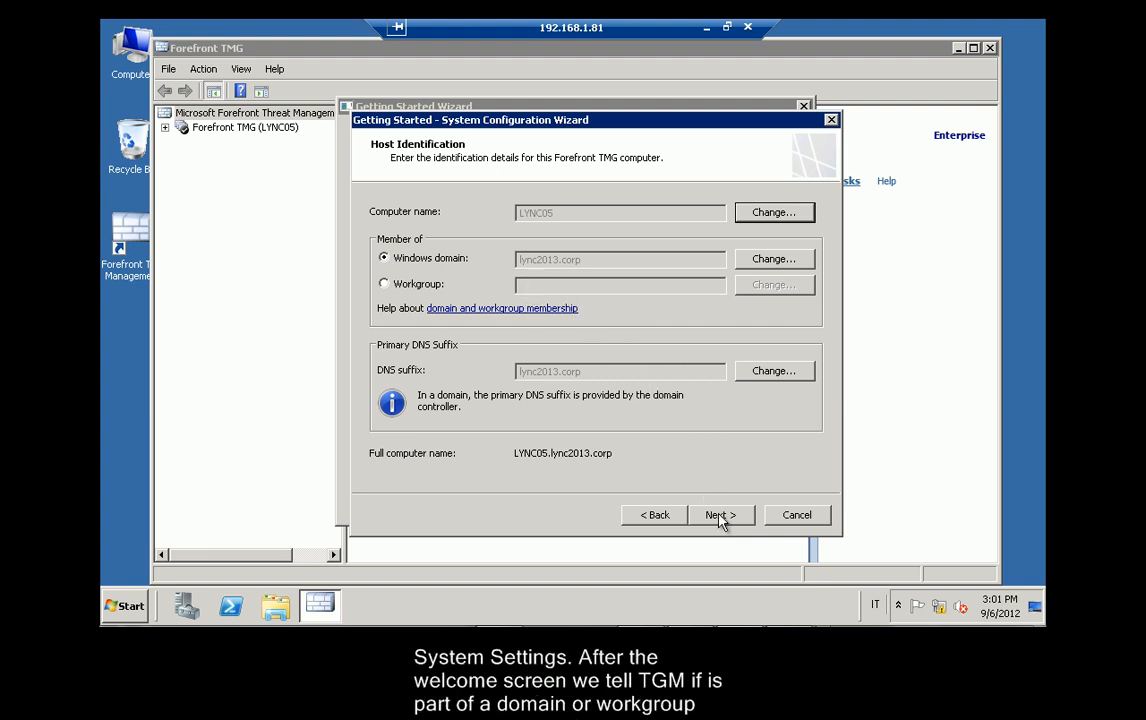
pyautogui.click(721, 514)
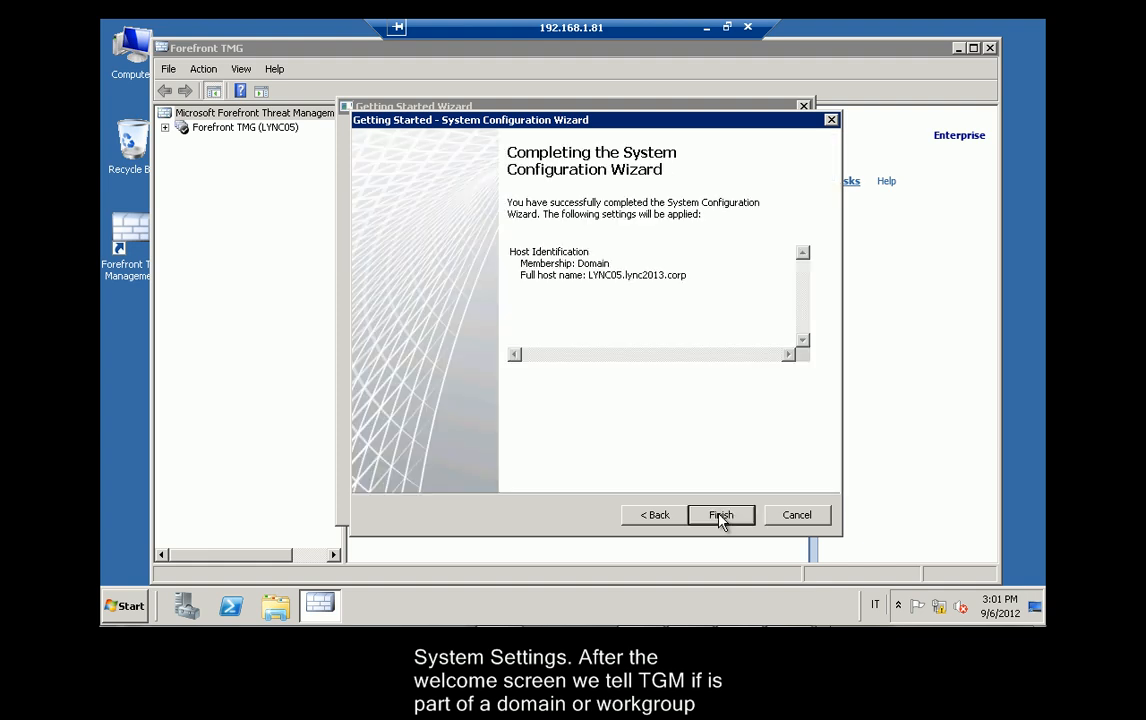
pyautogui.click(721, 514)
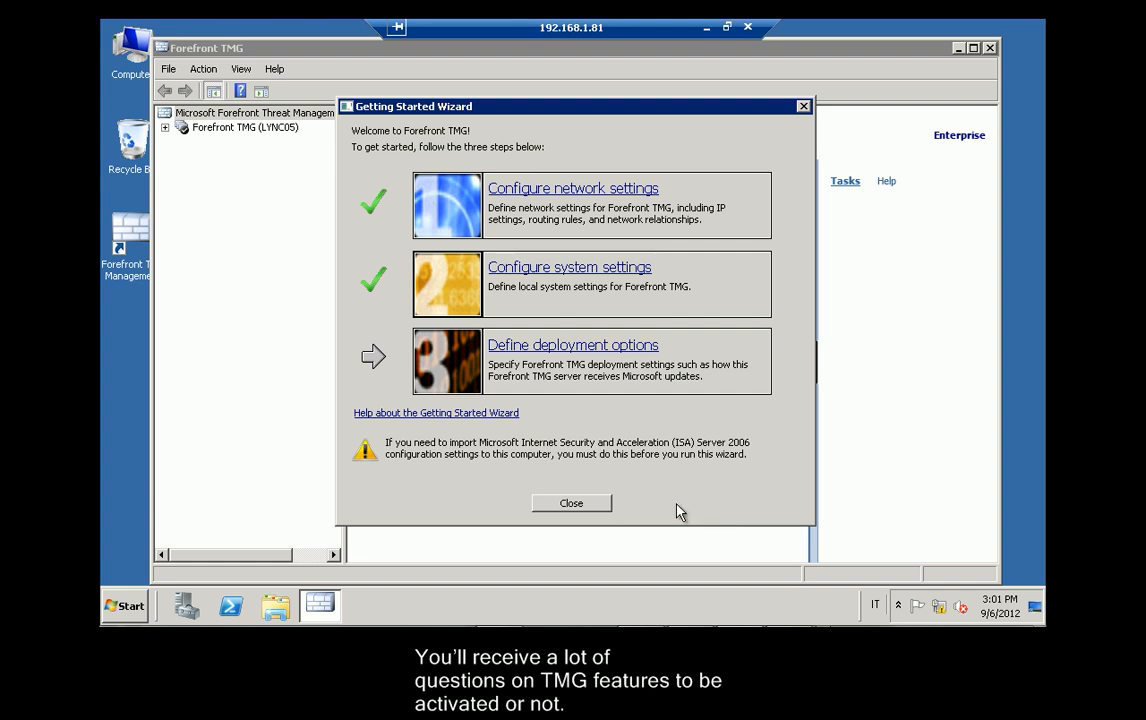
# Step through the deployment options, keeping Microsoft Update enabled.
pyautogui.click(573, 345)
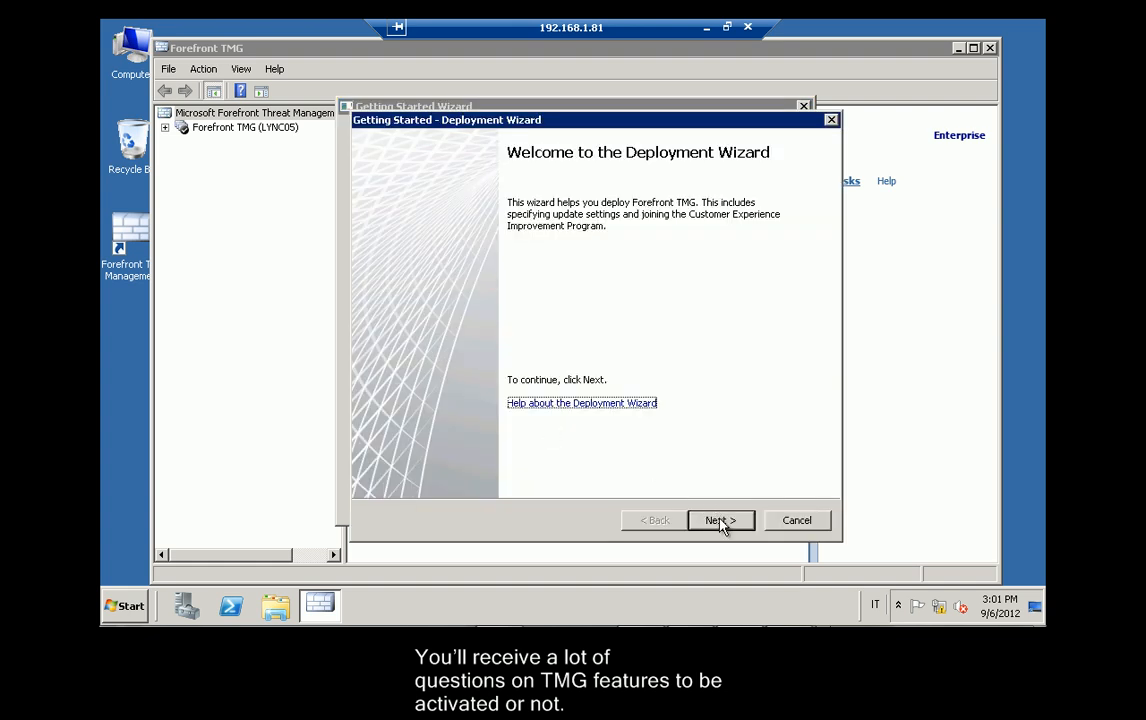
pyautogui.click(720, 520)
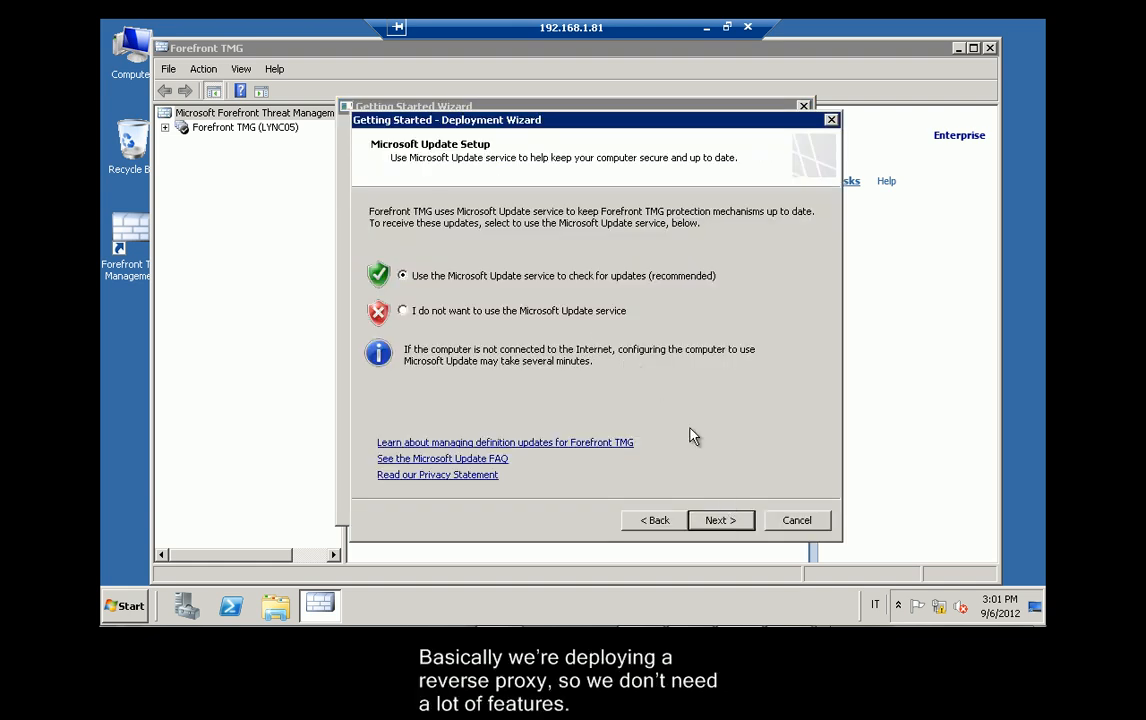
pyautogui.click(720, 520)
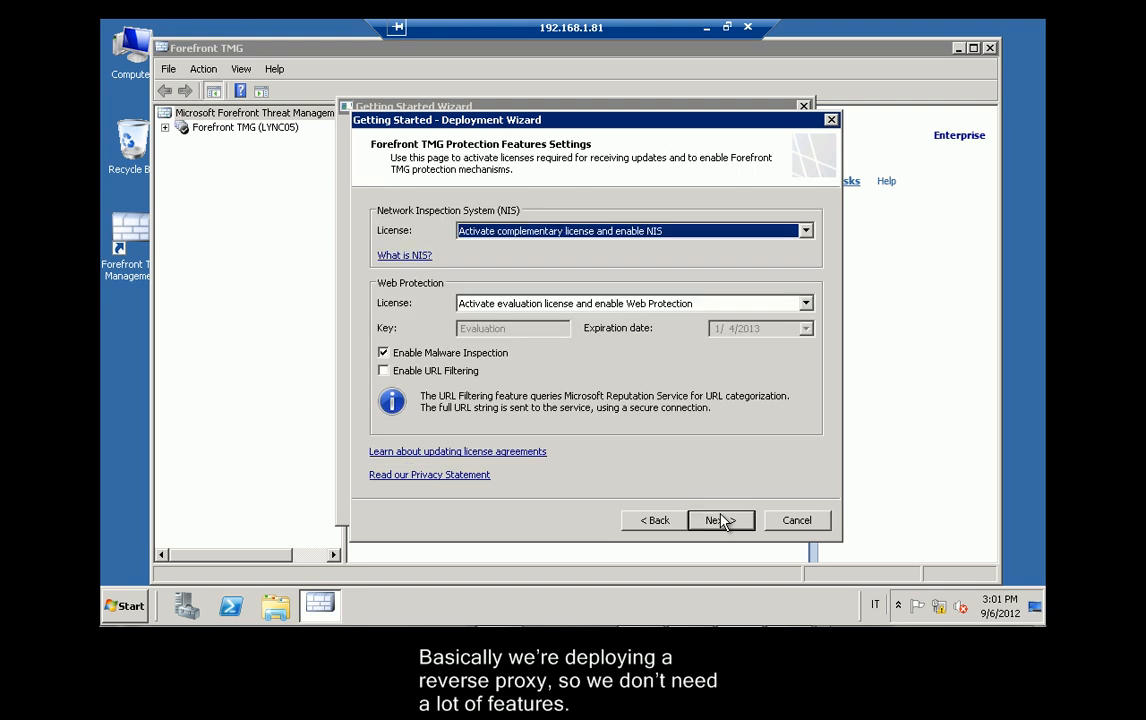
pyautogui.moveTo(557, 264)
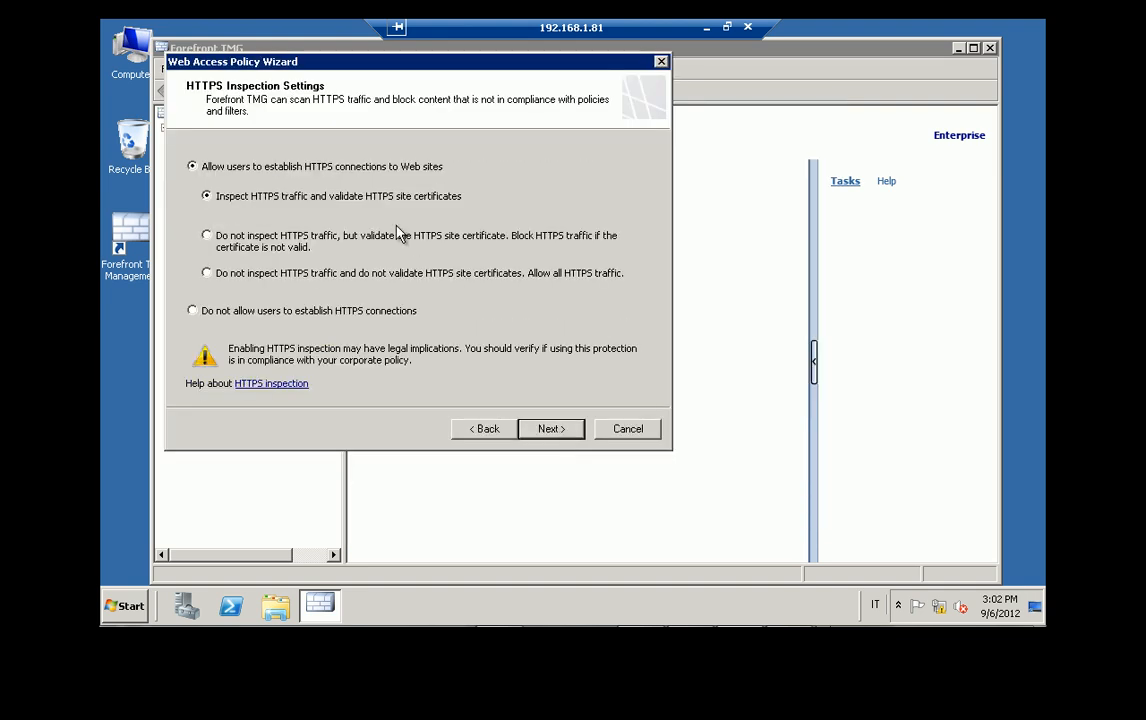
pyautogui.click(207, 272)
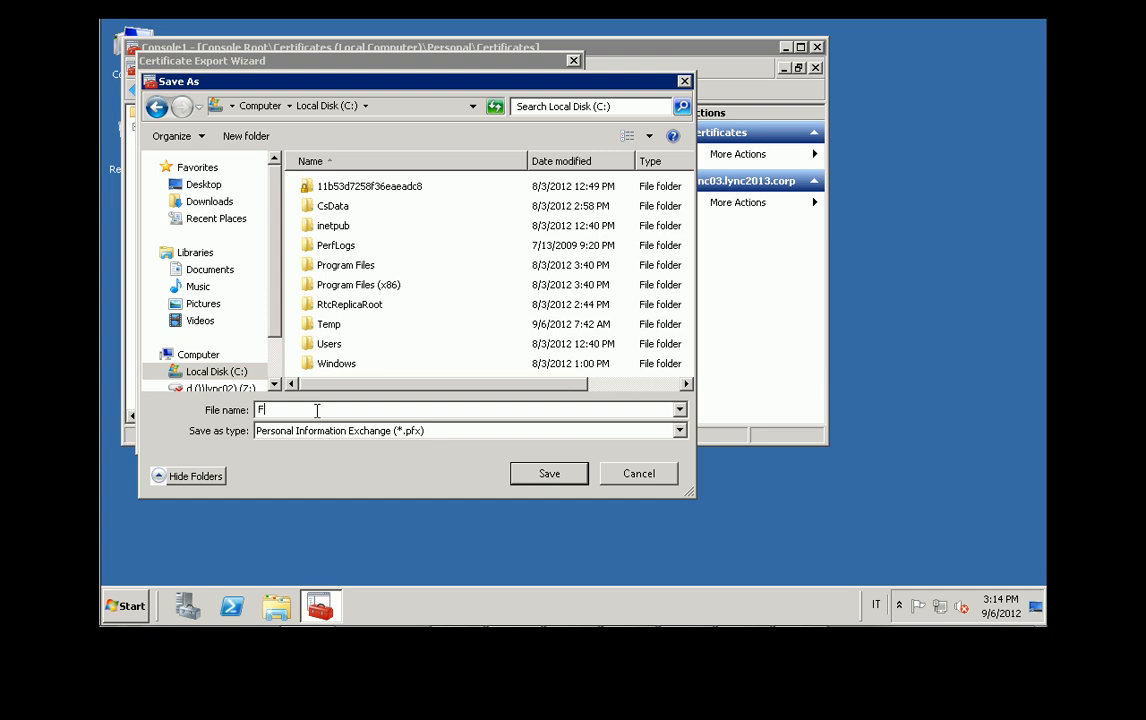
# Import FECertificate.pfx into the Personal store and confirm the lync03.lync2013.corp certificate appears.
pyautogui.click(549, 473)
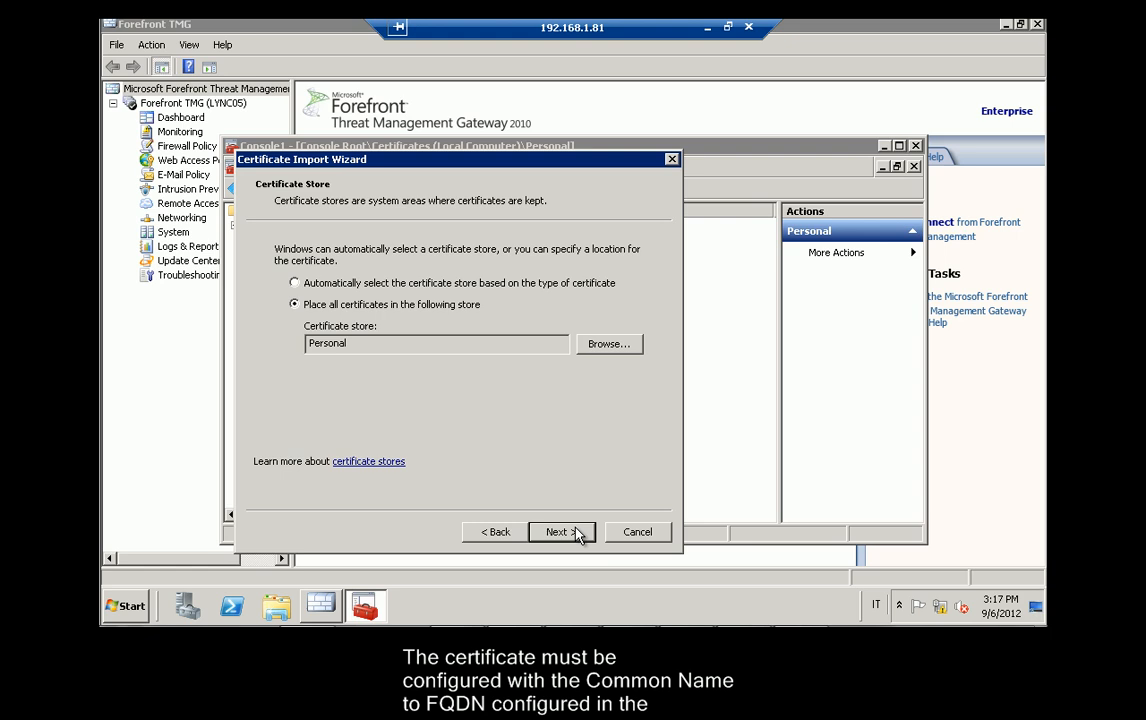
pyautogui.click(562, 532)
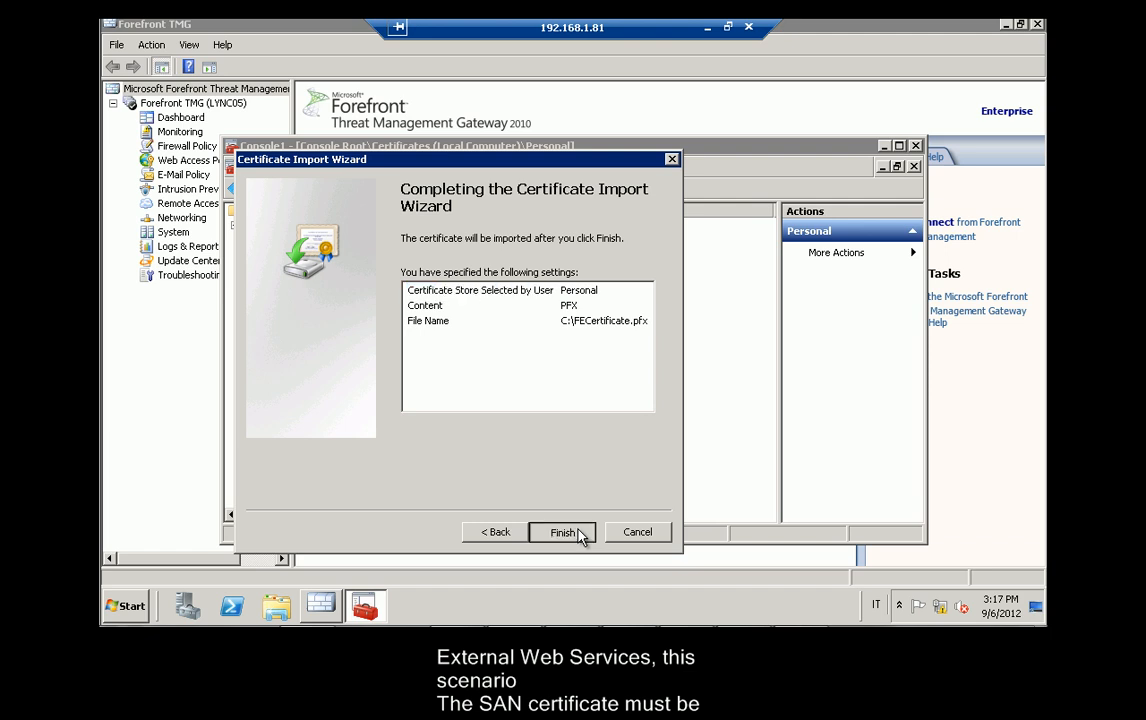
pyautogui.click(561, 532)
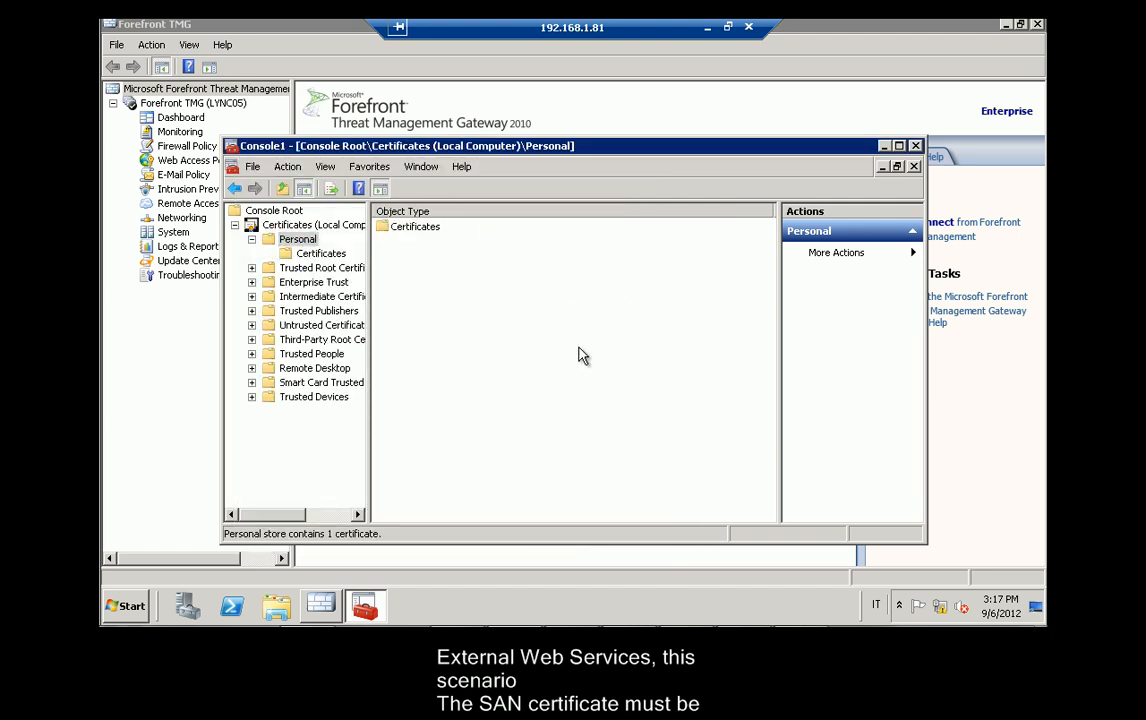
pyautogui.click(320, 253)
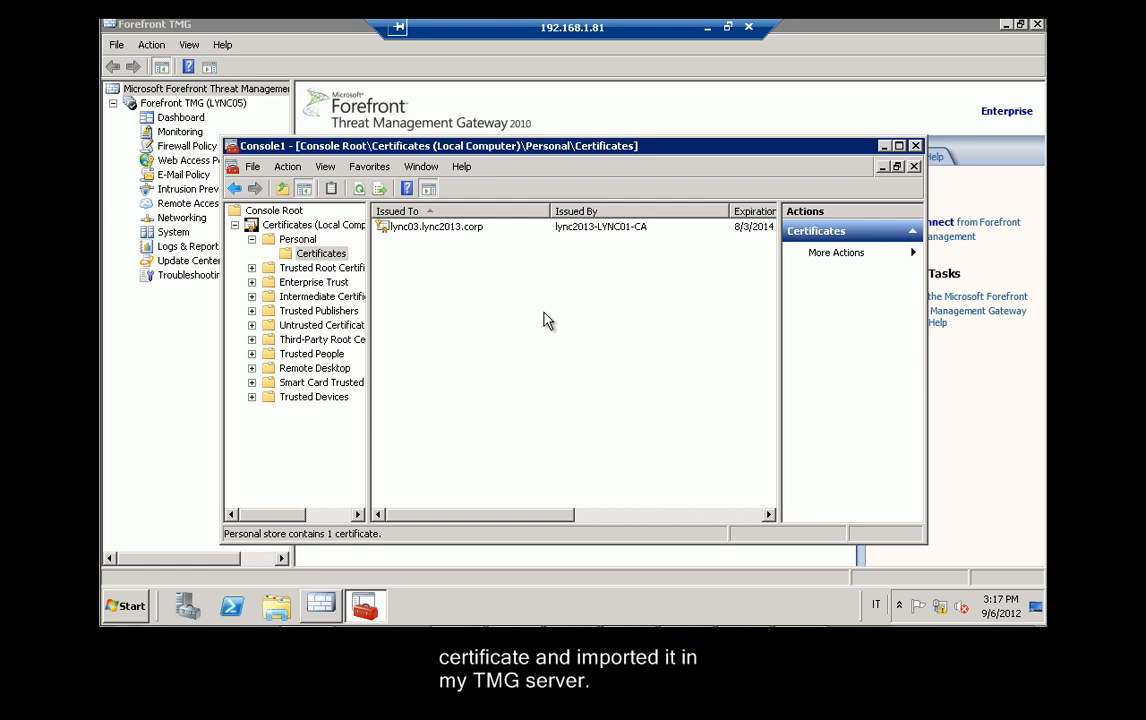
pyautogui.click(915, 145)
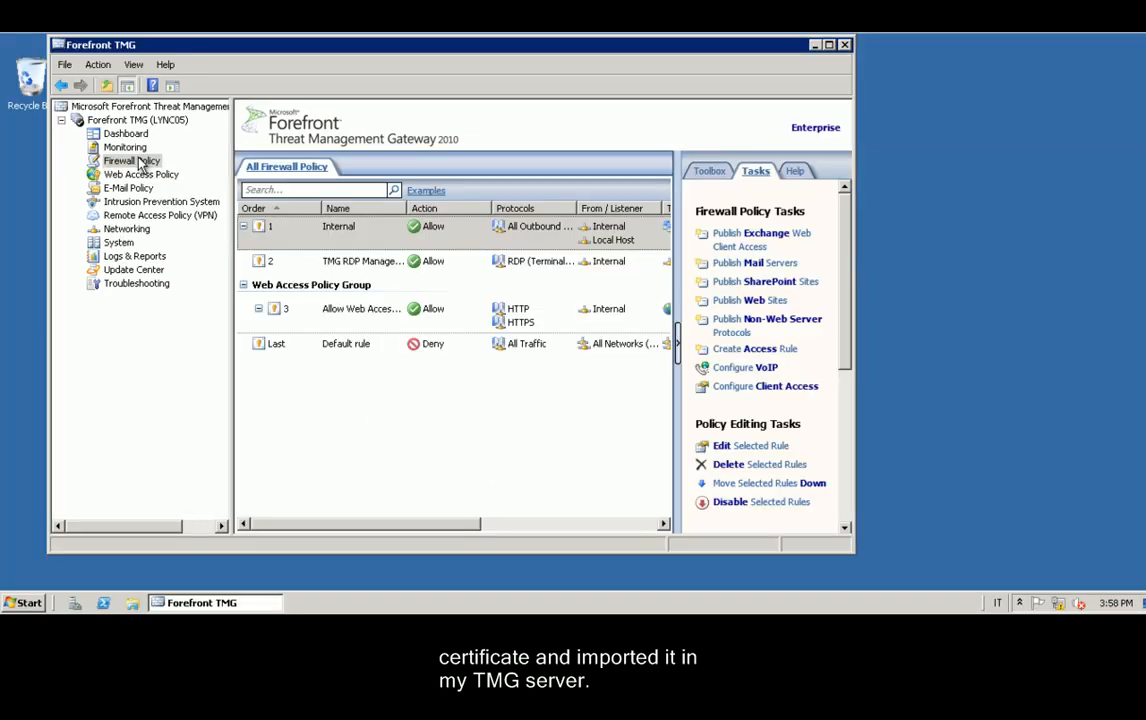
# Start a new web publishing rule from Firewall Policy named Lync2013.
pyautogui.rightClick(132, 160)
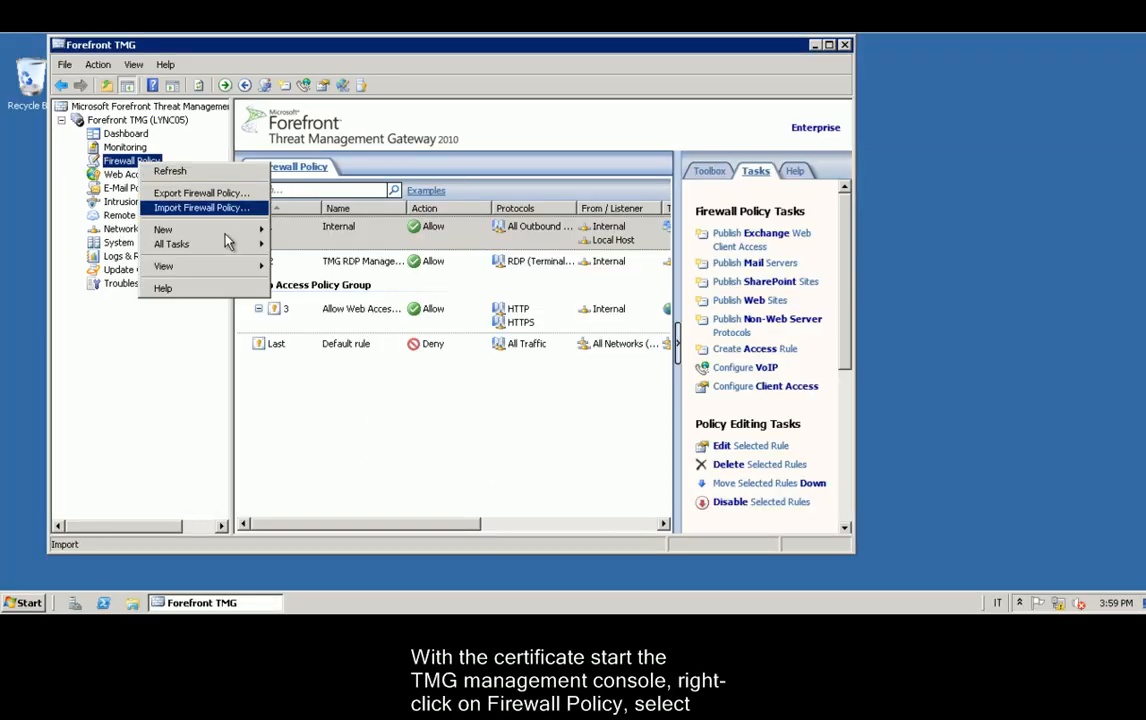
pyautogui.moveTo(186, 230)
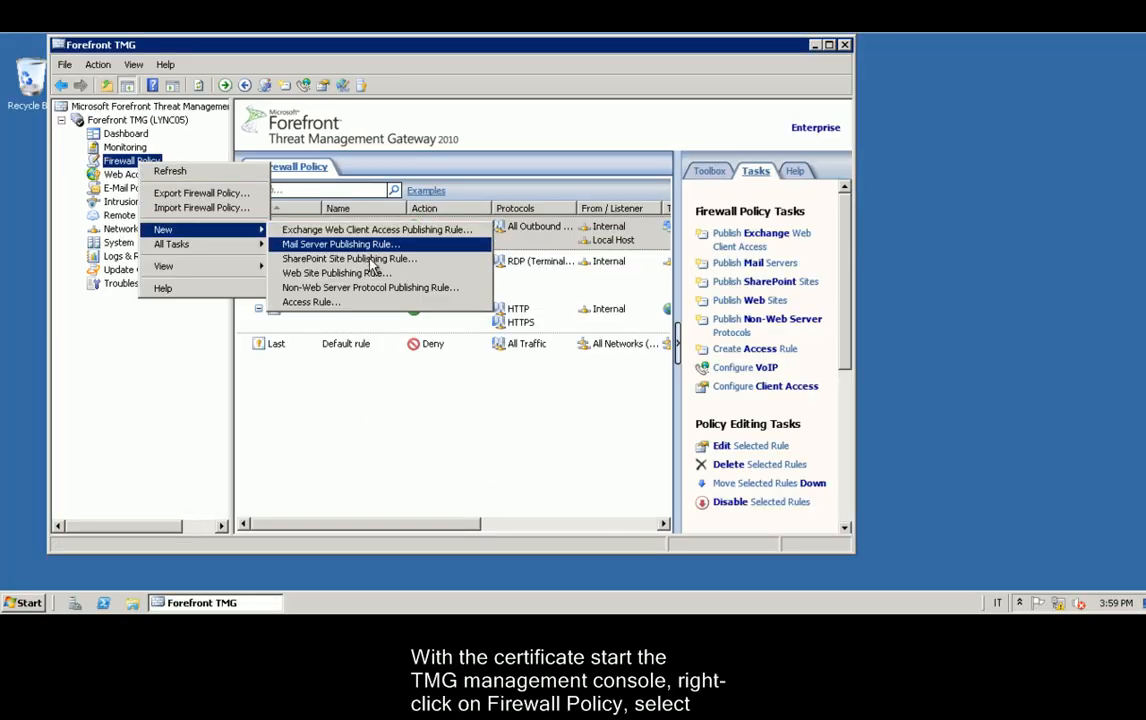
pyautogui.moveTo(335, 273)
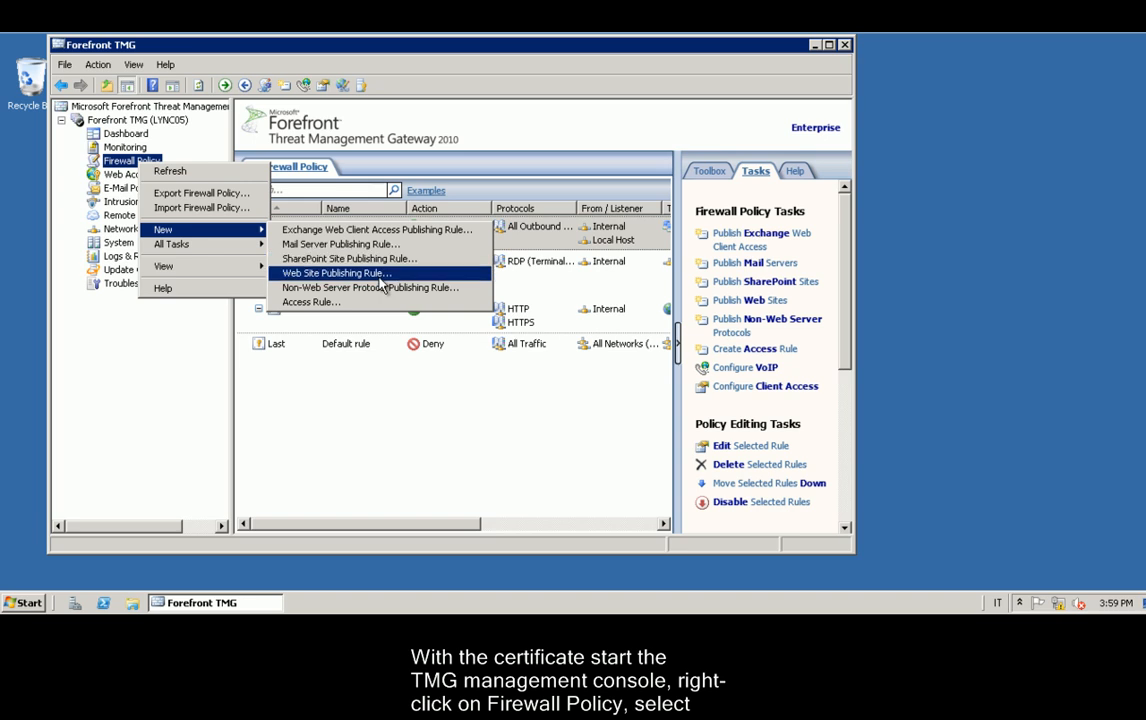
pyautogui.click(335, 273)
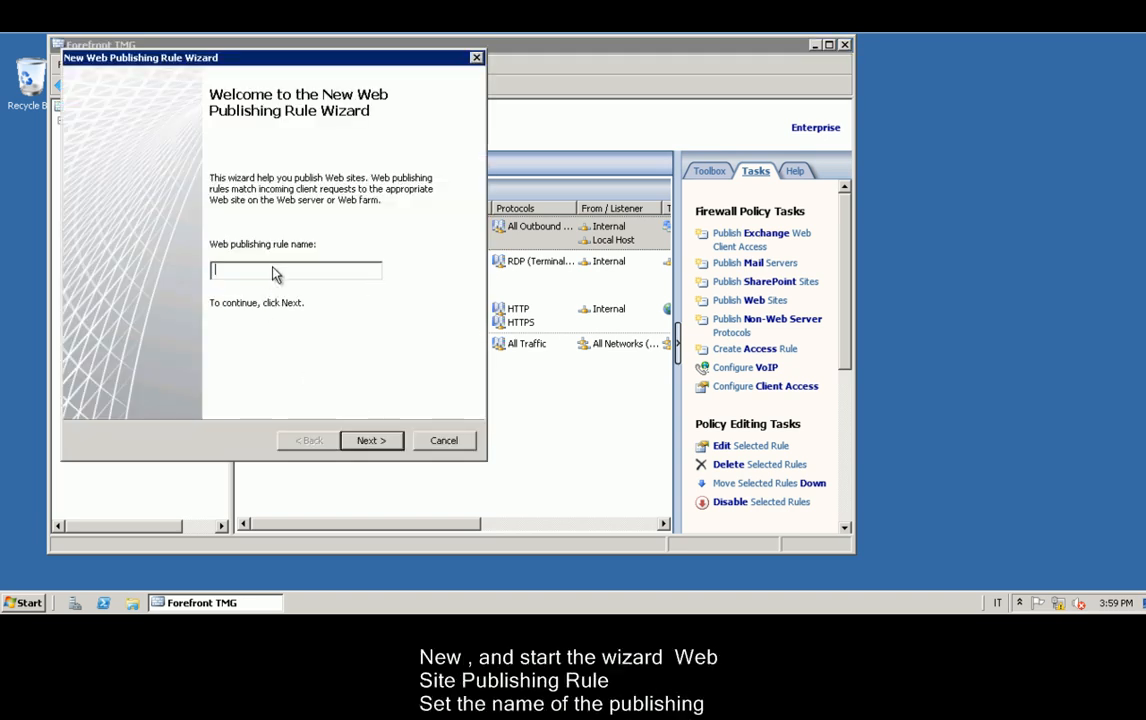
pyautogui.write('Lync')
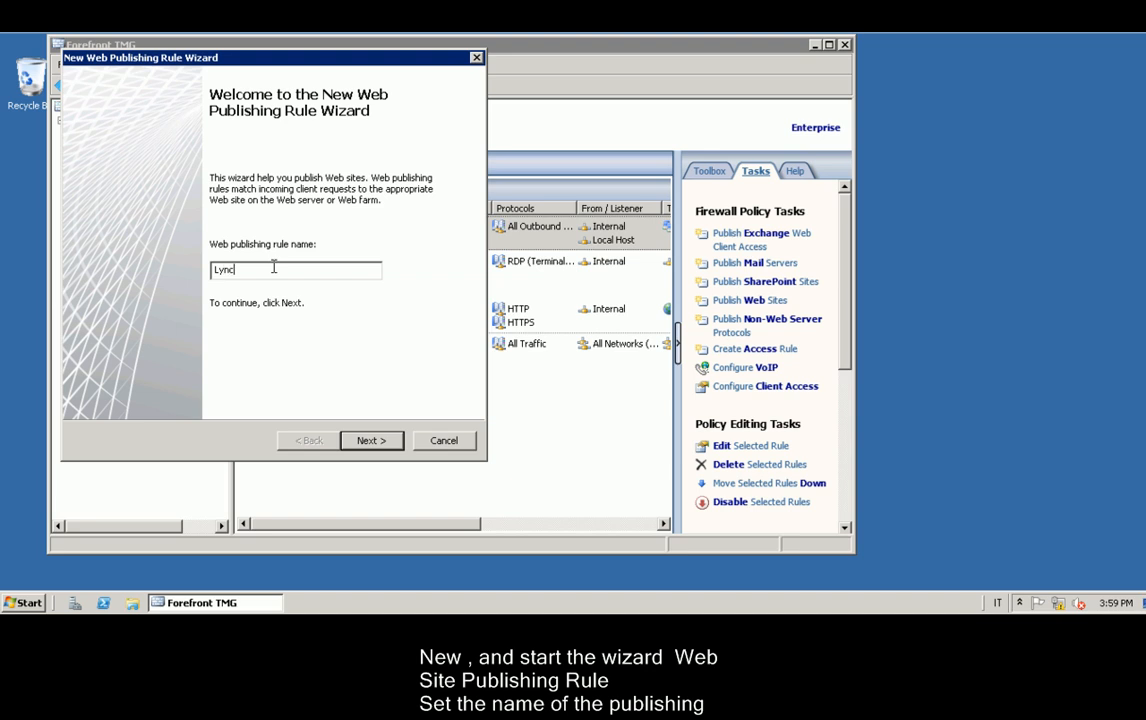
pyautogui.write('2013')
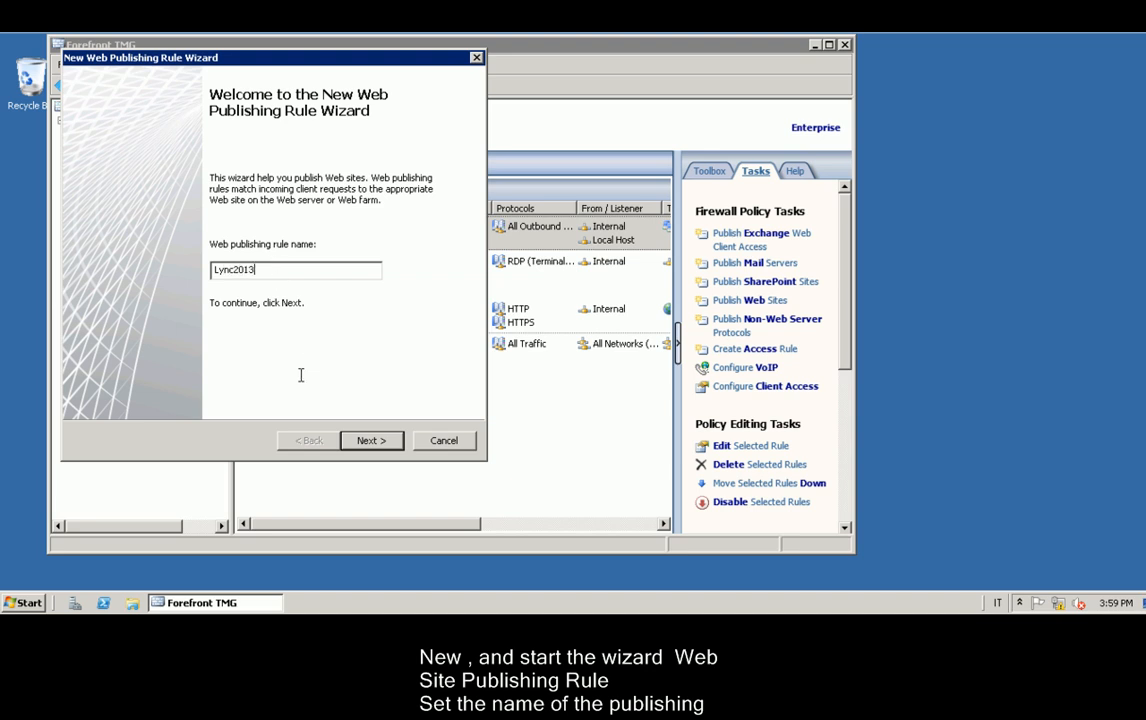
pyautogui.moveTo(360, 410)
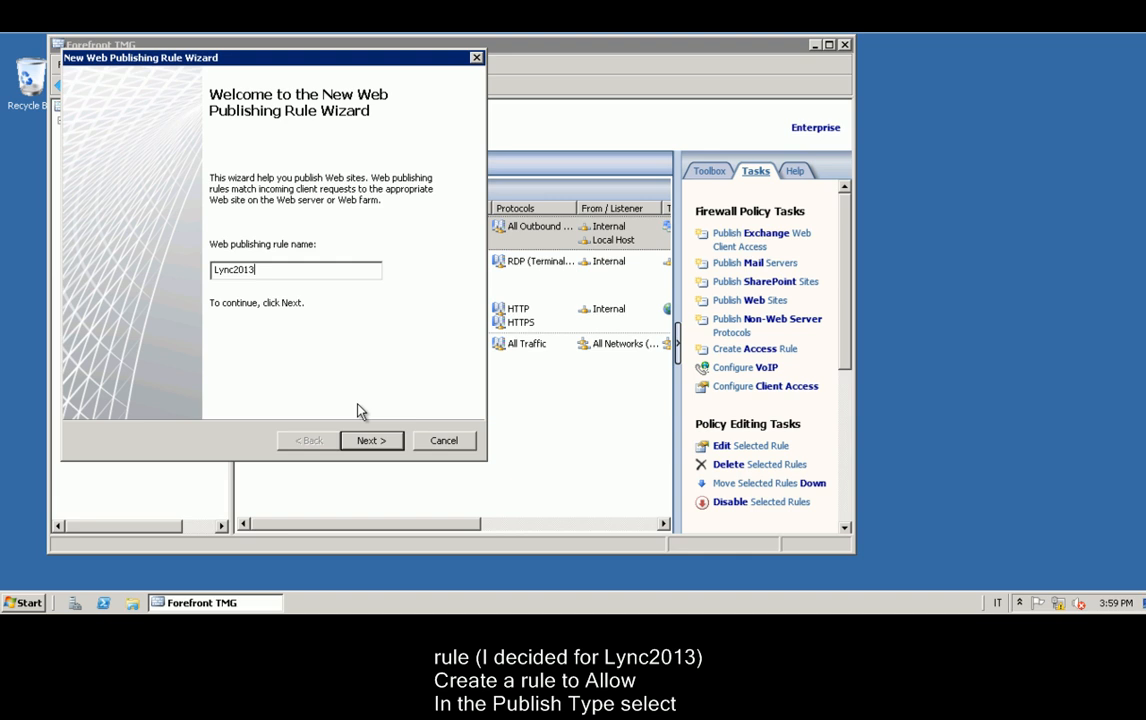
pyautogui.click(371, 440)
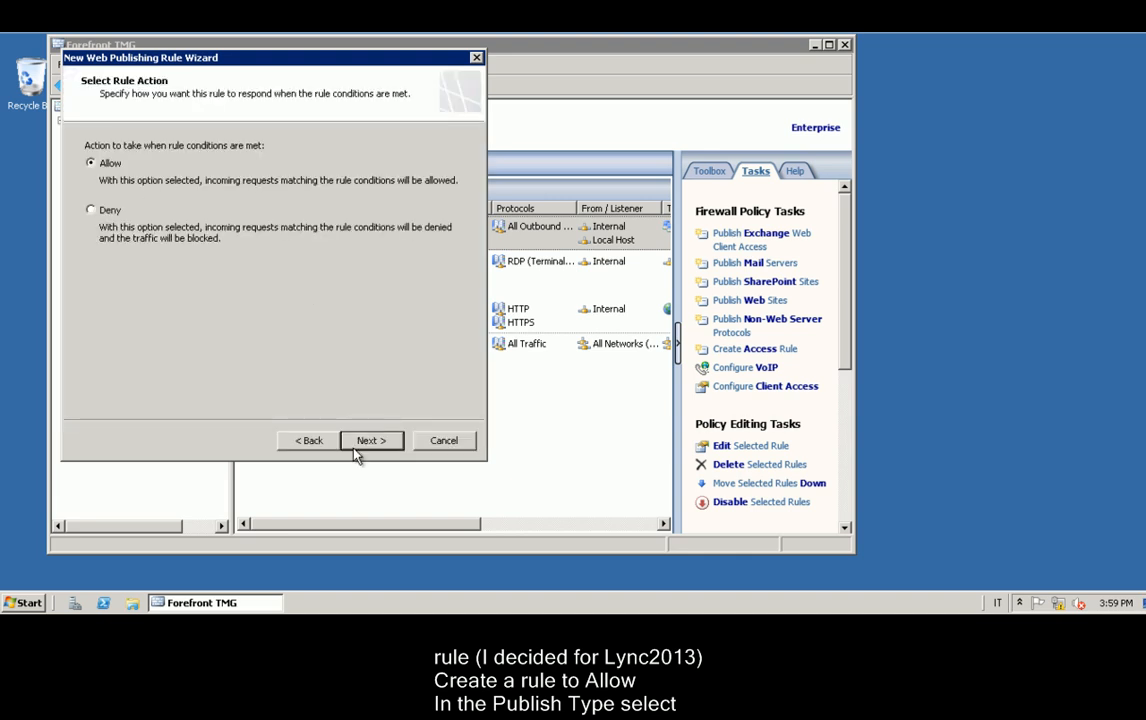
# Keep Allow and publish one SSL site, lync03.lync2013.corp at /*, forwarding the host header.
pyautogui.click(371, 440)
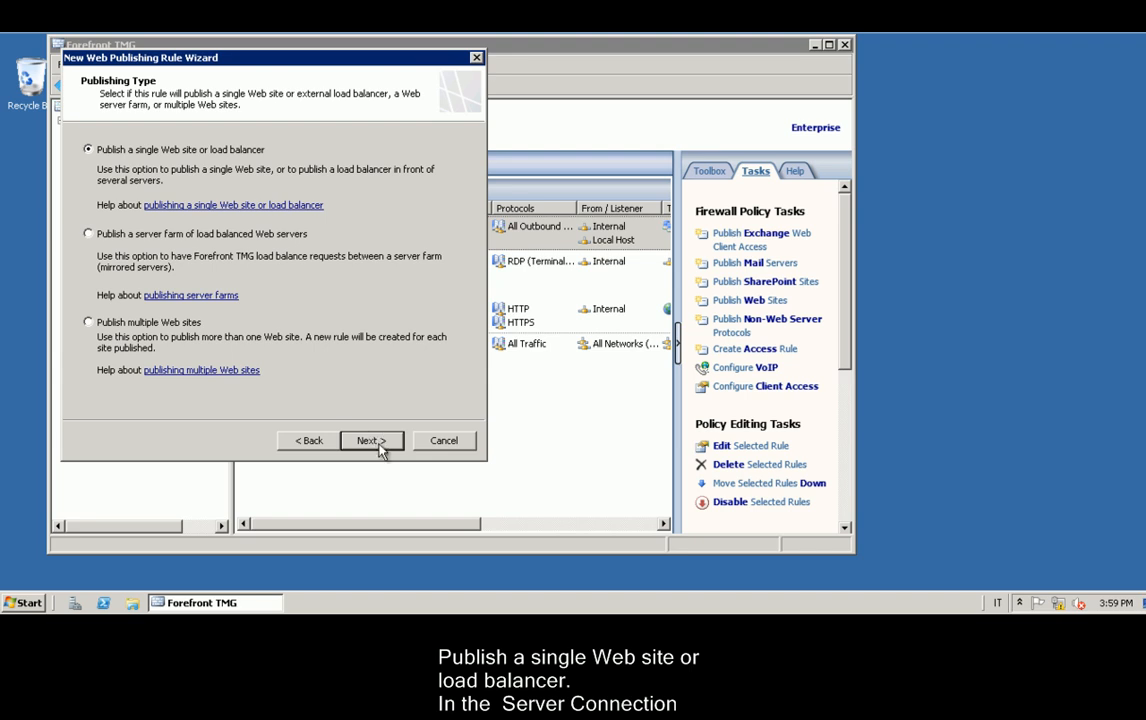
pyautogui.click(372, 440)
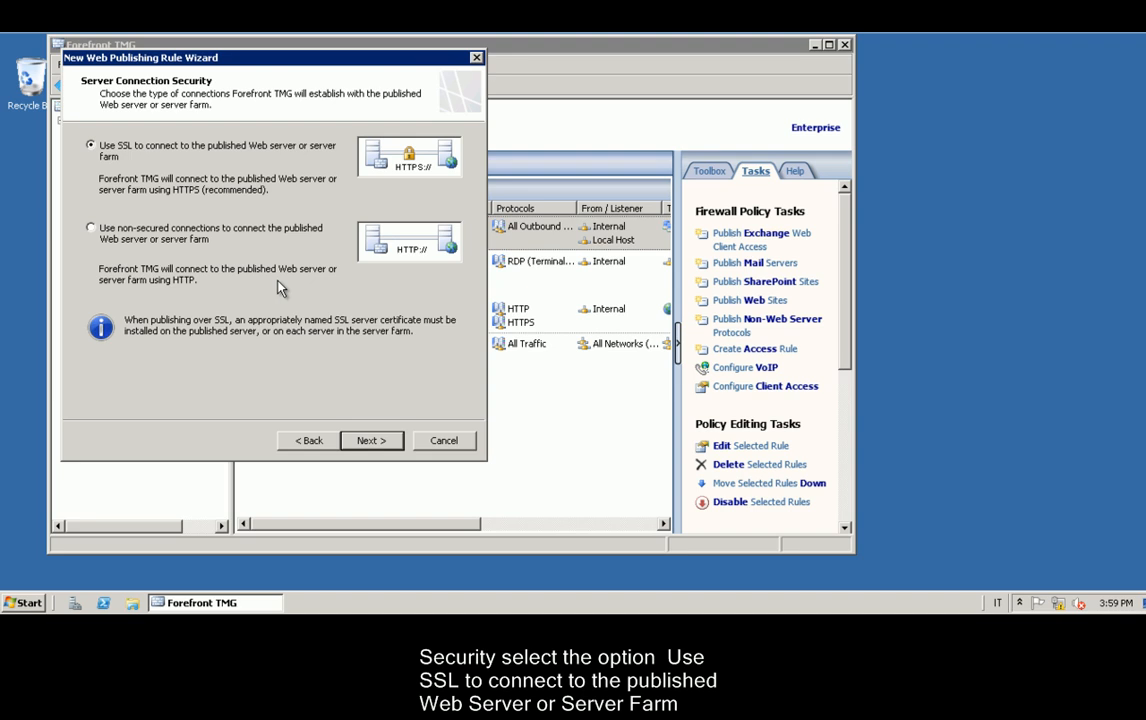
pyautogui.click(371, 440)
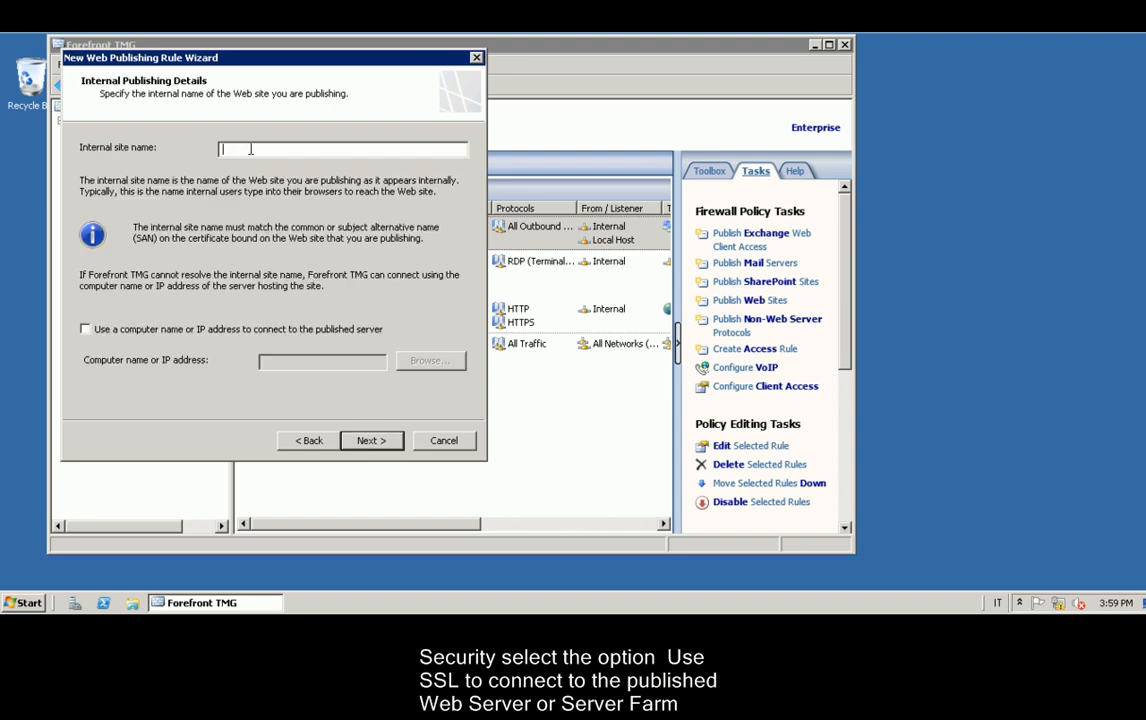
pyautogui.write('lync03')
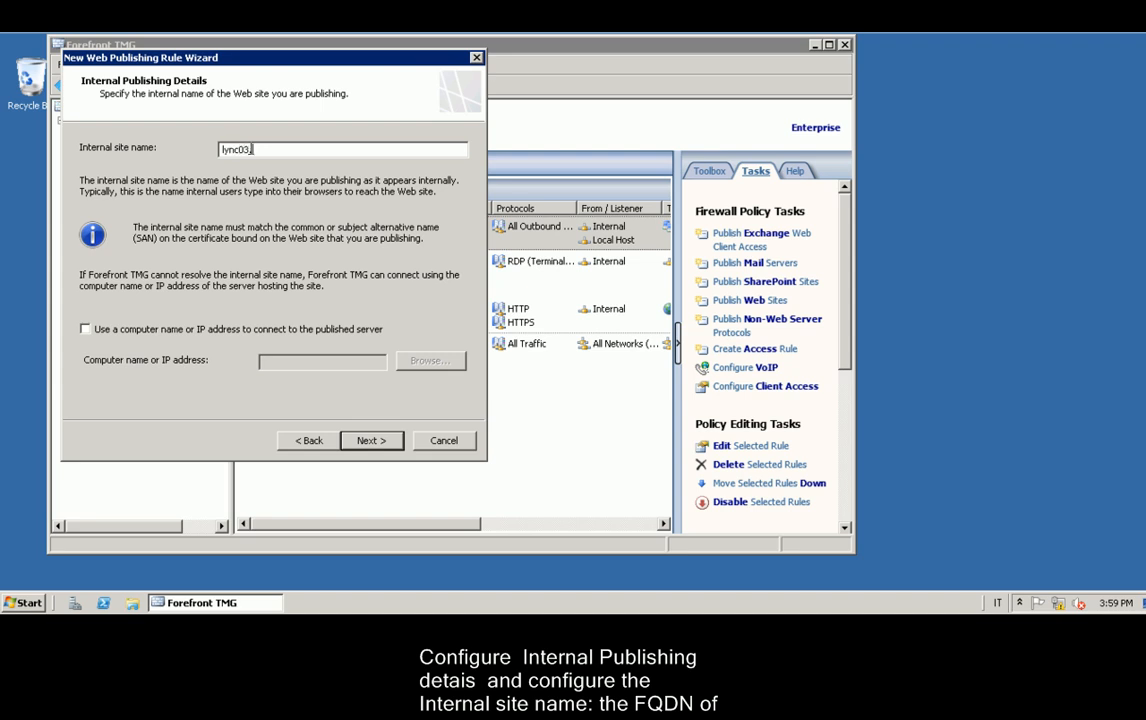
pyautogui.write('.lync2013.corp')
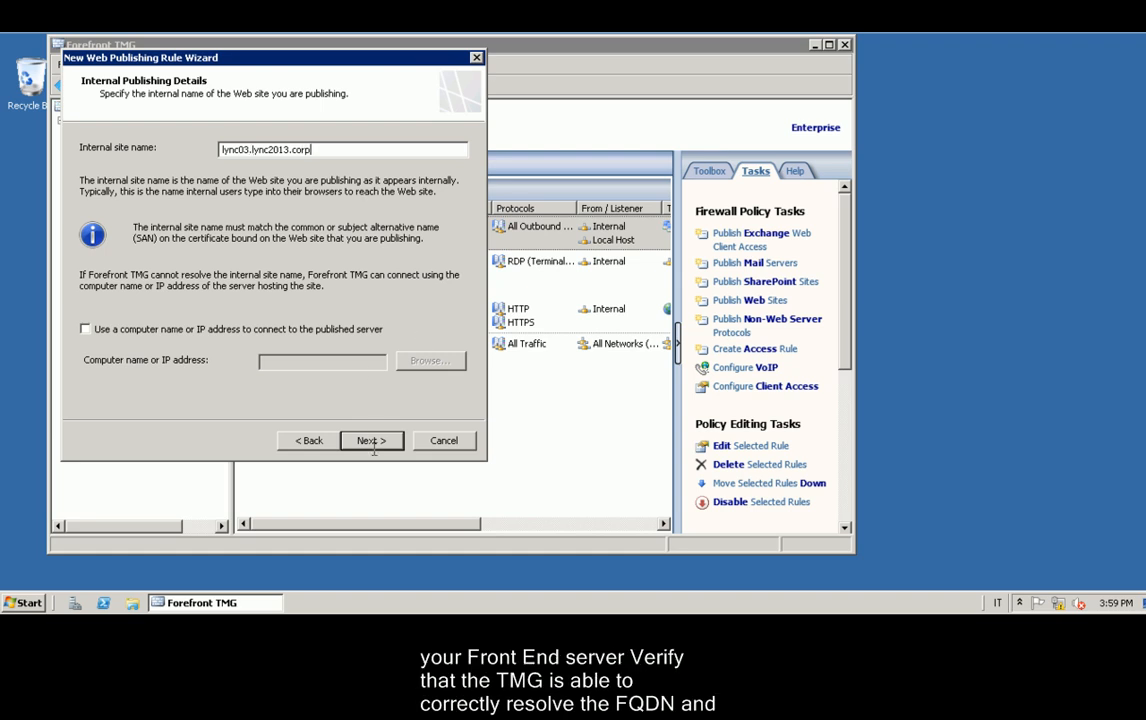
pyautogui.click(370, 440)
pyautogui.write('/*')
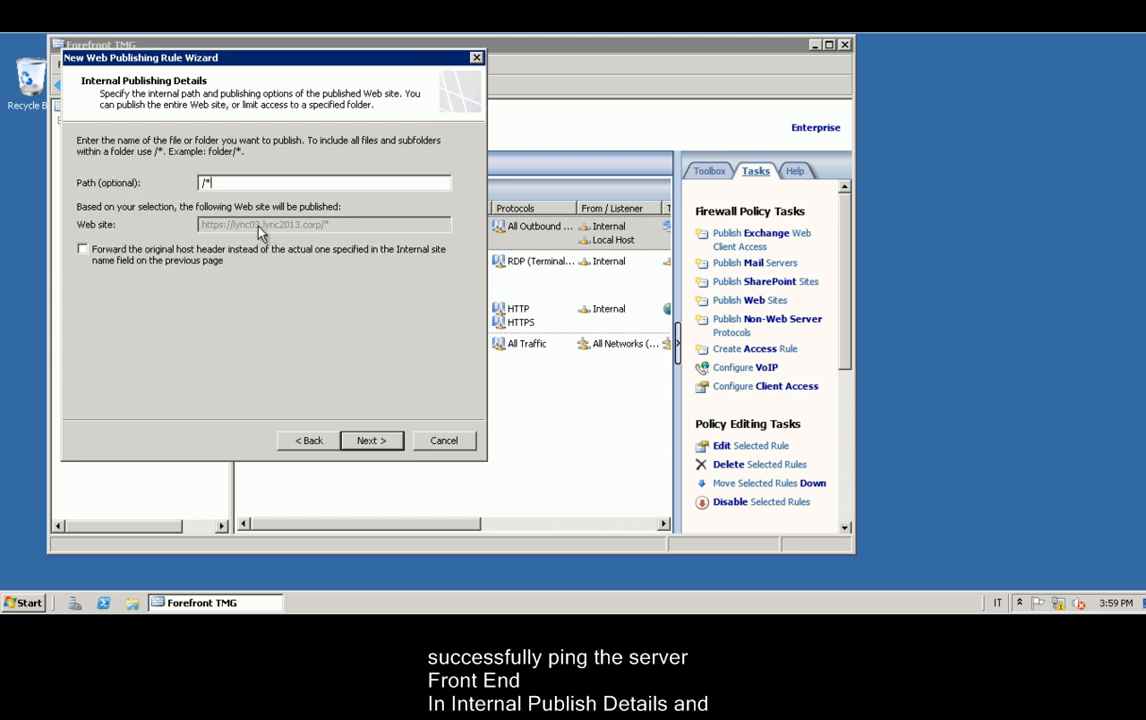
pyautogui.click(77, 251)
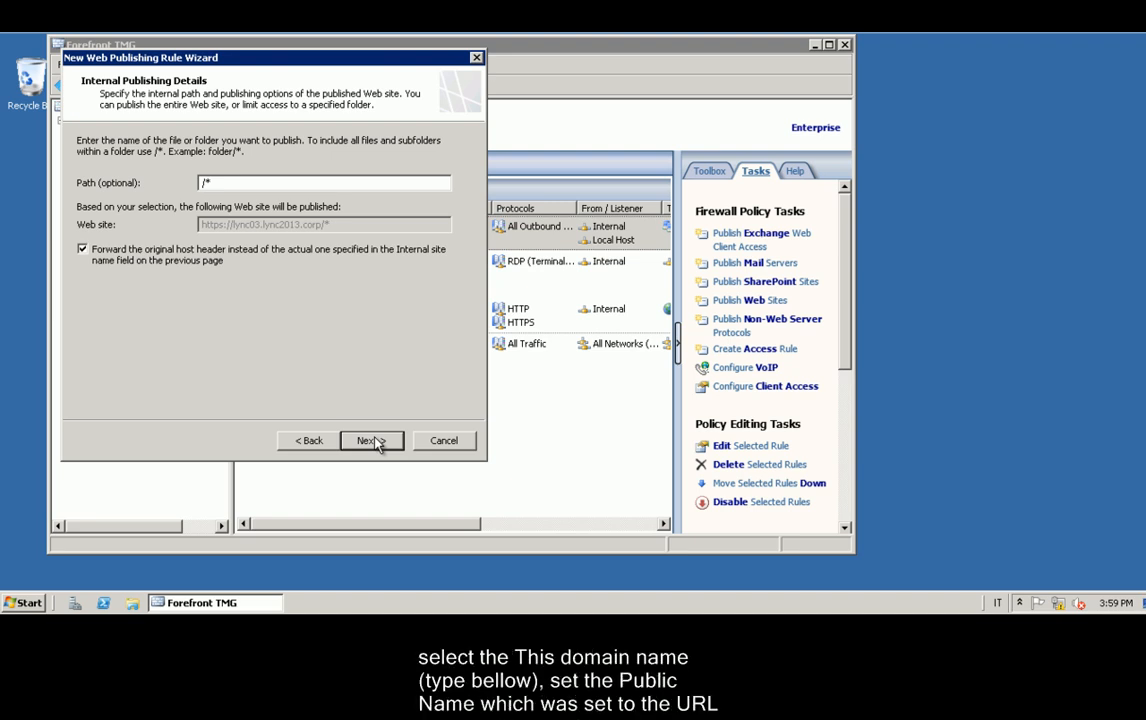
# Accept requests for the public name lync03.lync2013.org.
pyautogui.click(369, 440)
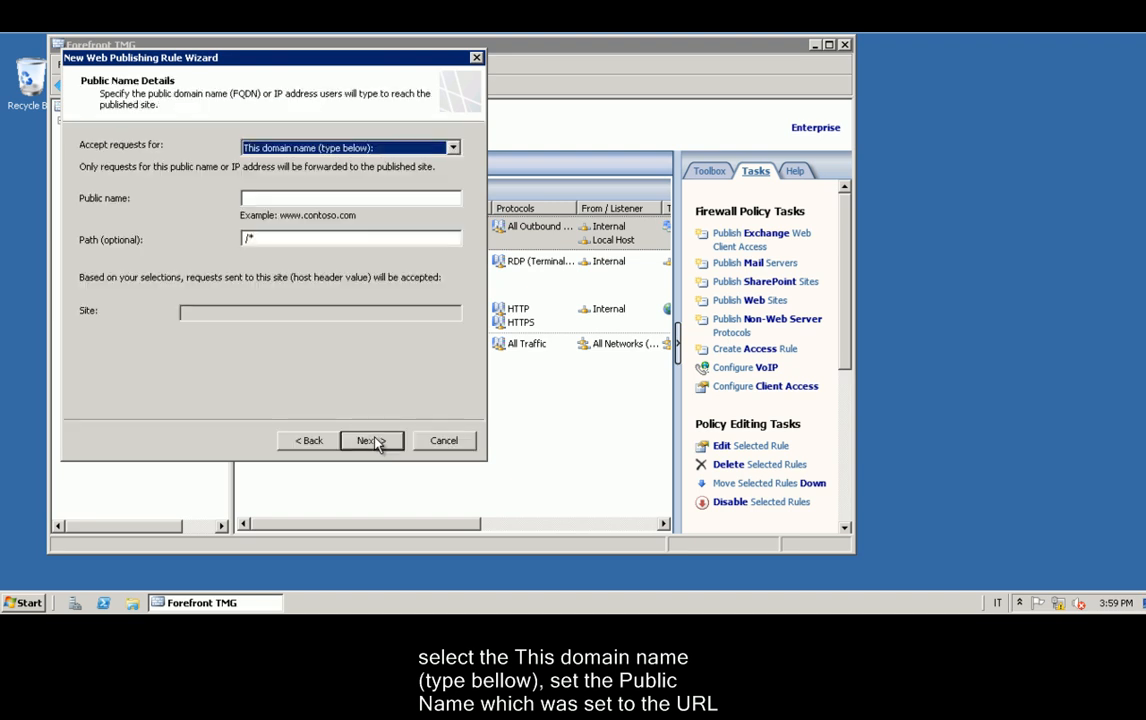
pyautogui.click(322, 198)
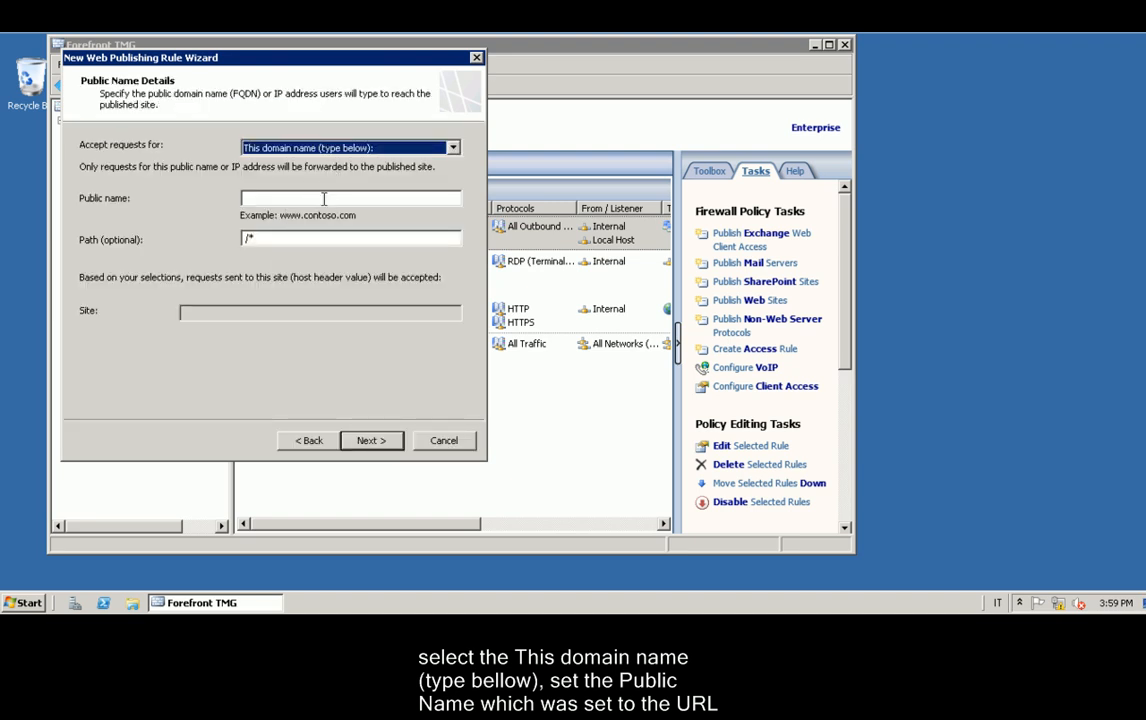
pyautogui.write('lync03.lync2013.')
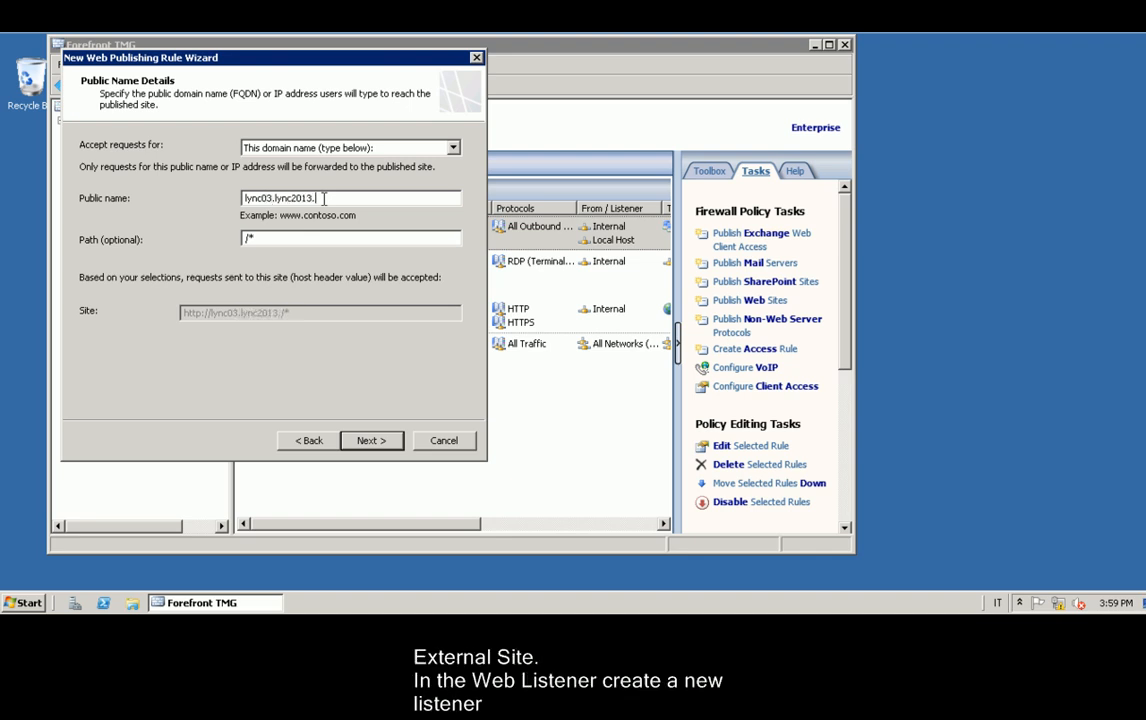
pyautogui.write('org')
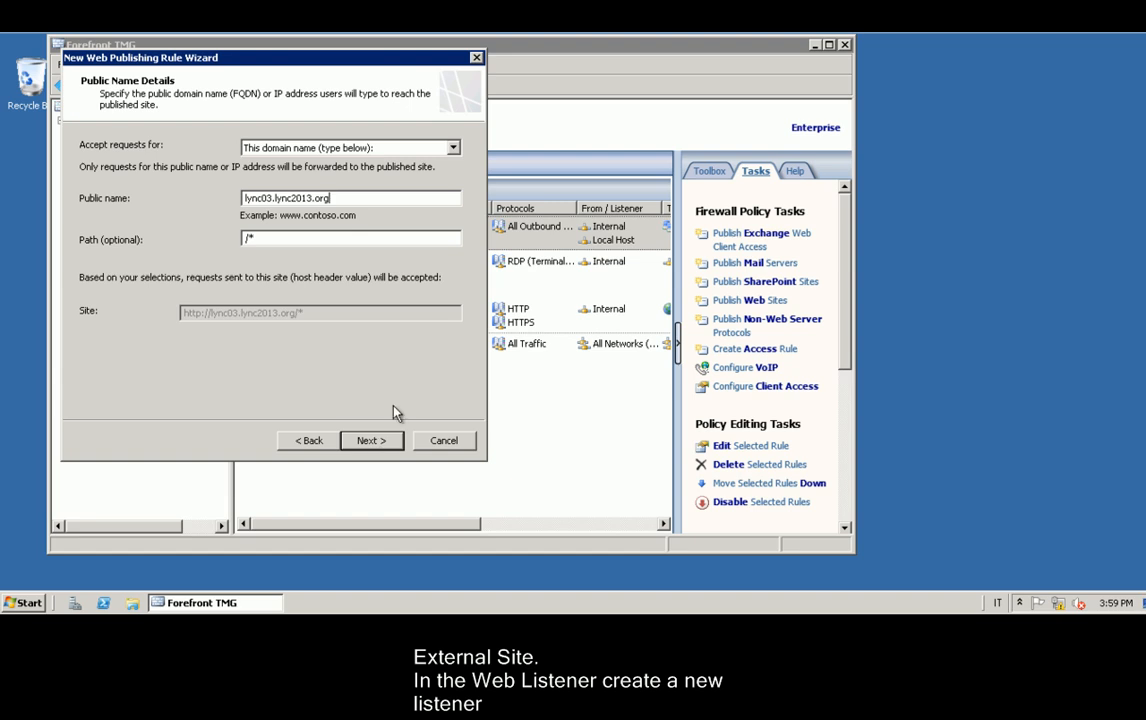
pyautogui.click(371, 440)
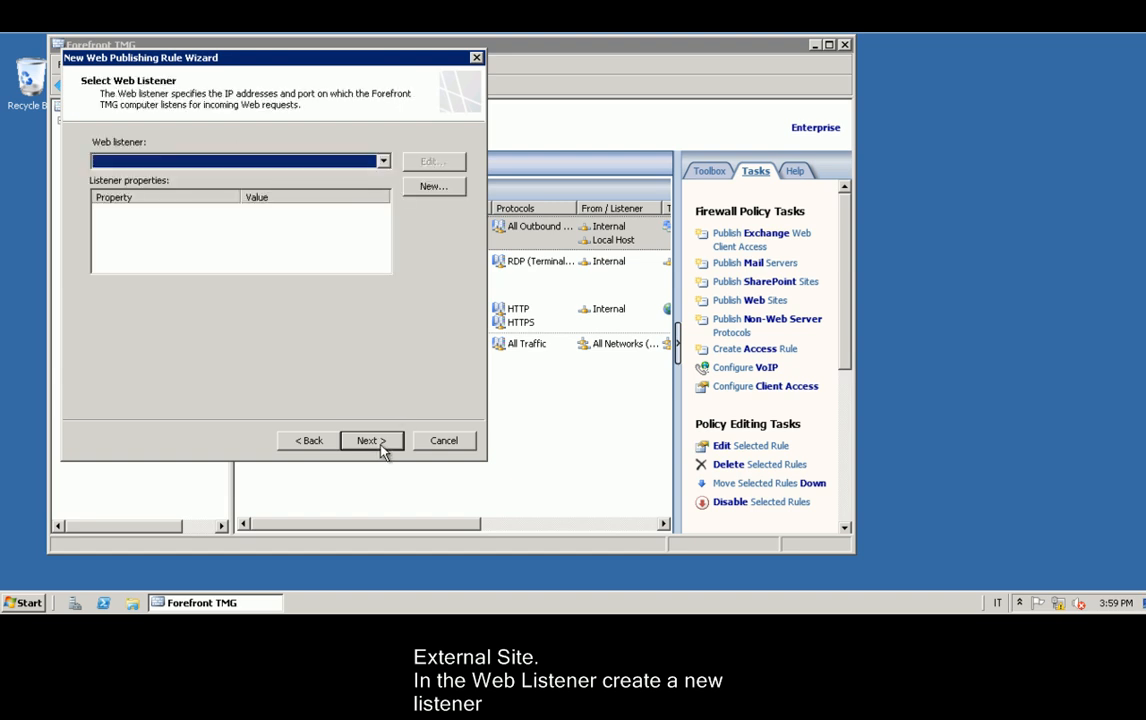
# Create the SSL-required listener ListenerforLync on External address 198.154.99.81.
pyautogui.click(433, 186)
pyautogui.write('ListenerforLync')
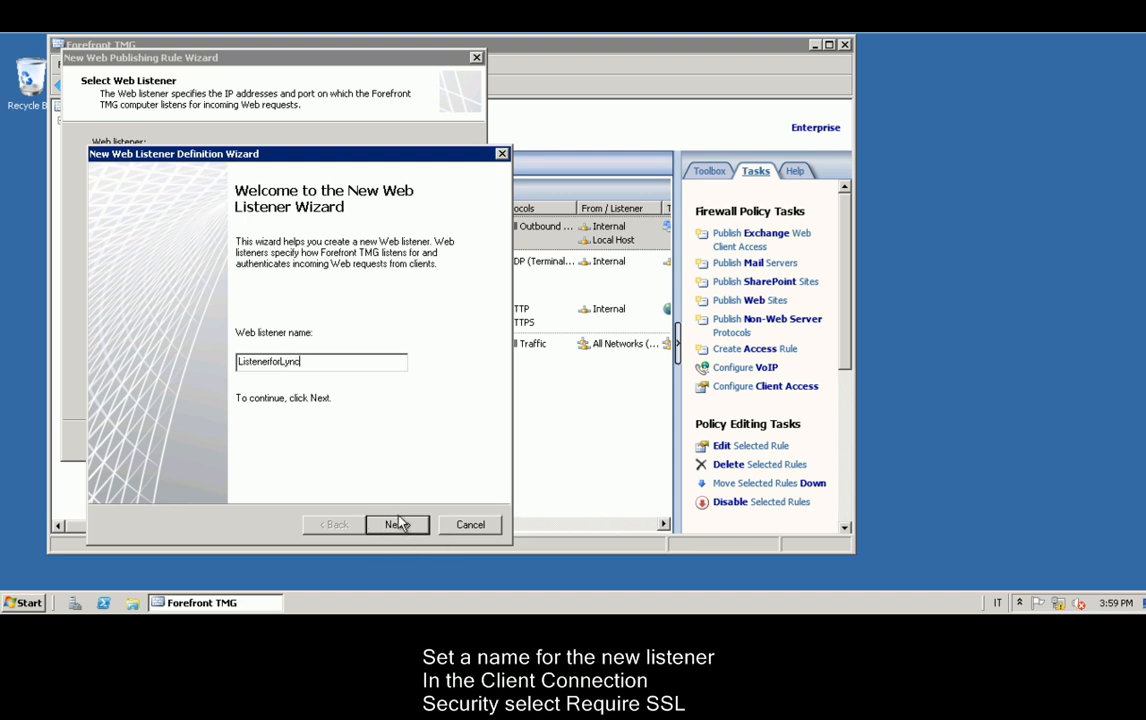
pyautogui.click(397, 524)
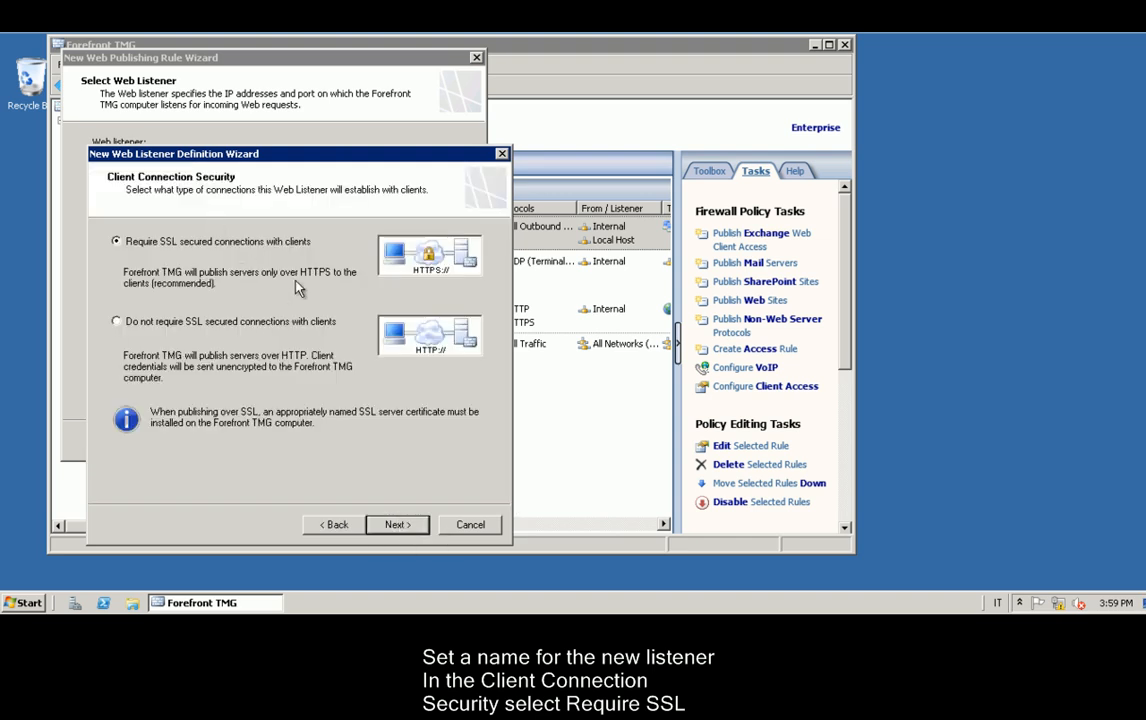
pyautogui.click(396, 524)
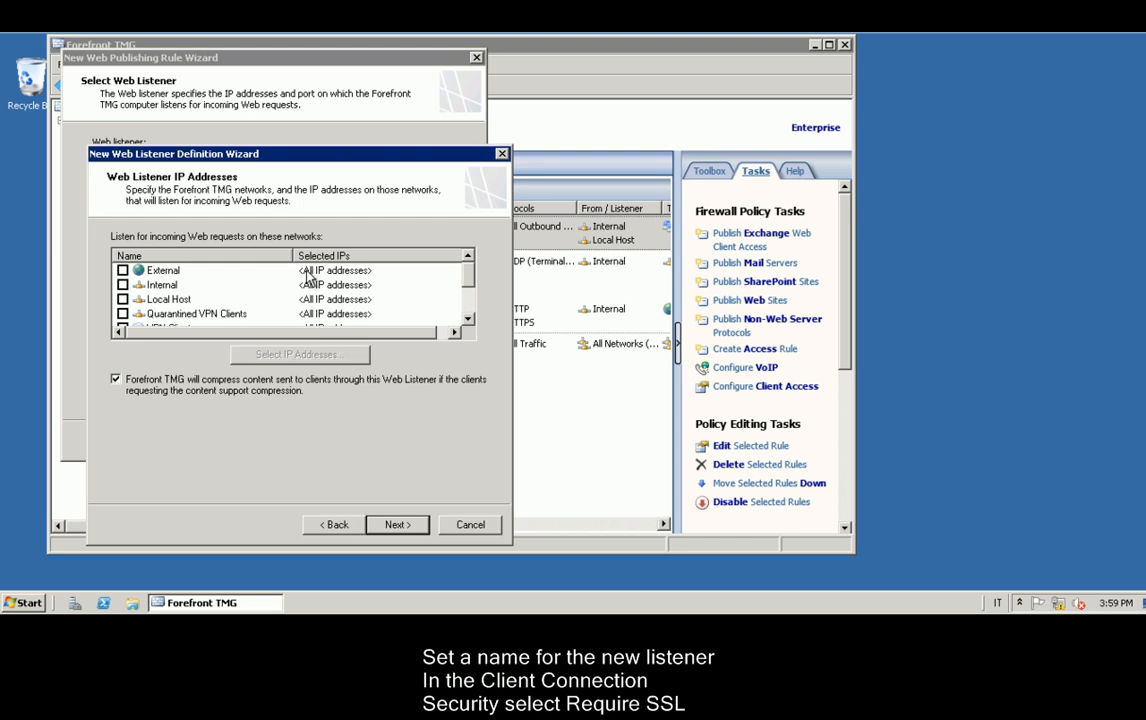
pyautogui.click(114, 270)
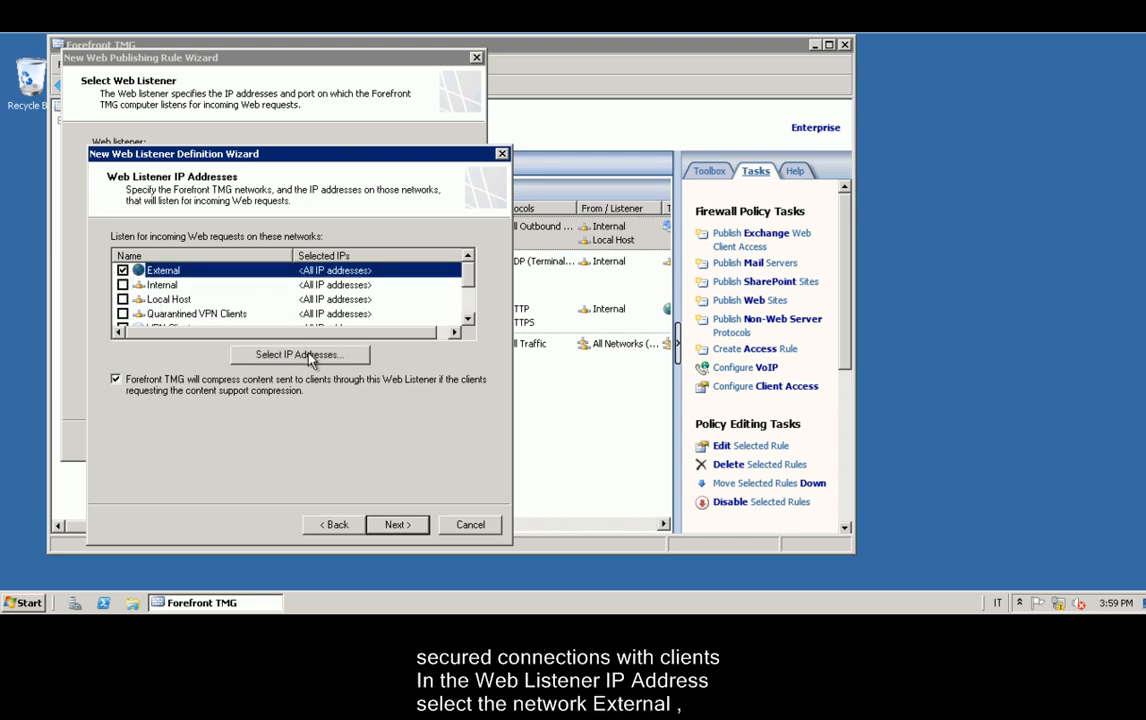
pyautogui.click(298, 354)
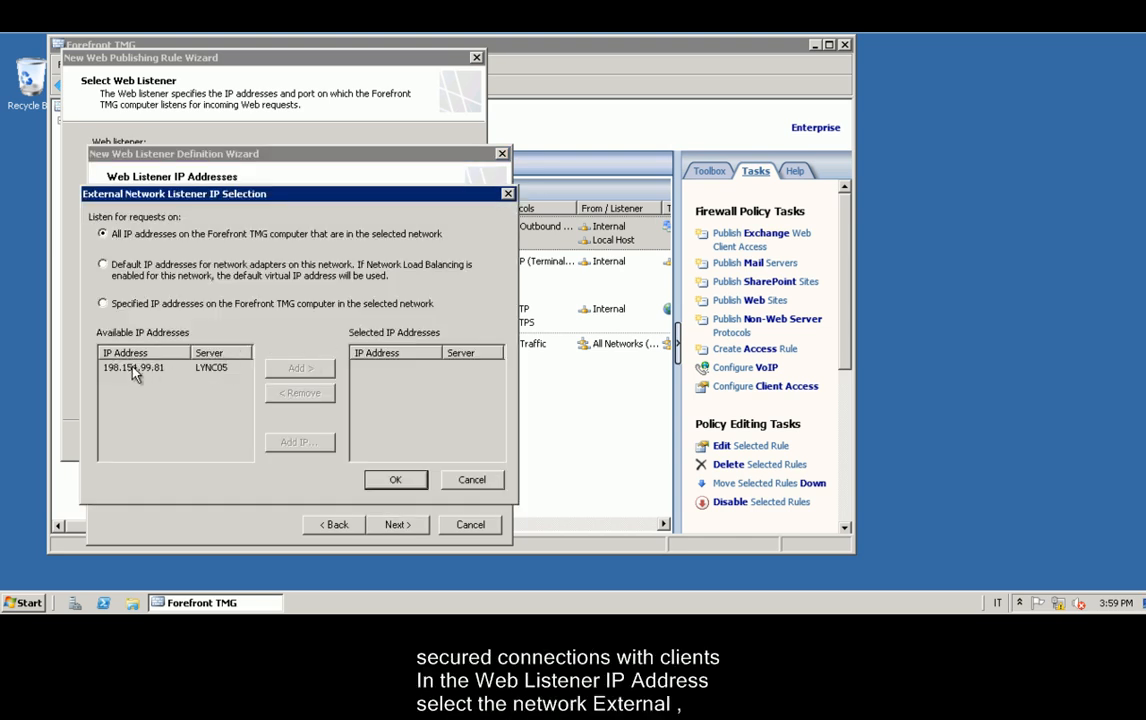
pyautogui.click(99, 303)
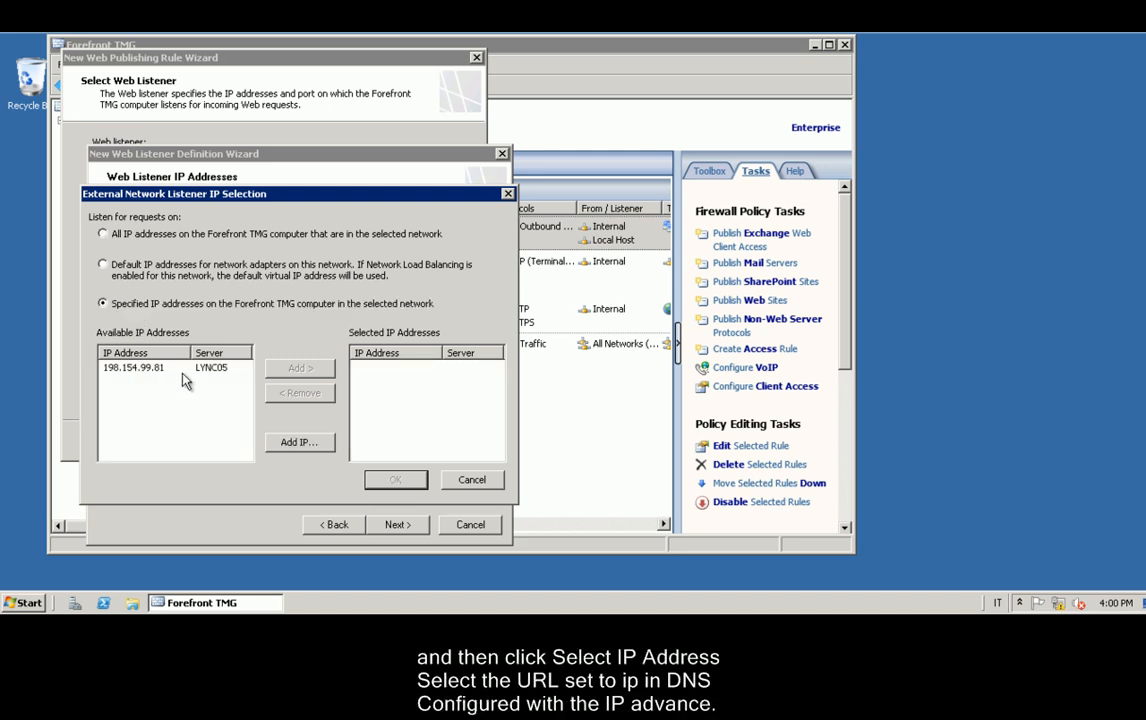
pyautogui.click(133, 367)
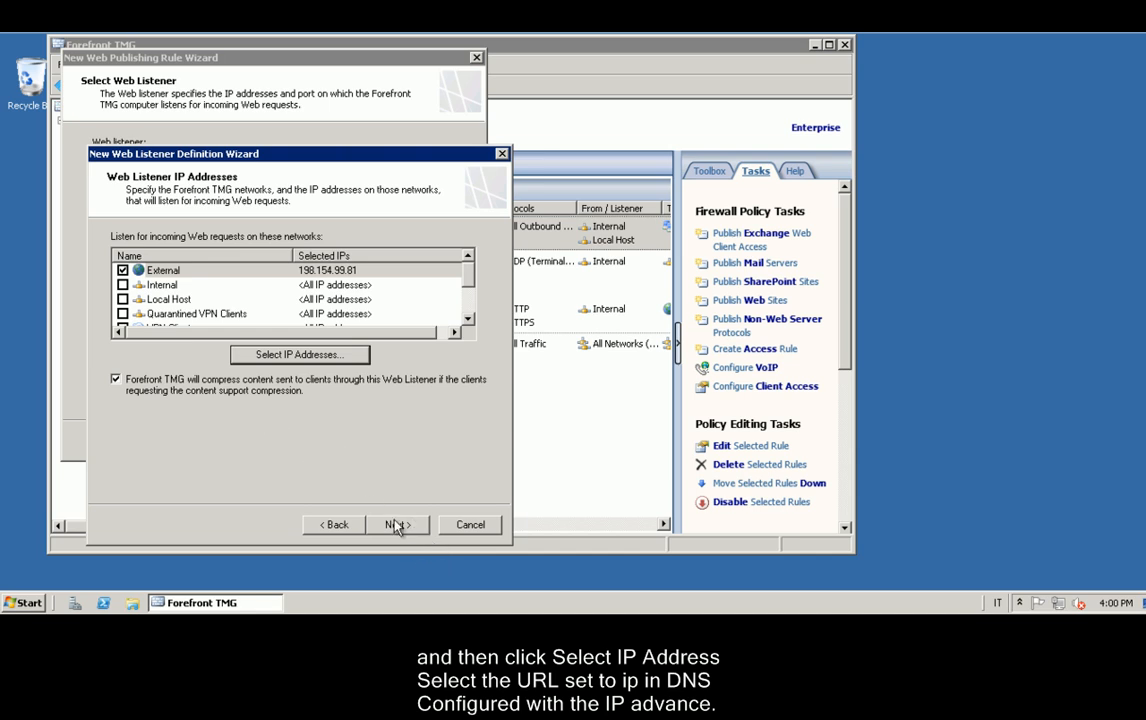
pyautogui.moveTo(400, 529)
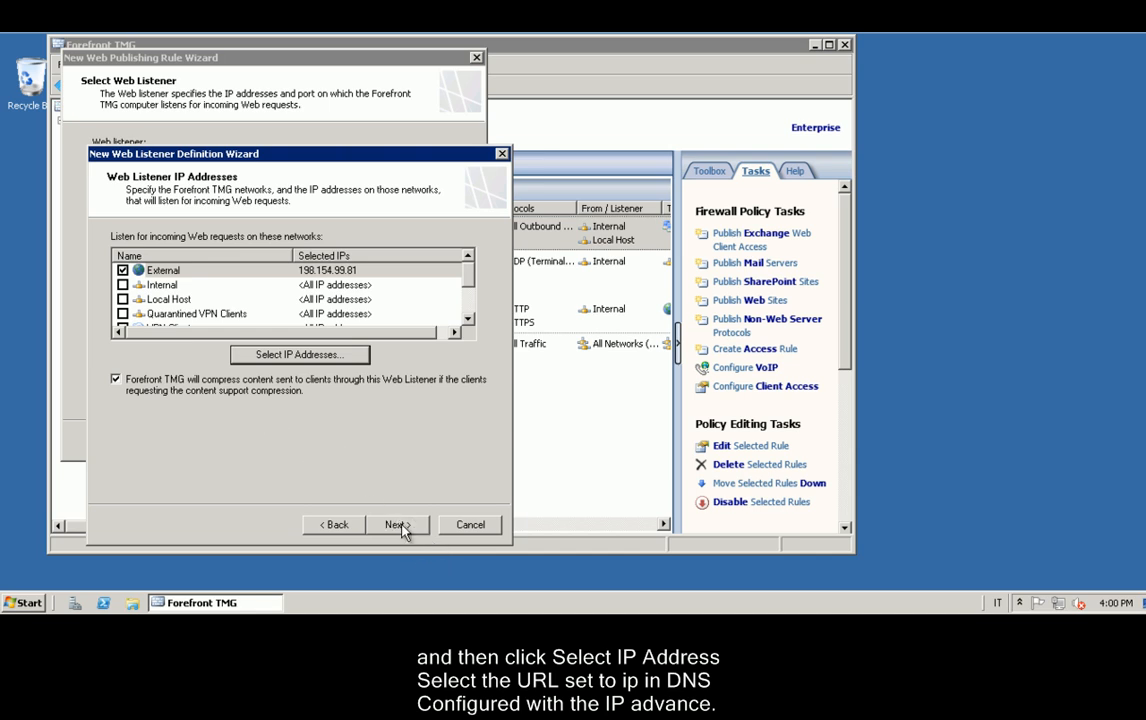
pyautogui.click(397, 524)
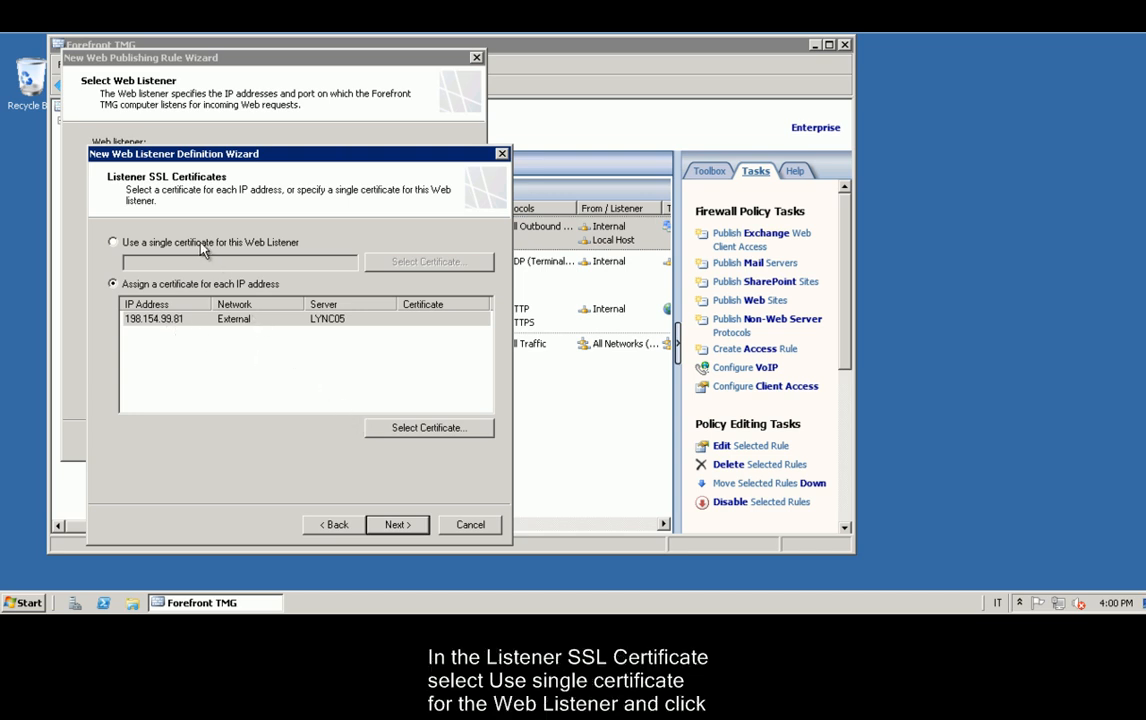
pyautogui.moveTo(452, 446)
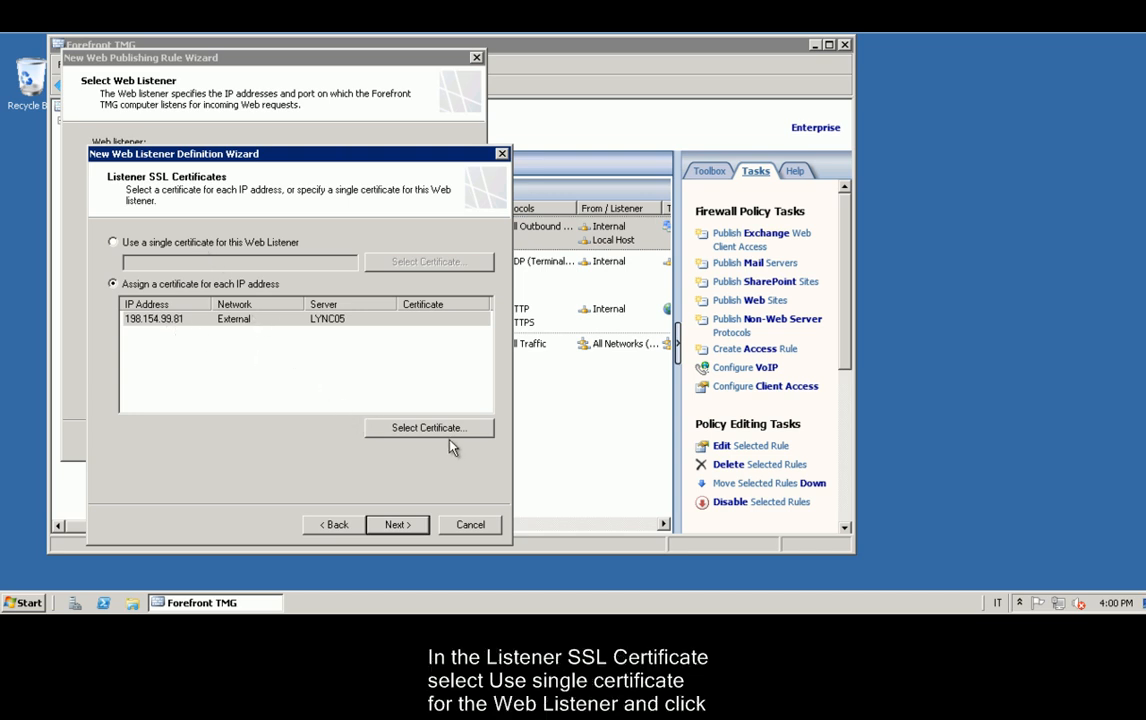
# Assign the Lync certificate to External address 198.154.99.81.
pyautogui.click(429, 428)
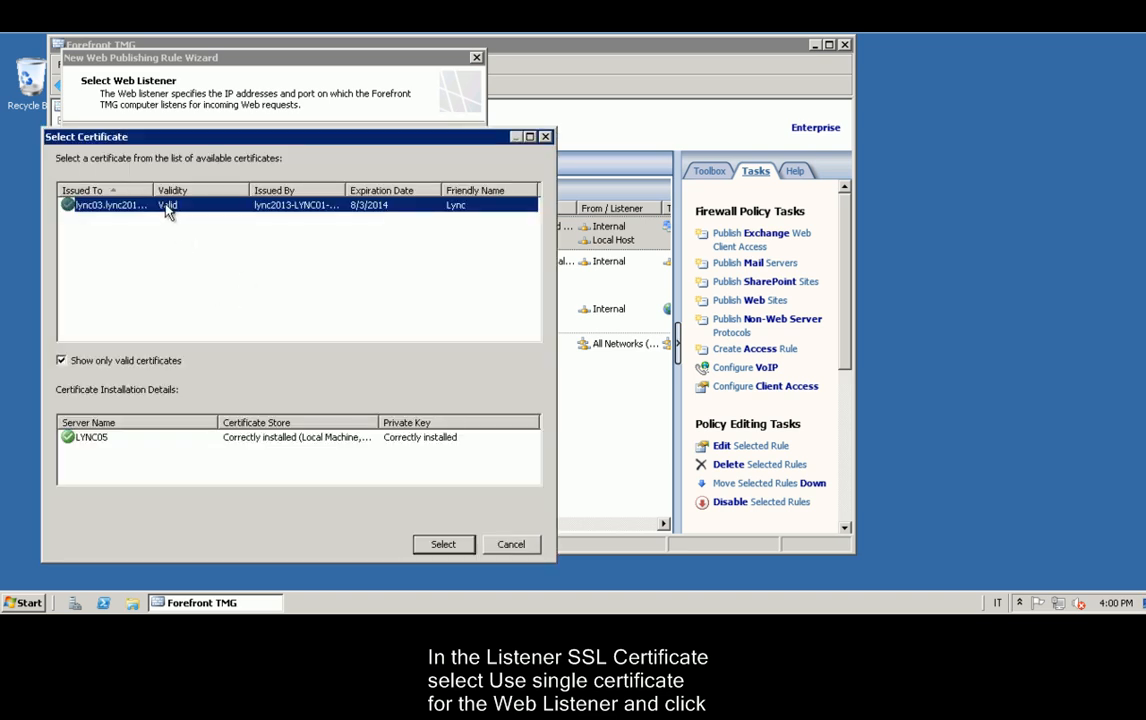
pyautogui.click(443, 544)
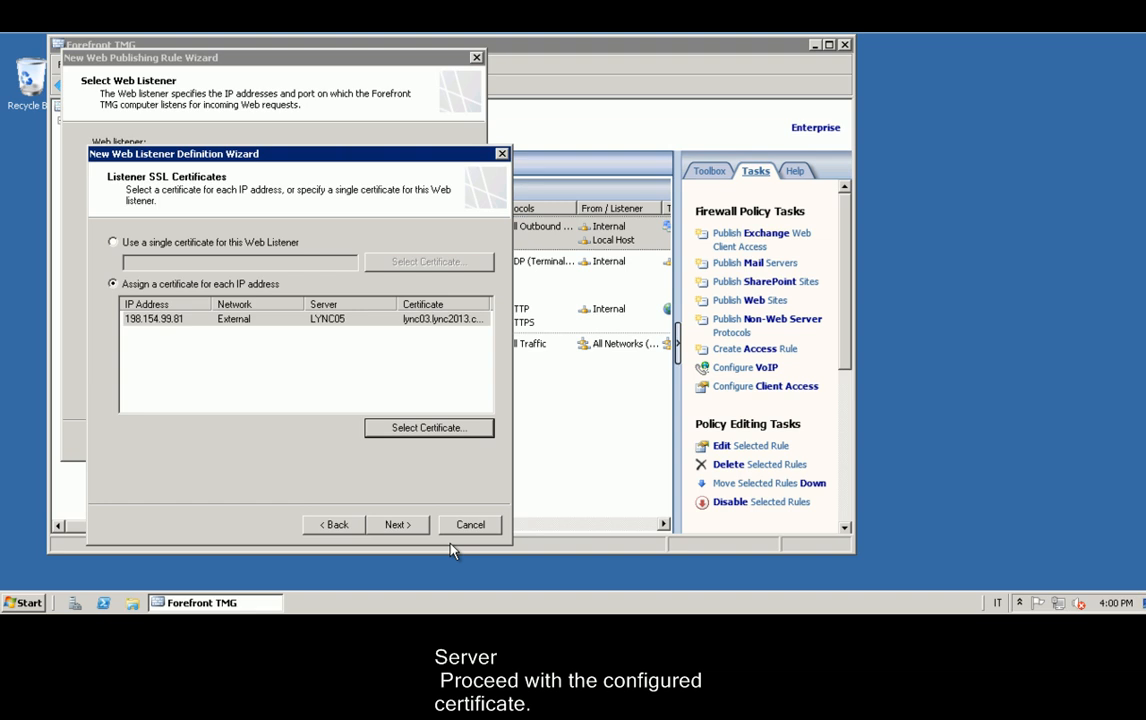
pyautogui.moveTo(399, 525)
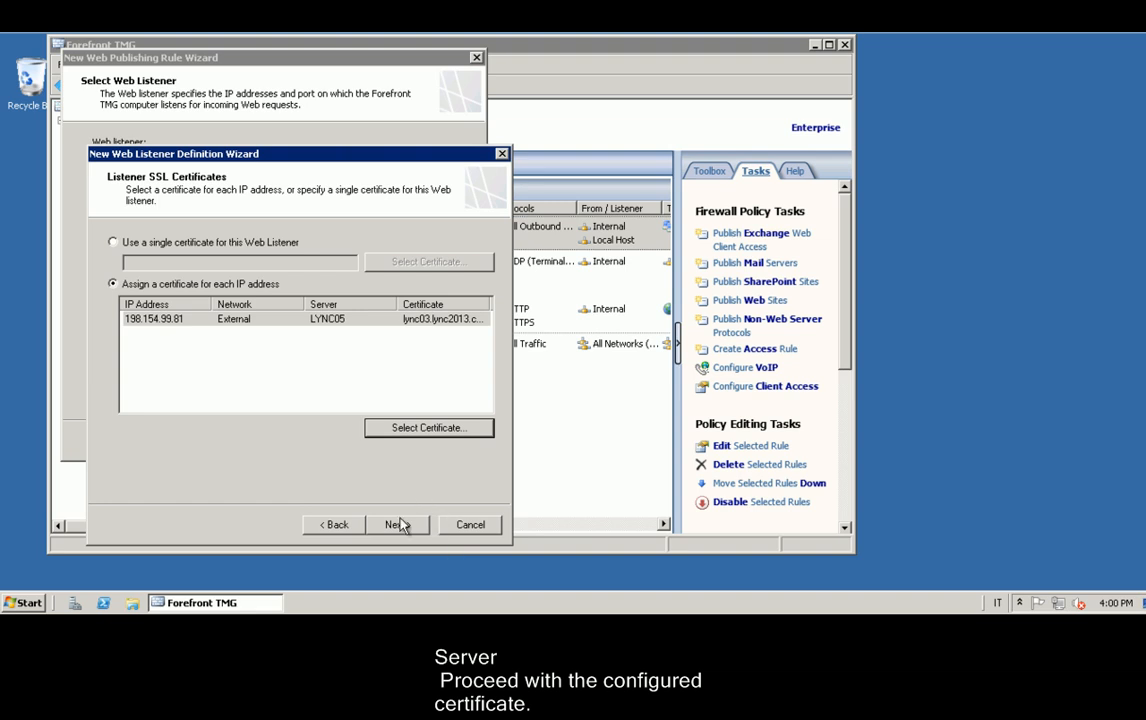
# Create ListenerforLync with no authentication and default single sign-on settings.
pyautogui.click(396, 524)
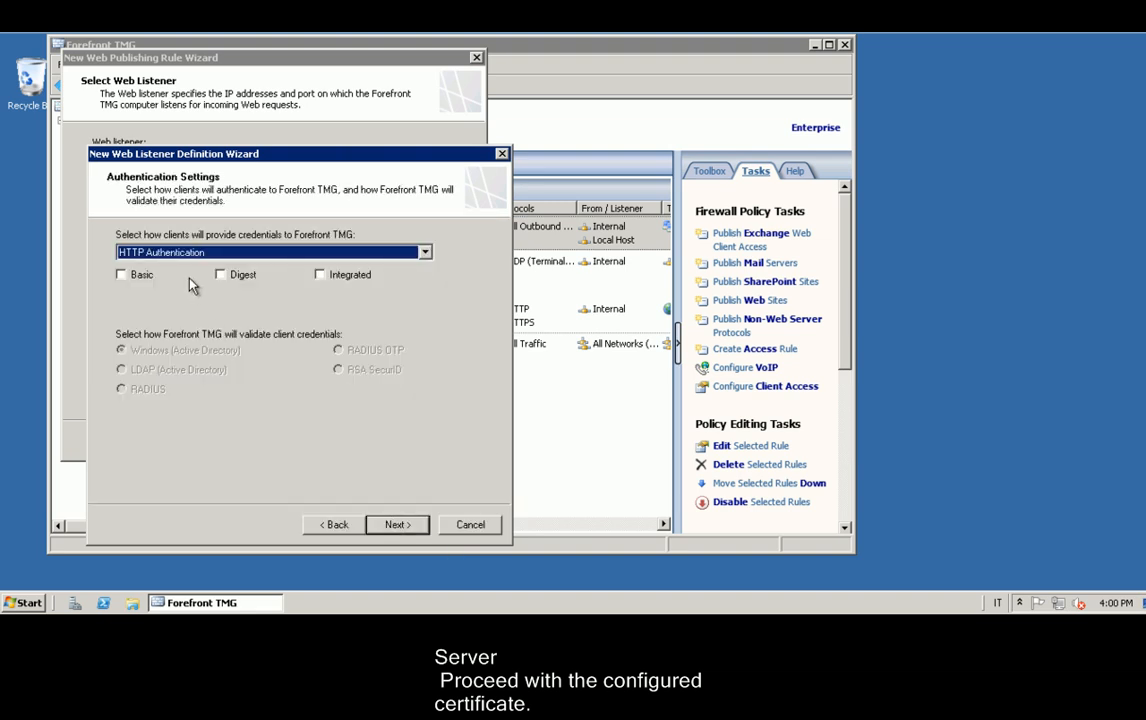
pyautogui.moveTo(307, 264)
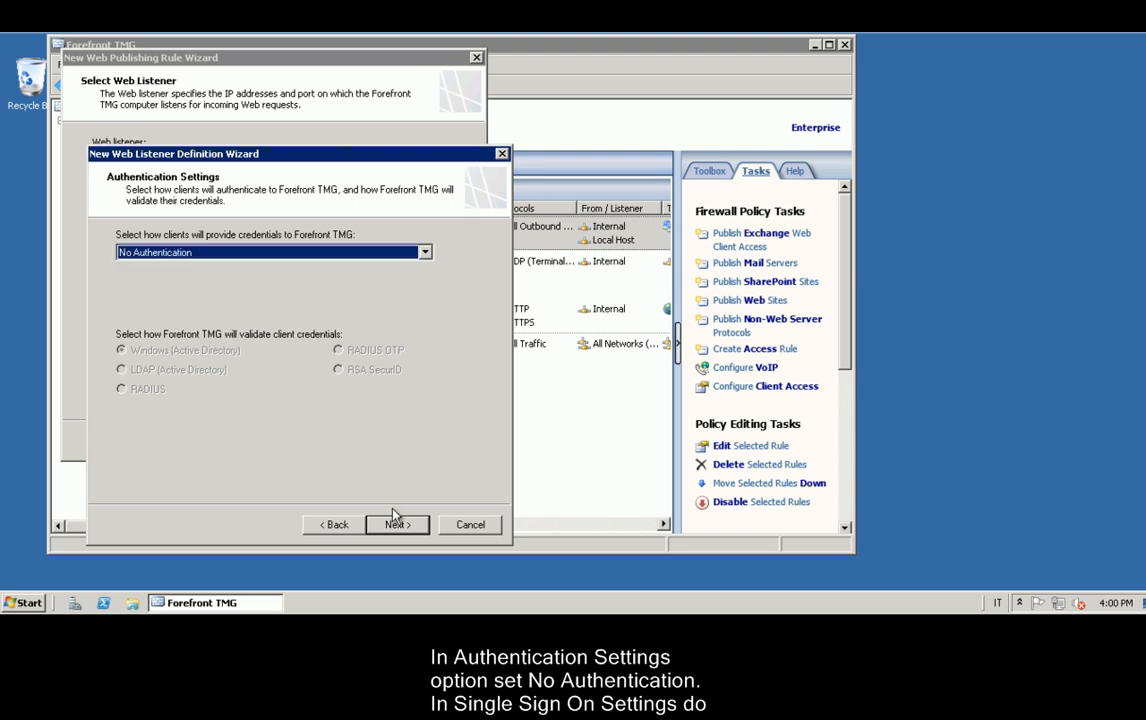
pyautogui.click(396, 524)
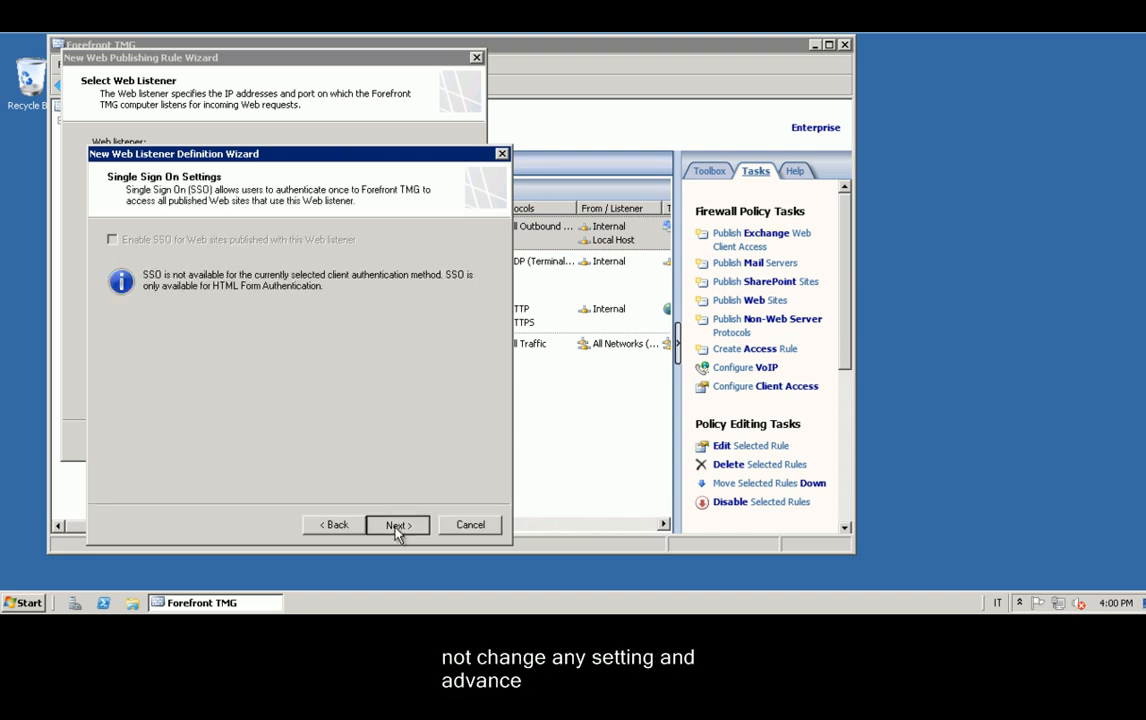
pyautogui.click(397, 525)
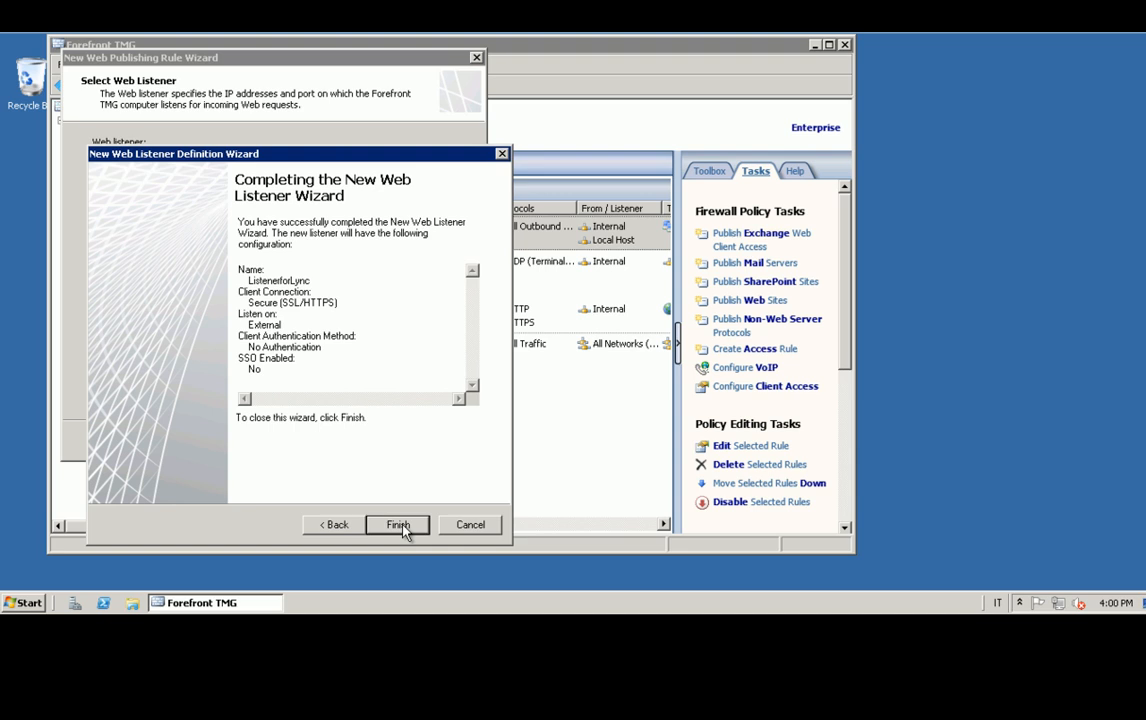
pyautogui.click(397, 524)
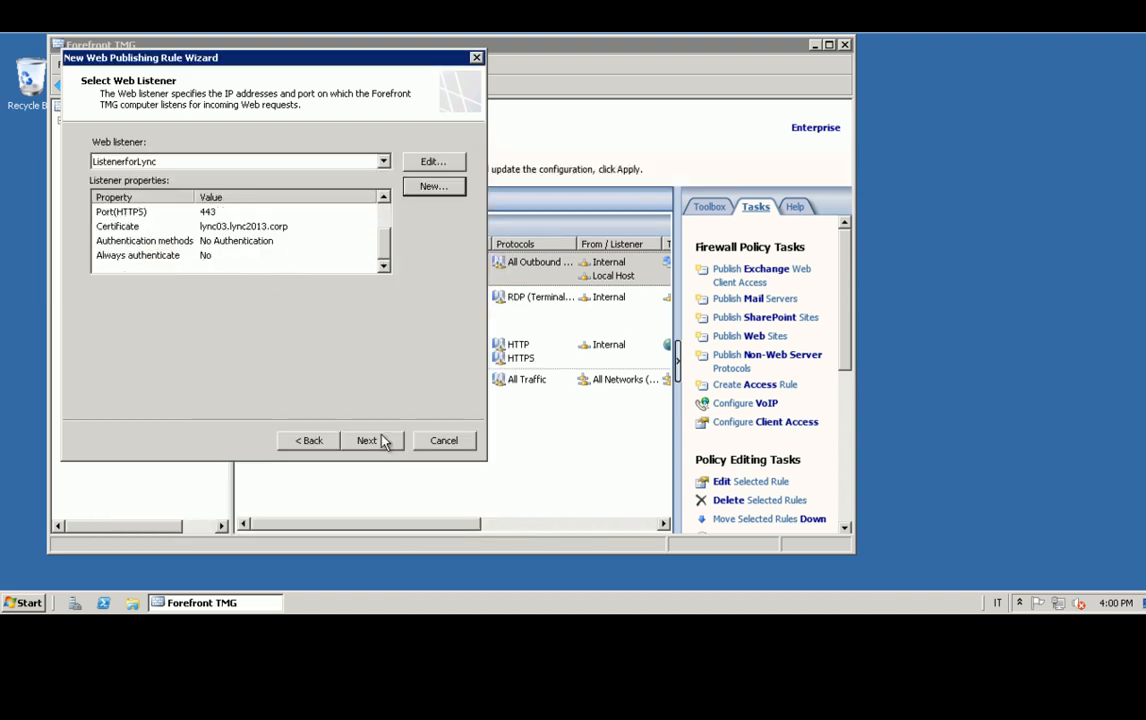
# Finish the Lync2013 rule for all users and apply the configuration without a description.
pyautogui.click(367, 440)
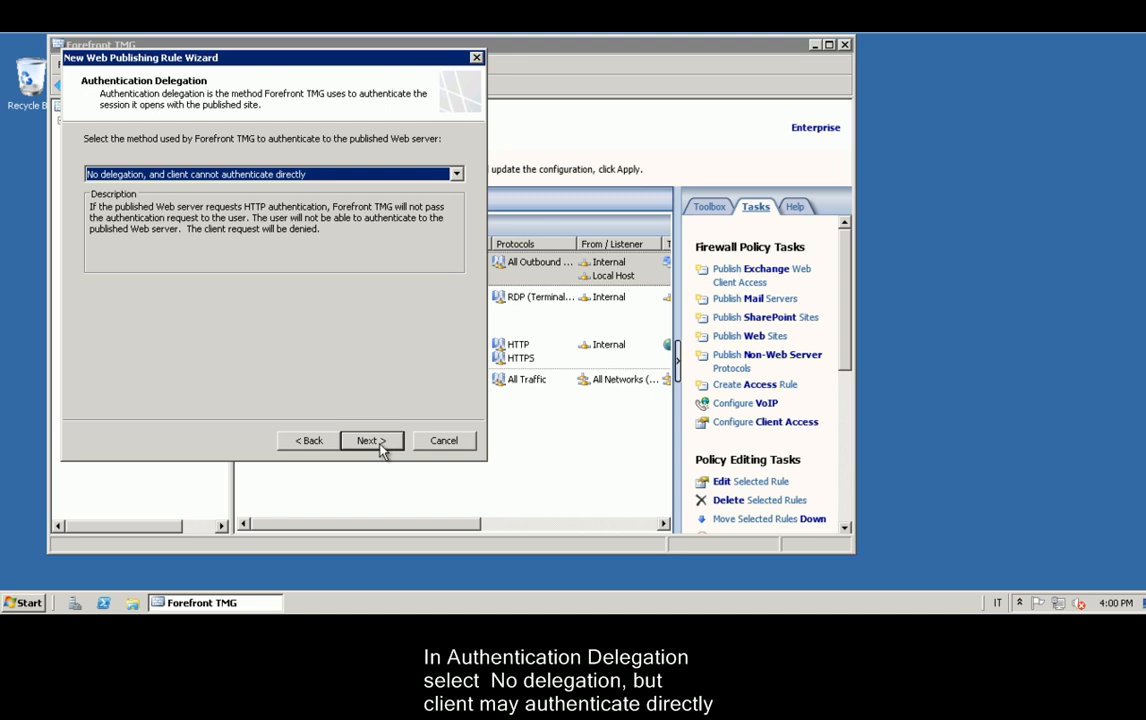
pyautogui.click(372, 440)
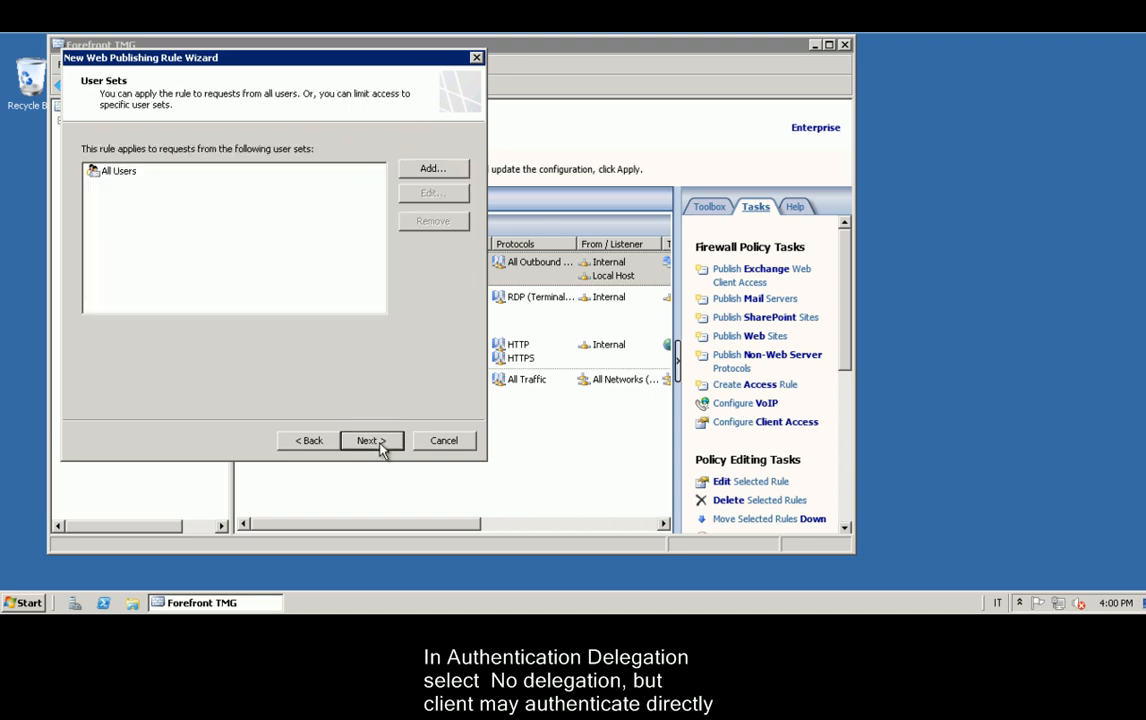
pyautogui.click(371, 440)
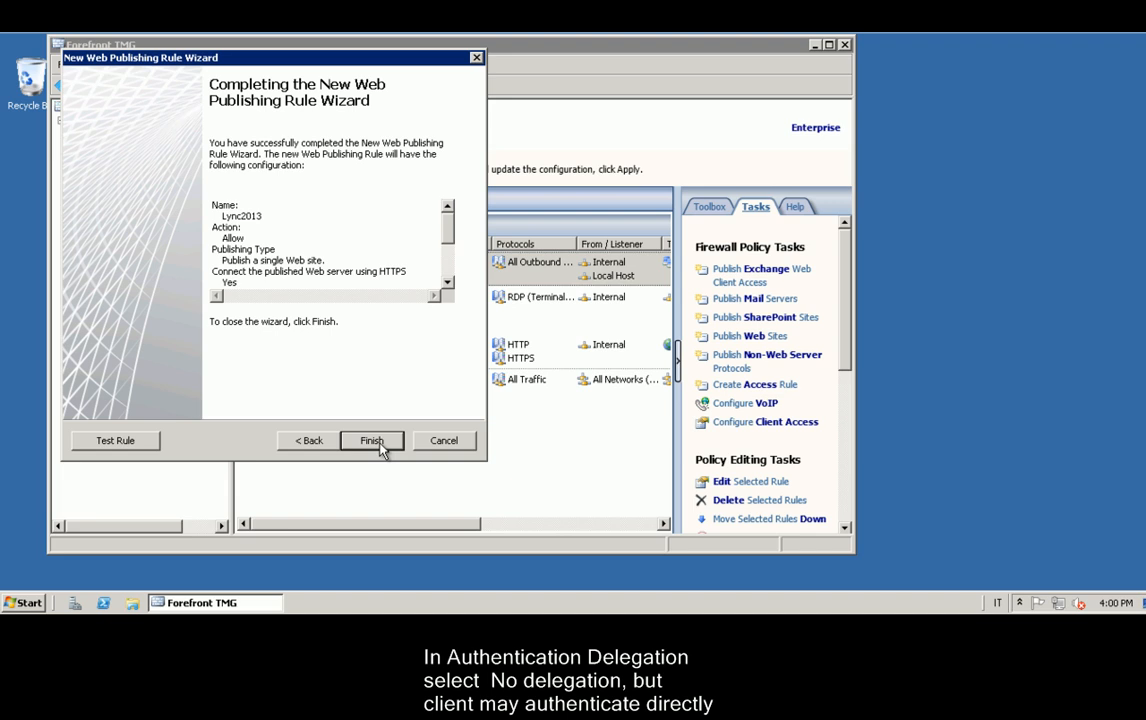
pyautogui.click(372, 440)
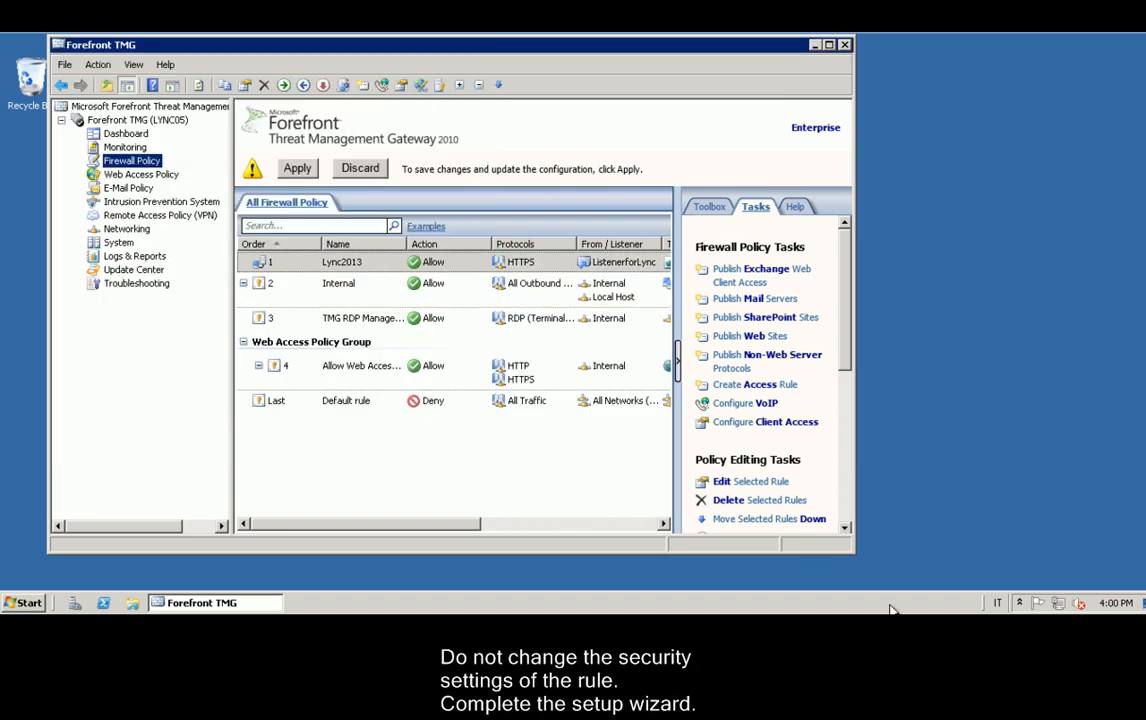
pyautogui.click(297, 168)
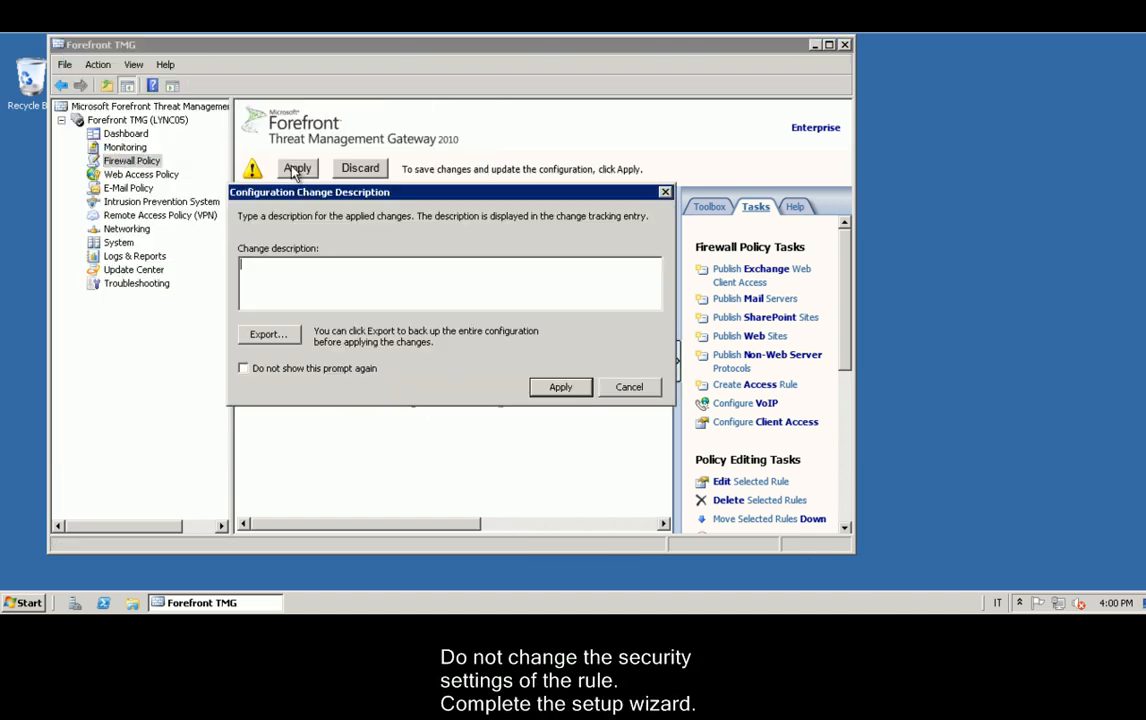
pyautogui.click(560, 386)
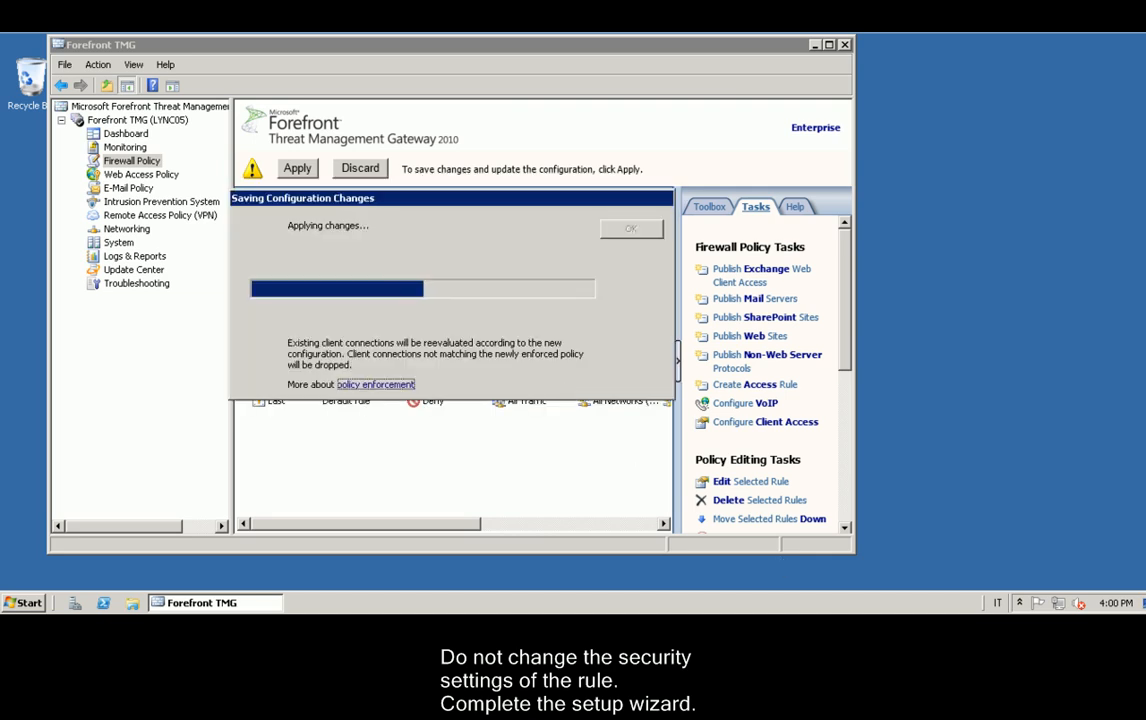
# Set the Lync2013 rule's bridging to redirect HTTP to port 8080 and SSL to 4443.
pyautogui.rightClick(340, 225)
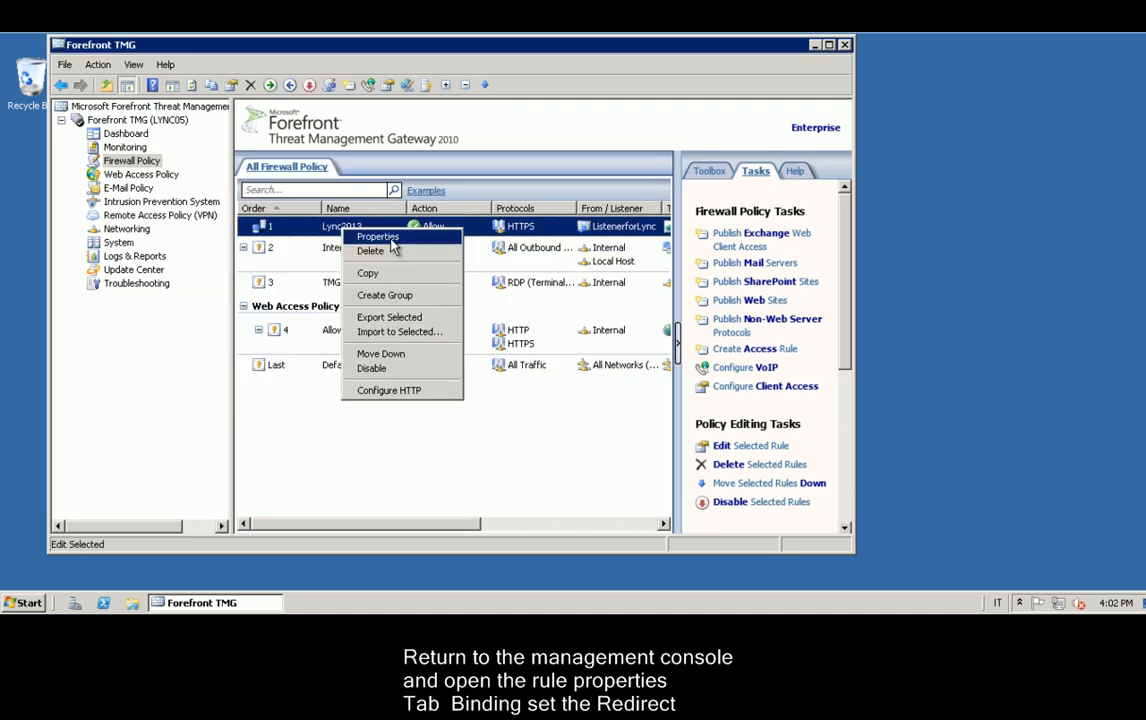
pyautogui.click(378, 237)
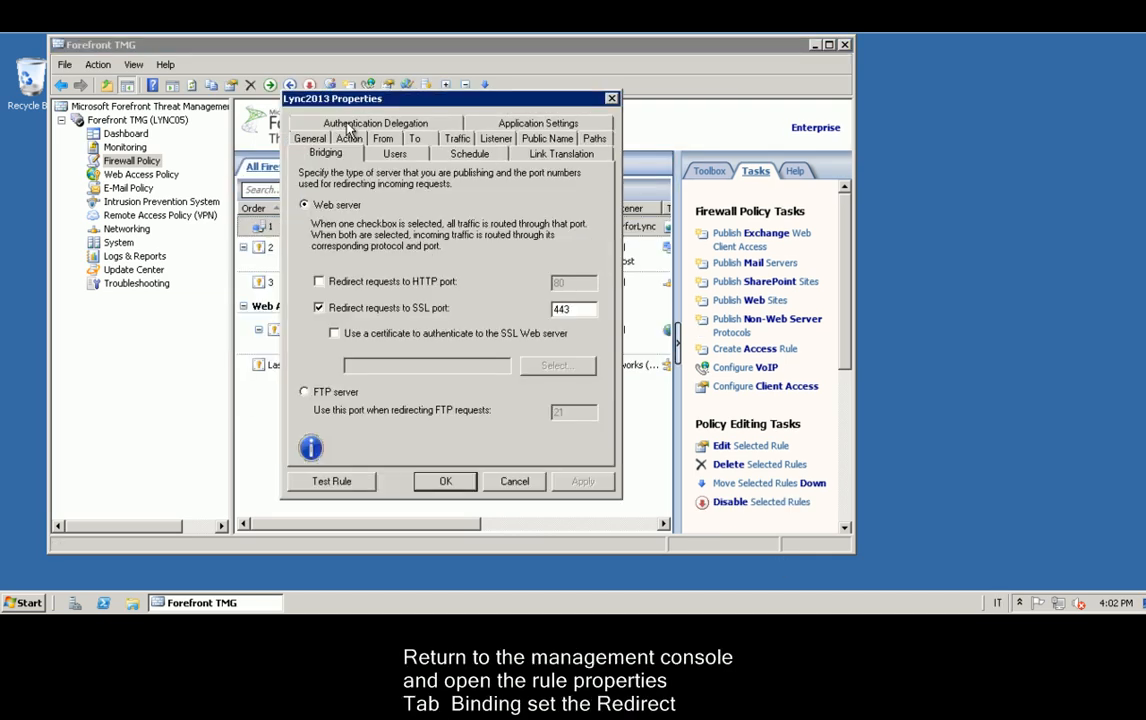
pyautogui.click(318, 281)
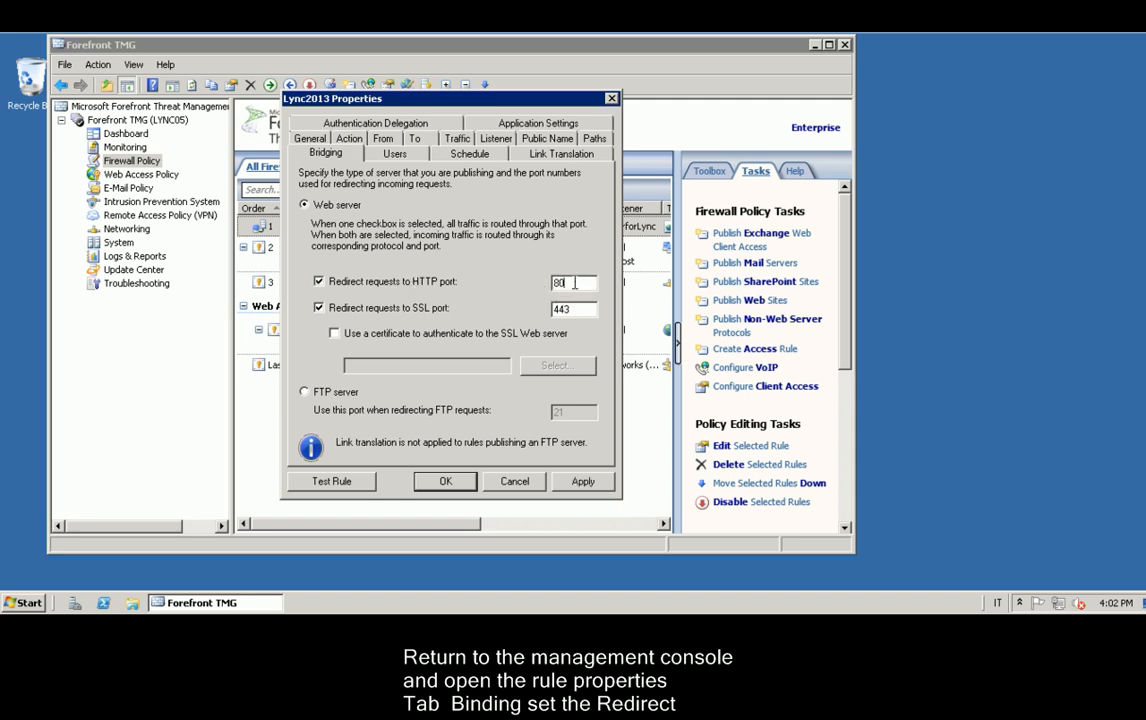
pyautogui.write('8080')
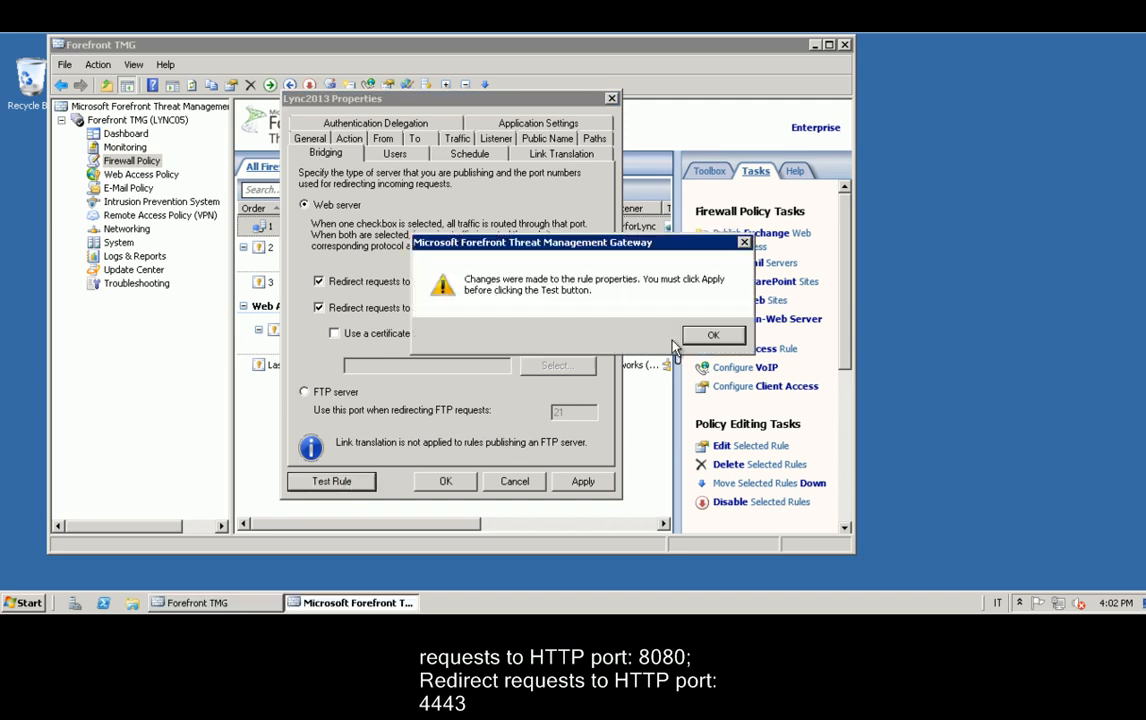
pyautogui.click(713, 334)
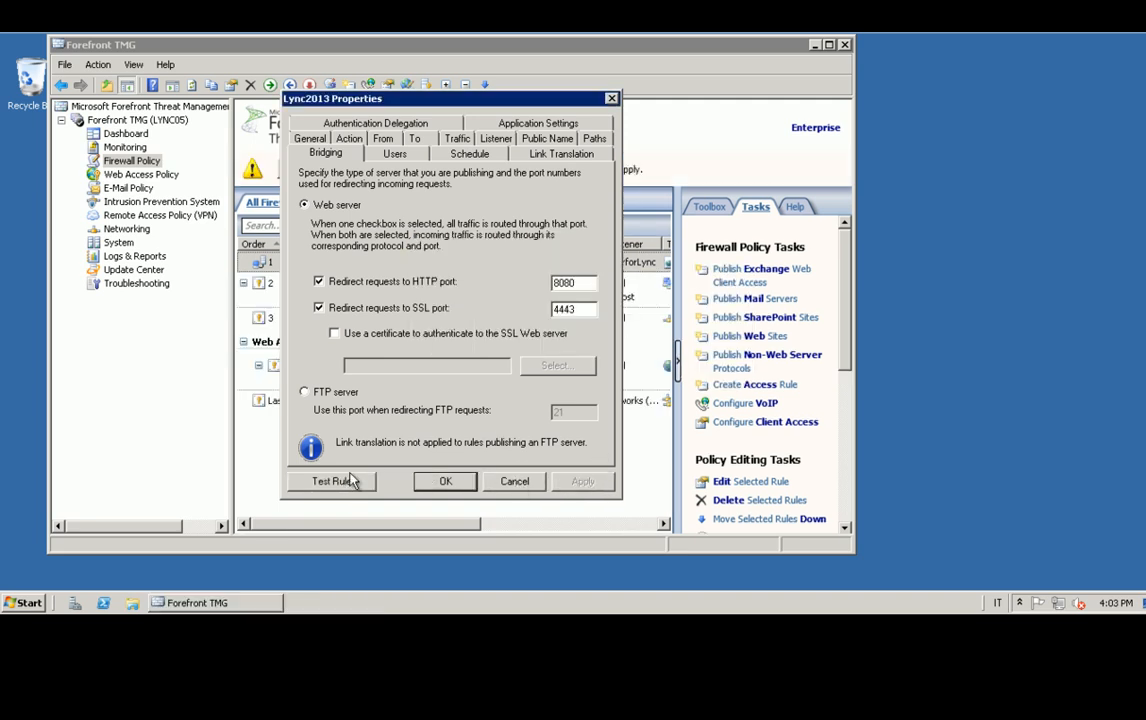
pyautogui.click(330, 481)
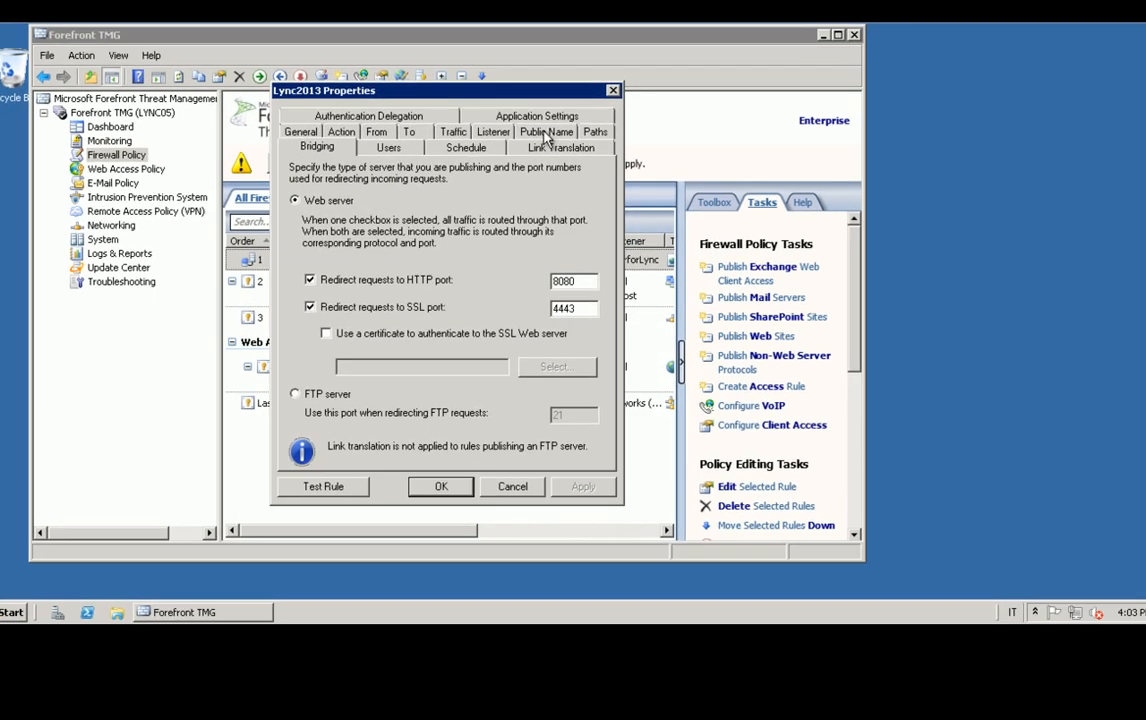
# Add public names meet.lync2013.org and dialin.lync2013.org, then apply the configuration.
pyautogui.click(548, 131)
pyautogui.write('m')
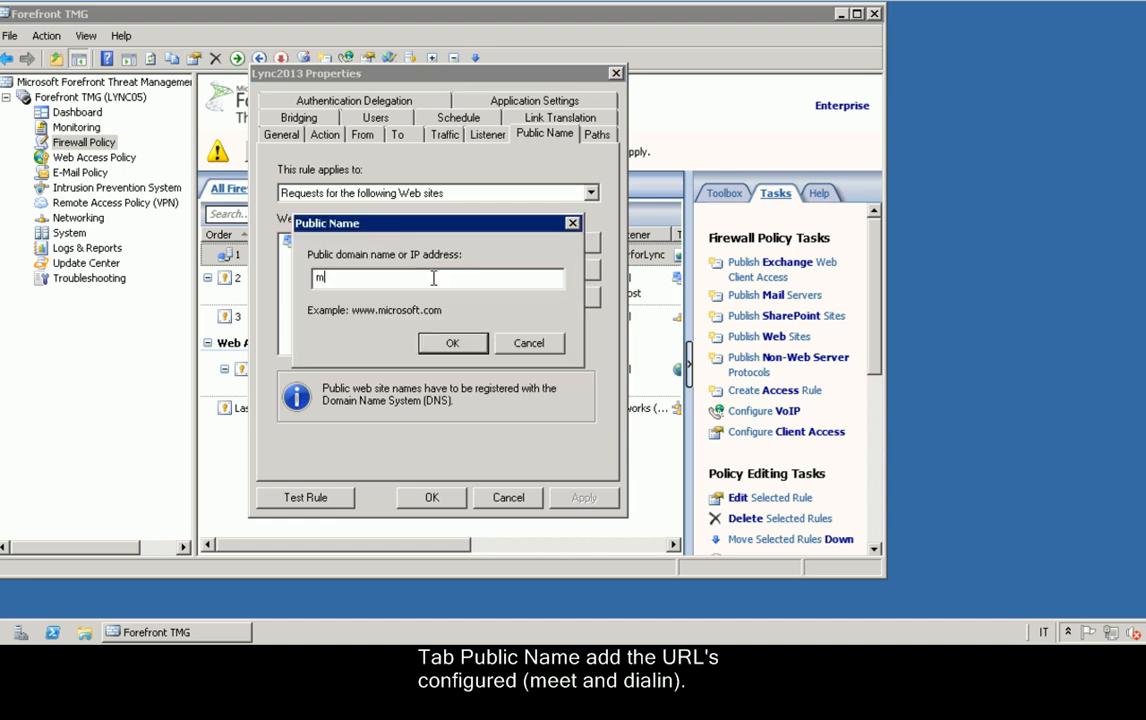
pyautogui.write('eet.lync2013.')
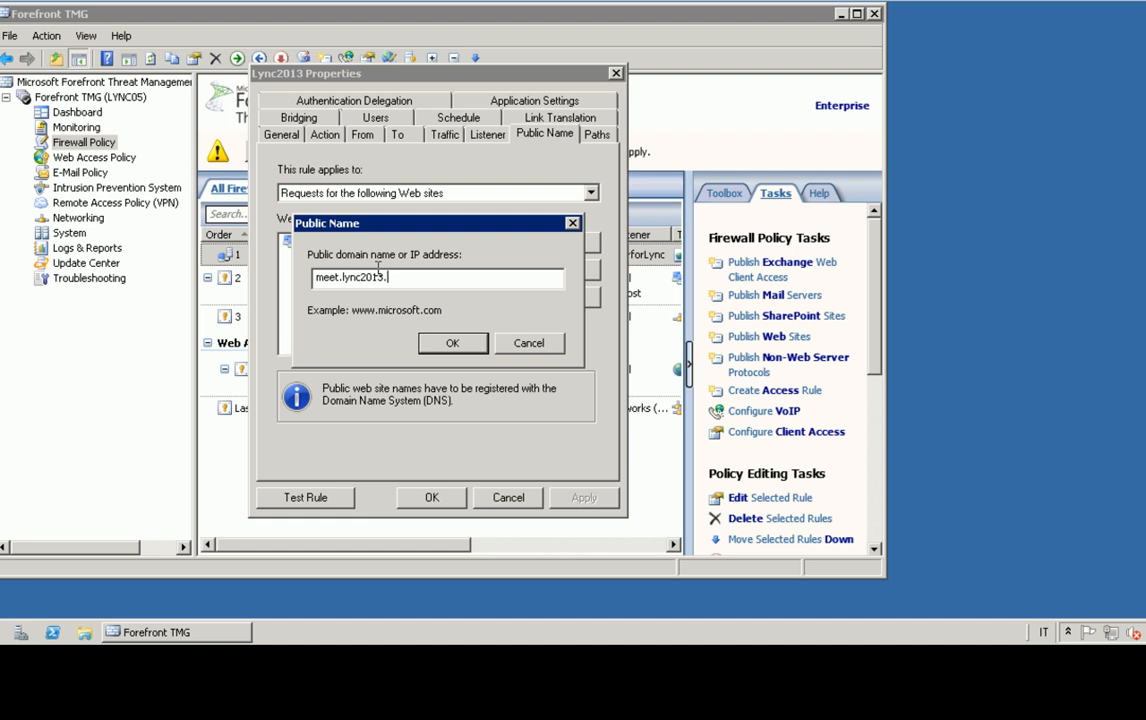
pyautogui.click(453, 343)
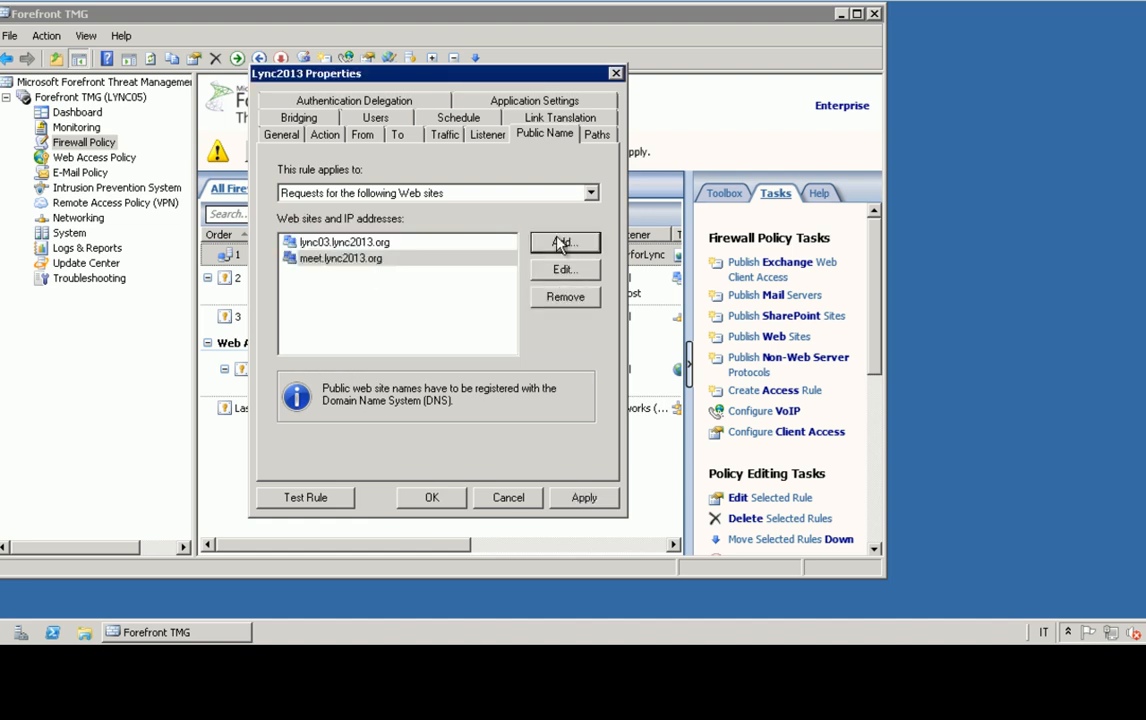
pyautogui.click(564, 242)
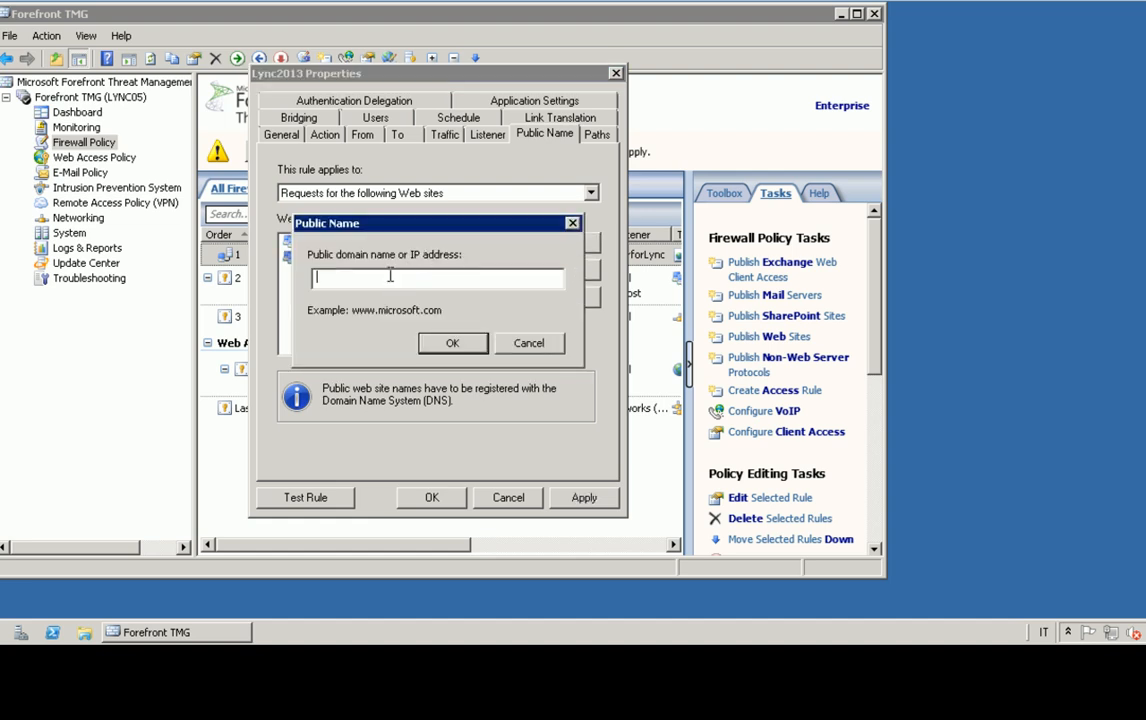
pyautogui.write('dialin.lync')
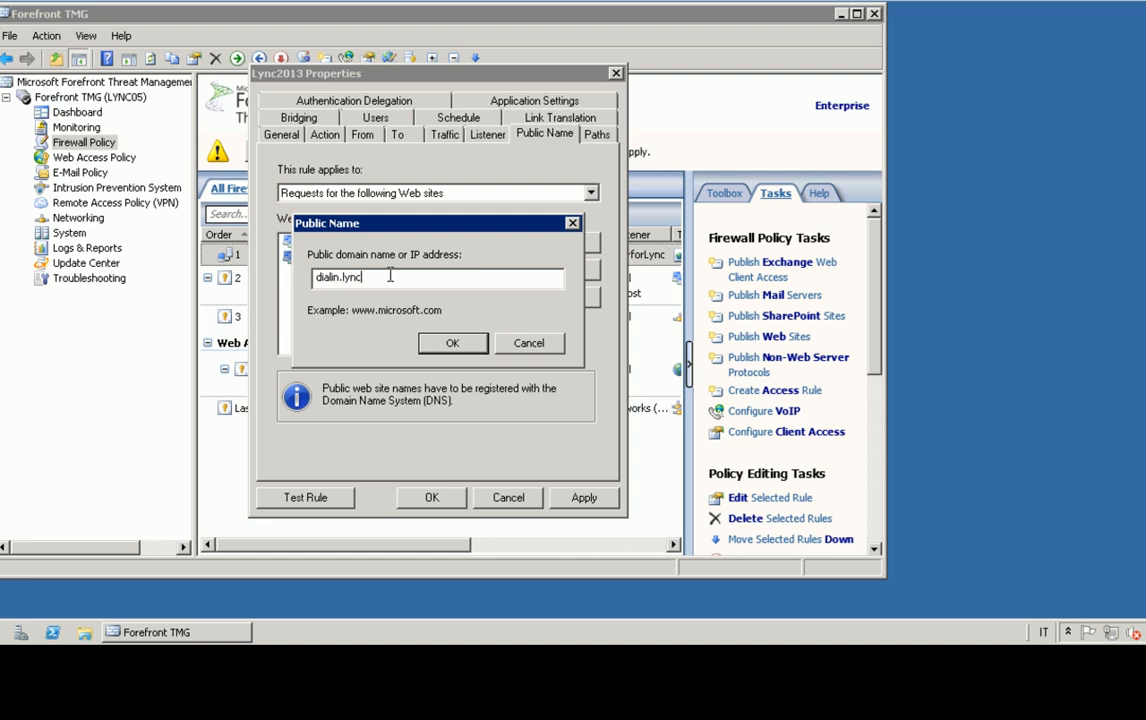
pyautogui.click(453, 343)
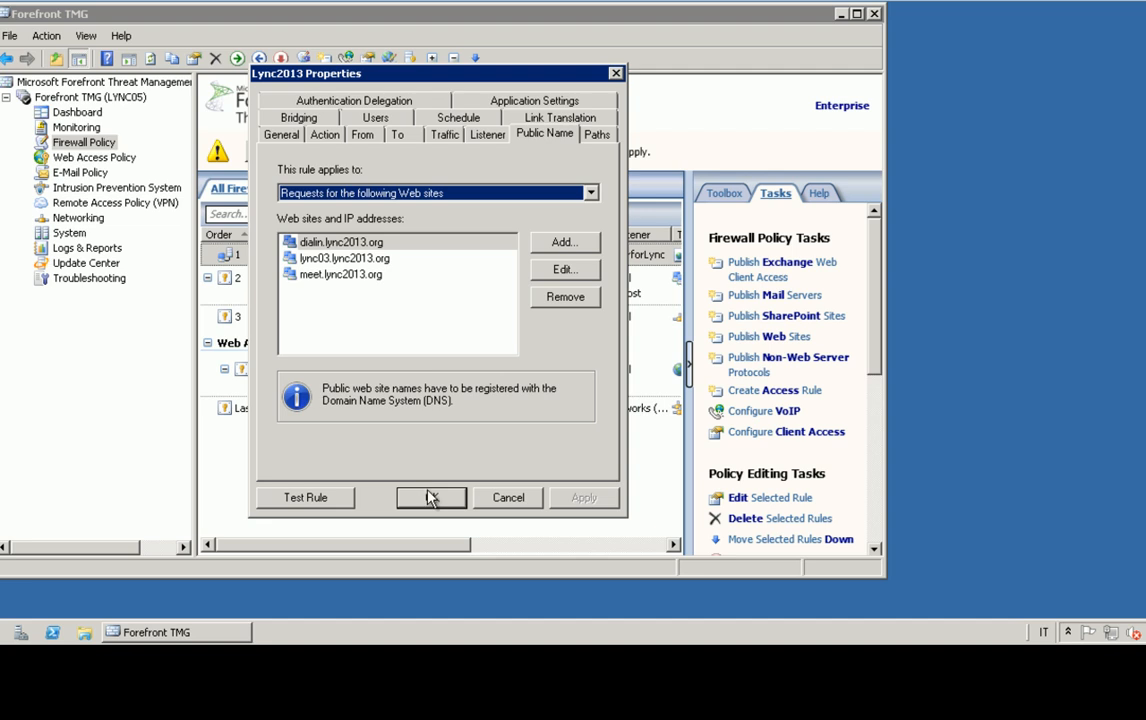
pyautogui.click(431, 497)
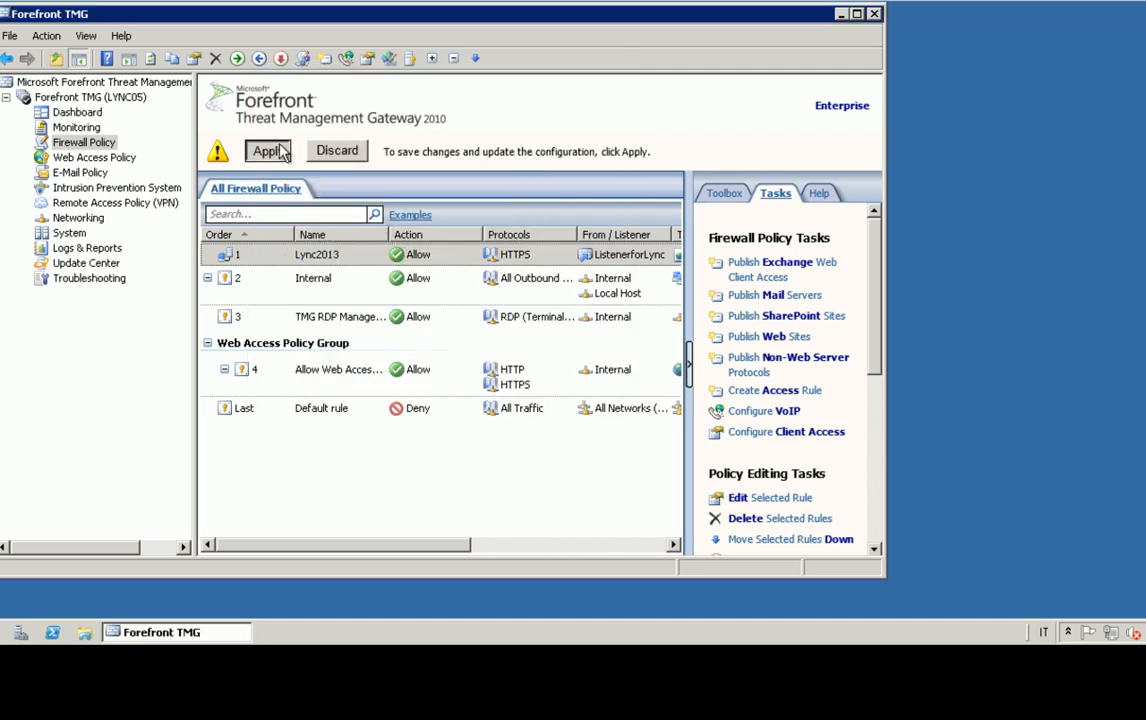
pyautogui.click(267, 151)
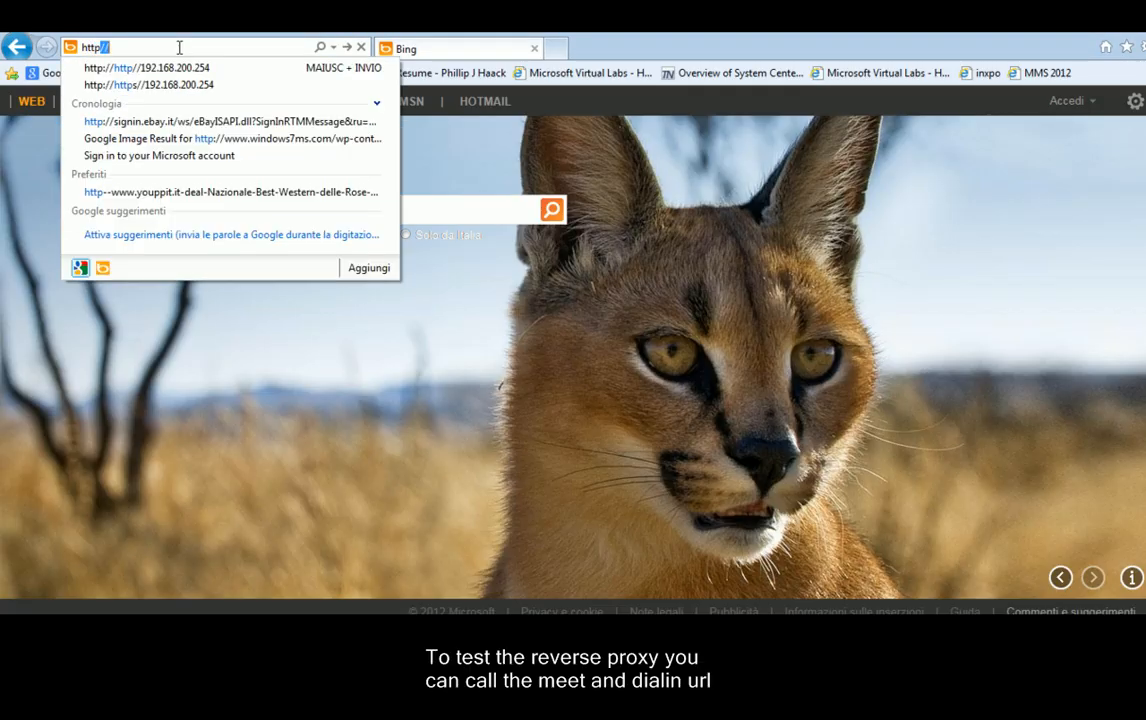
pyautogui.write('https://meet.cementi.it/')
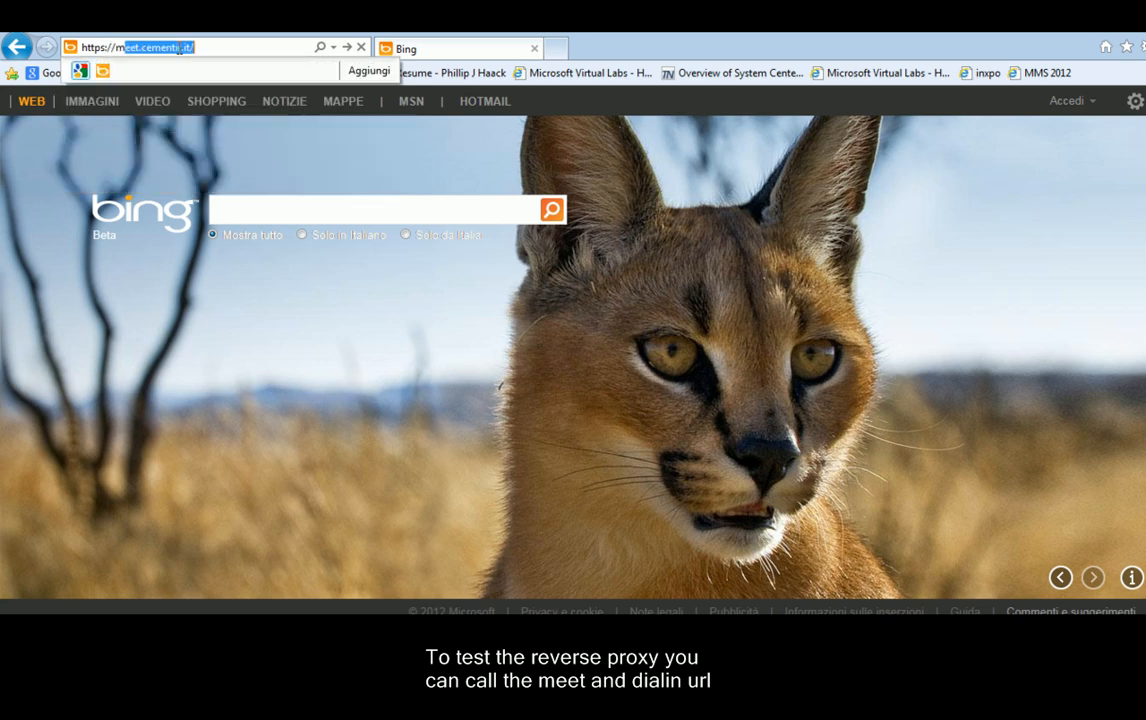